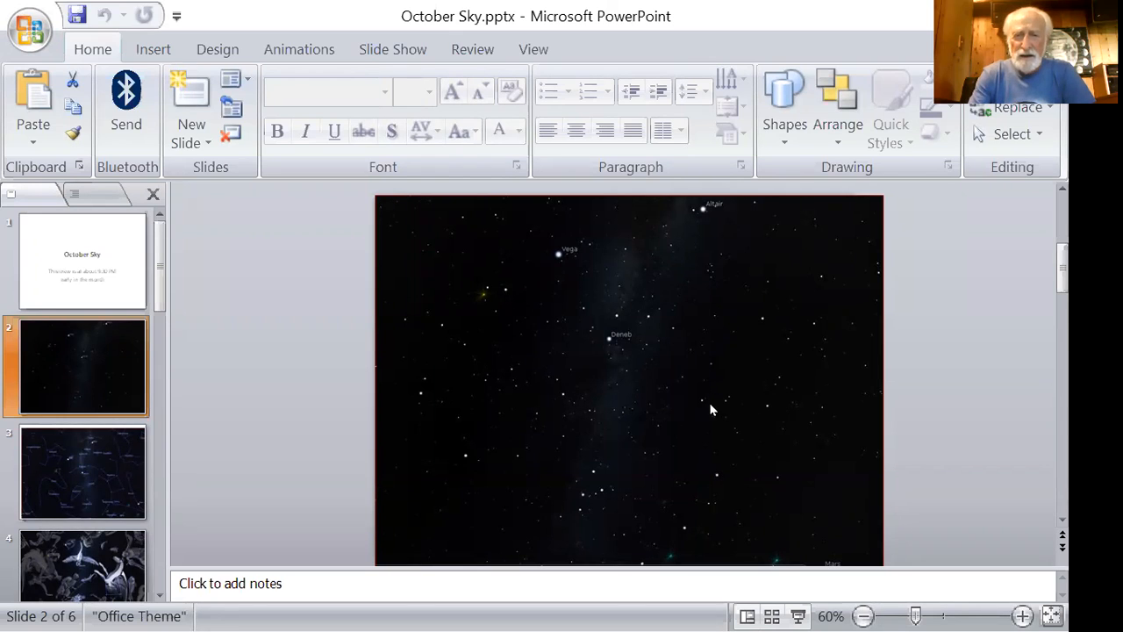
{"action": "mouse_move", "coordinate": [472, 267]}
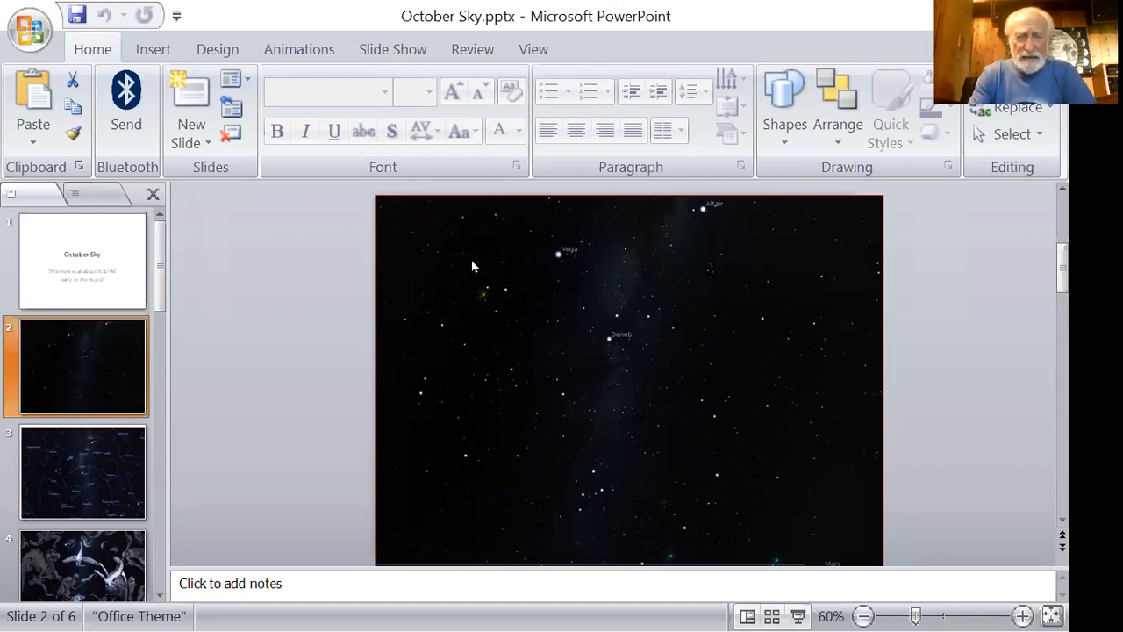
{"action": "mouse_move", "coordinate": [714, 431]}
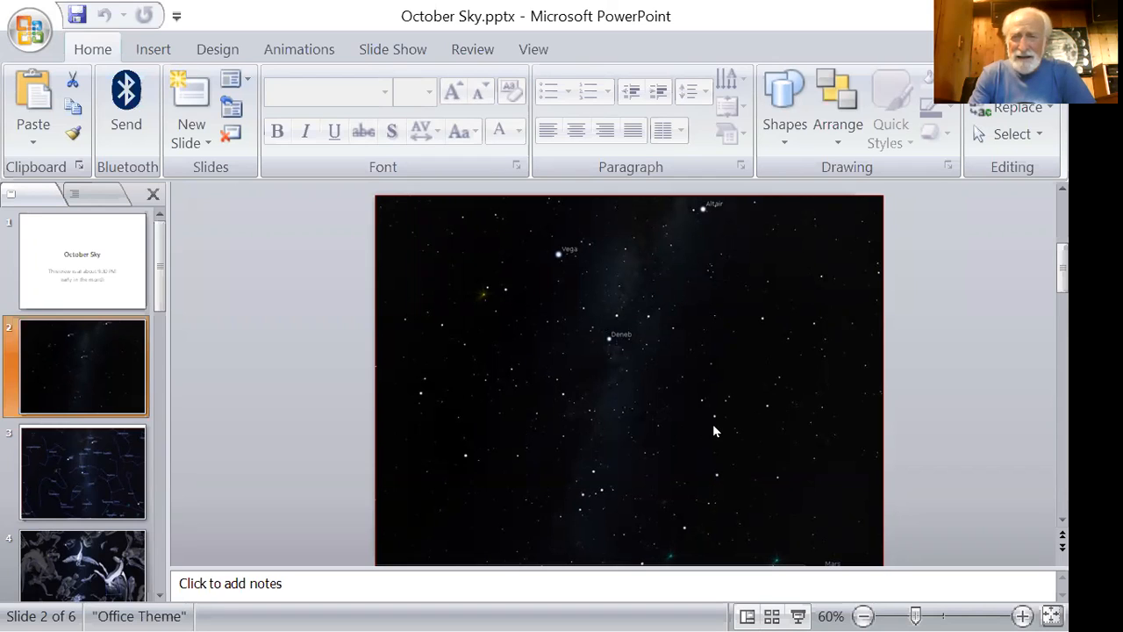
{"action": "mouse_move", "coordinate": [611, 342]}
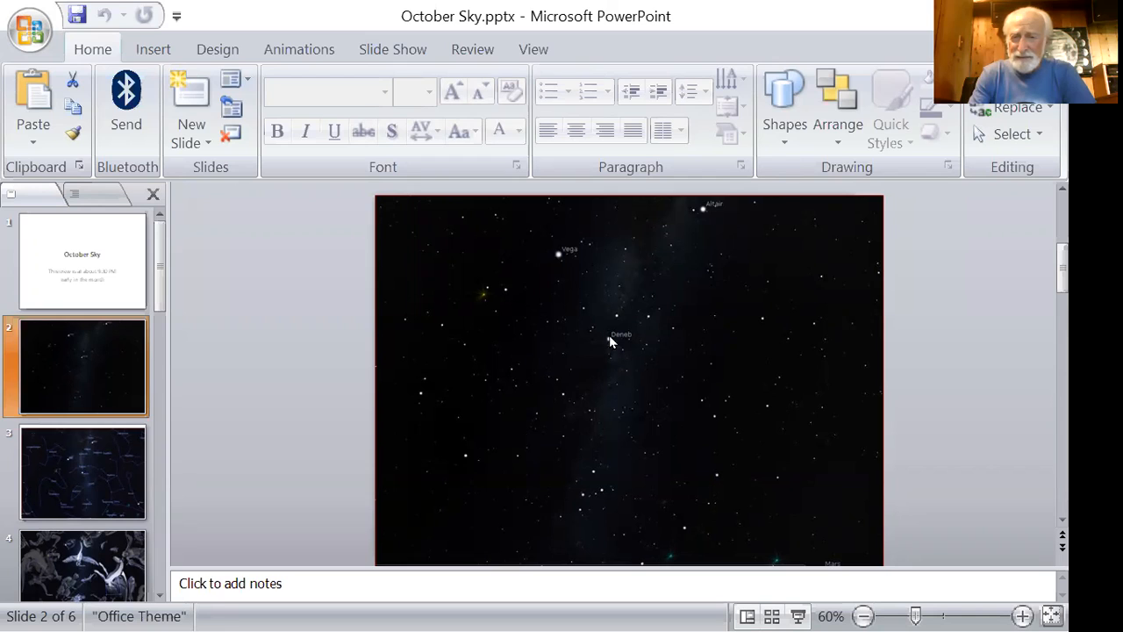
{"action": "mouse_move", "coordinate": [565, 279]}
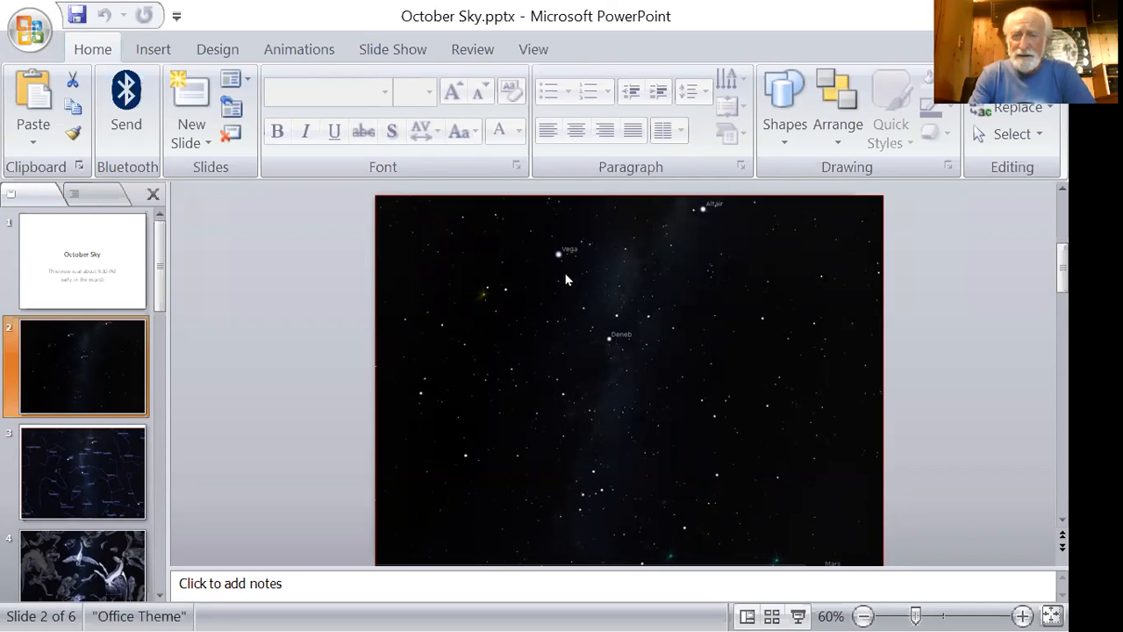
{"action": "mouse_move", "coordinate": [502, 442]}
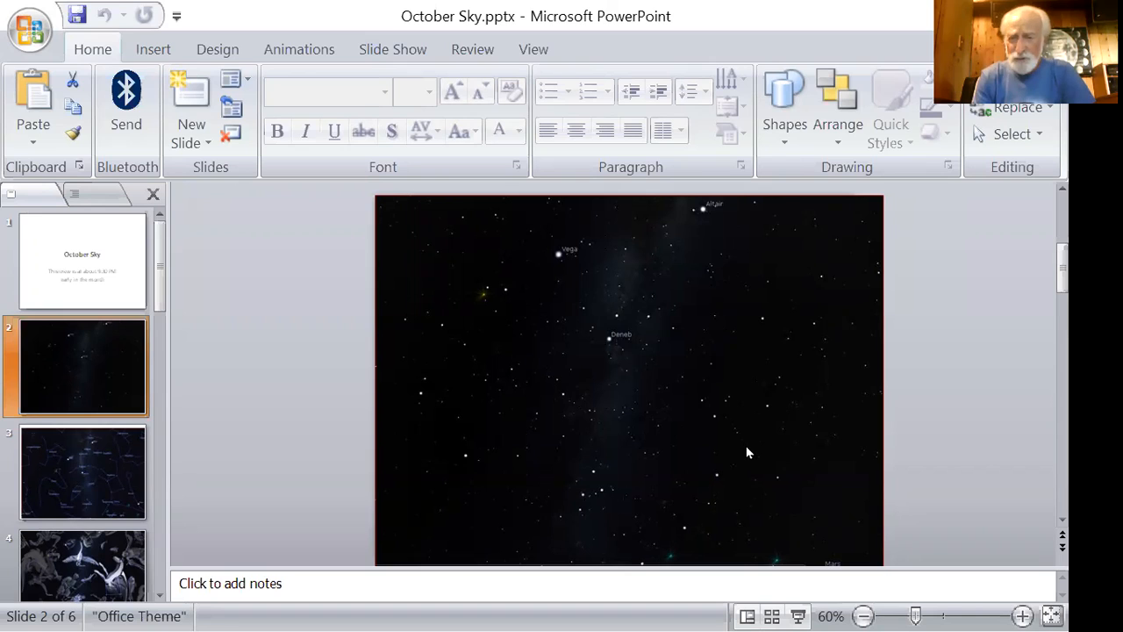
{"action": "mouse_move", "coordinate": [766, 426]}
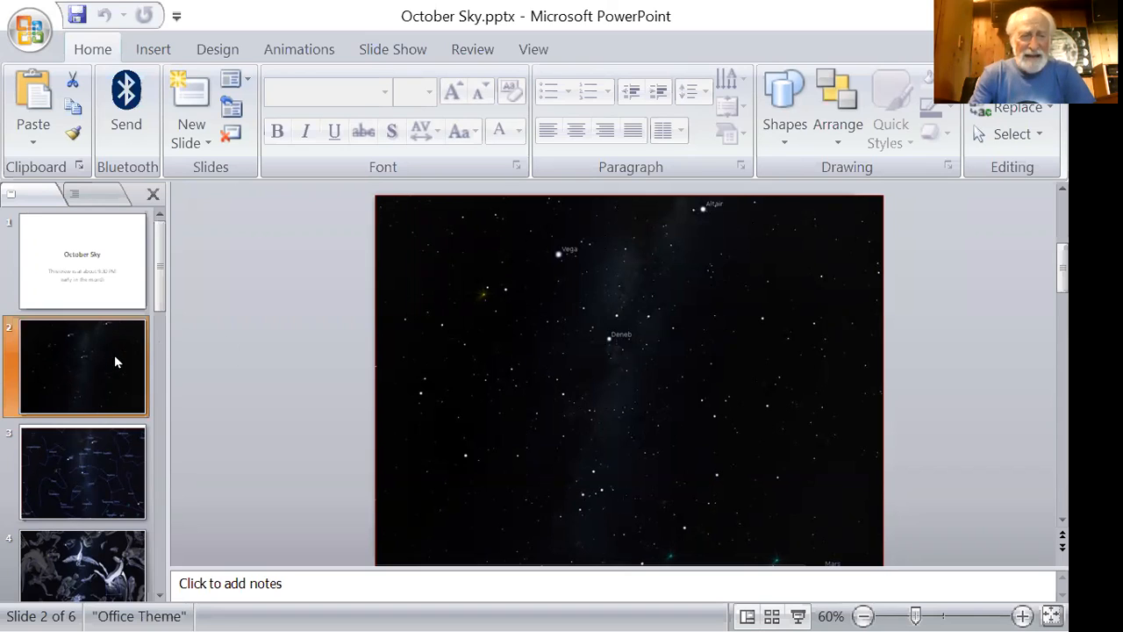
{"action": "mouse_move", "coordinate": [264, 351]}
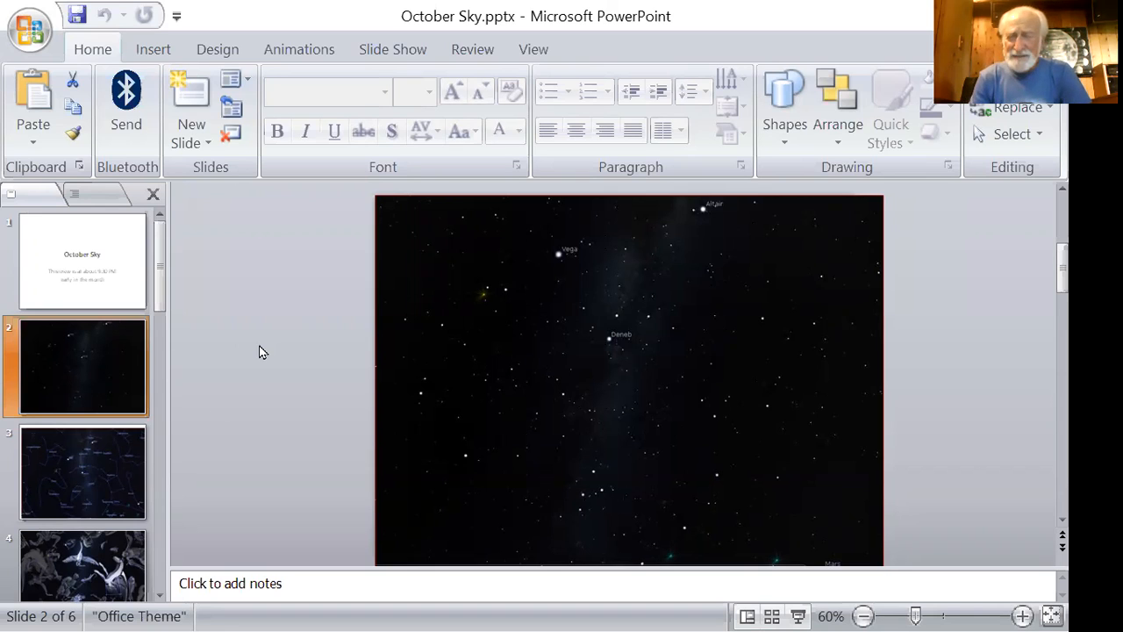
{"action": "mouse_move", "coordinate": [443, 416]}
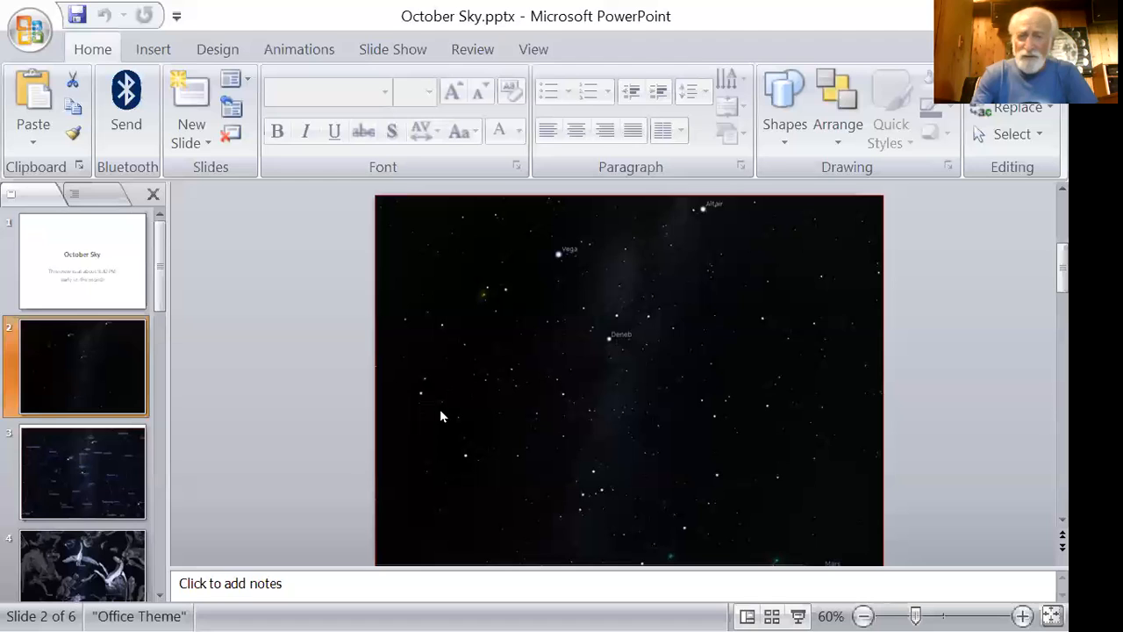
{"action": "mouse_move", "coordinate": [500, 340]}
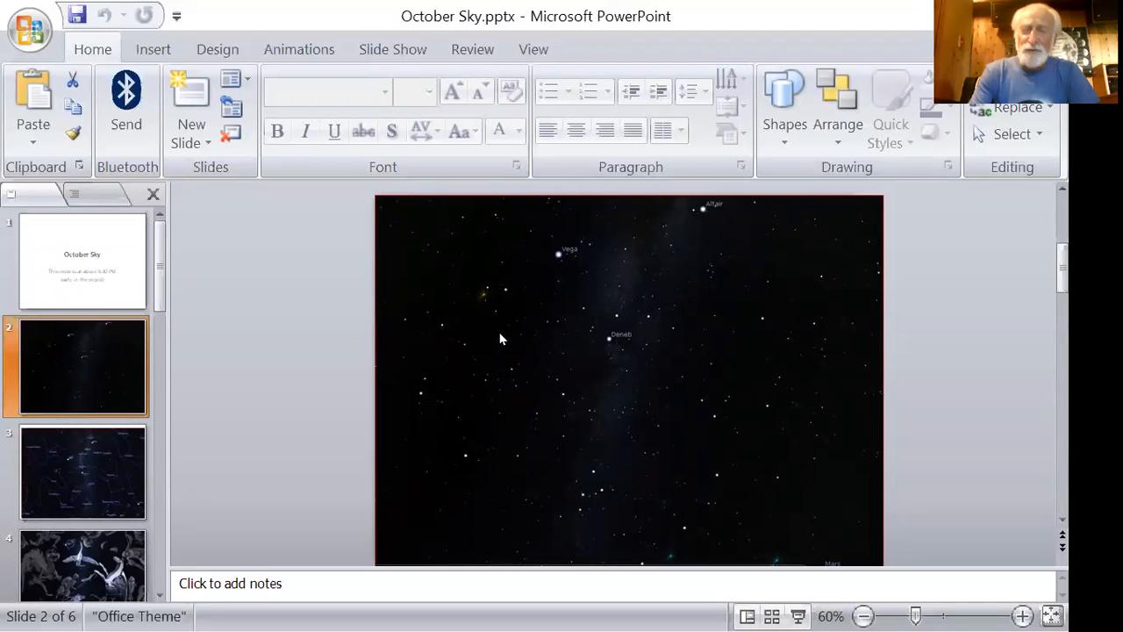
{"action": "mouse_move", "coordinate": [516, 337]}
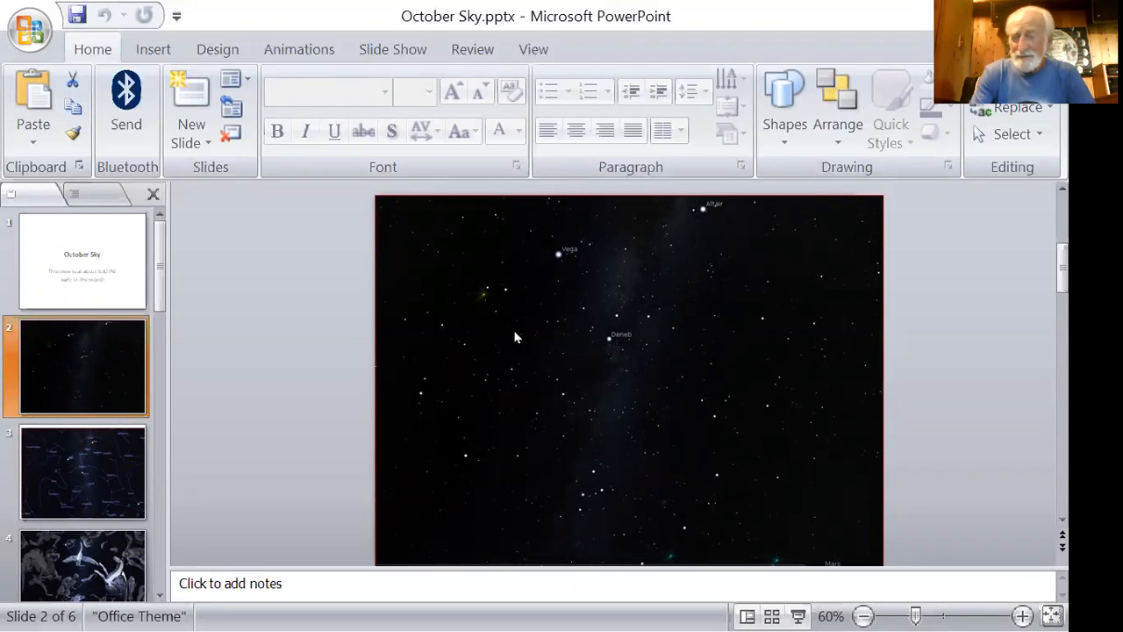
{"action": "mouse_move", "coordinate": [467, 337]}
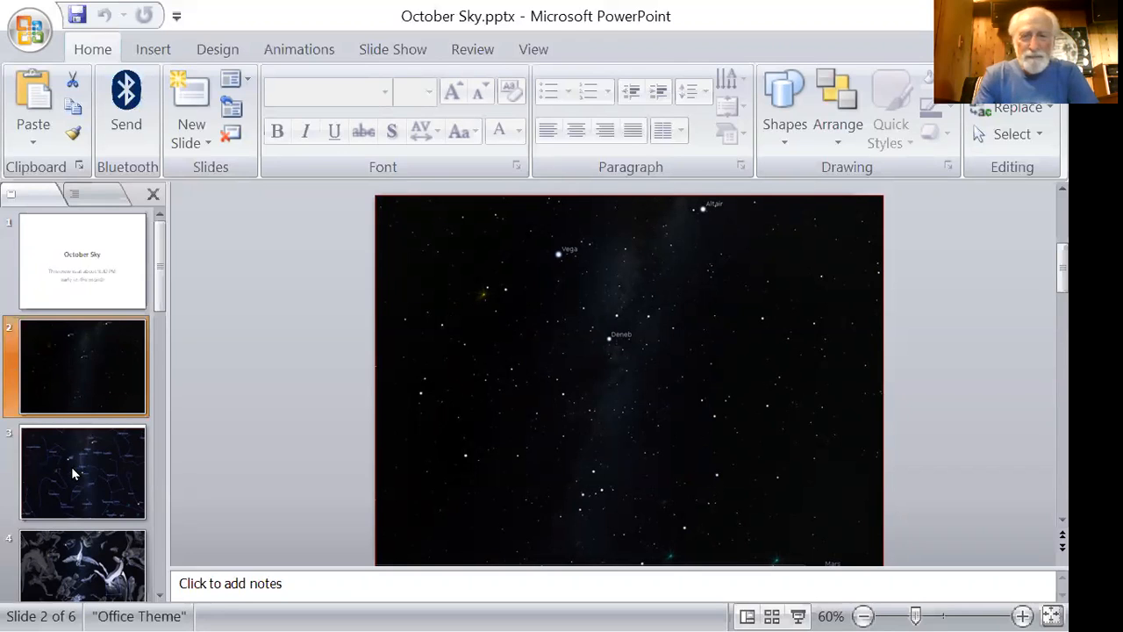
{"action": "mouse_move", "coordinate": [88, 472]}
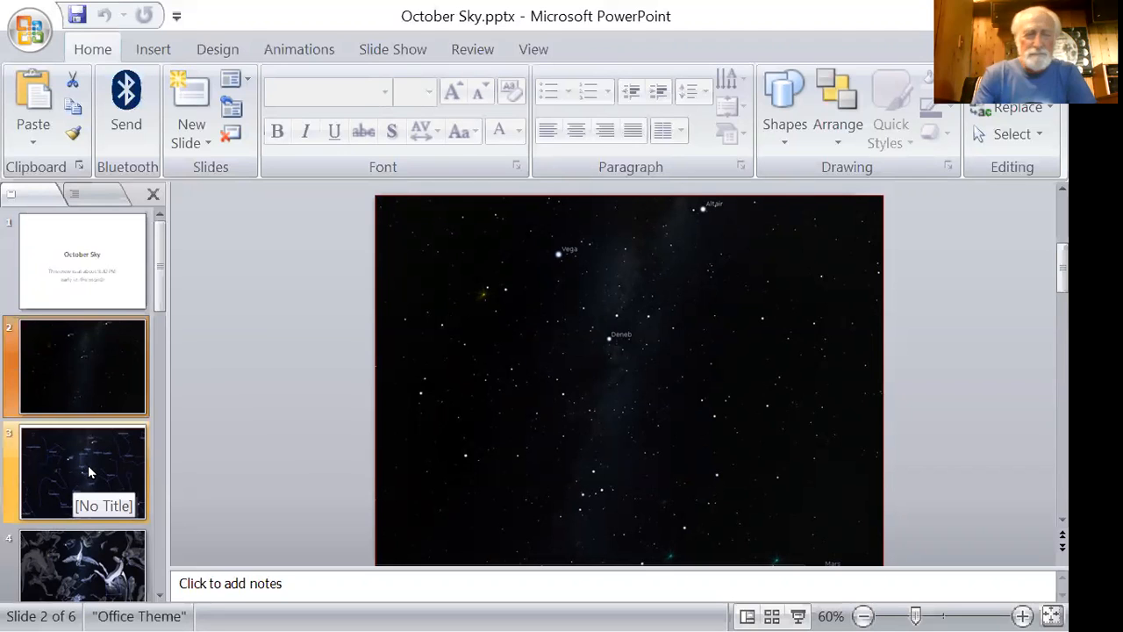
- Show slide 3's labeled NE view map, compare it with slide 2's plain star field, and return
{"action": "left_click", "coordinate": [80, 472]}
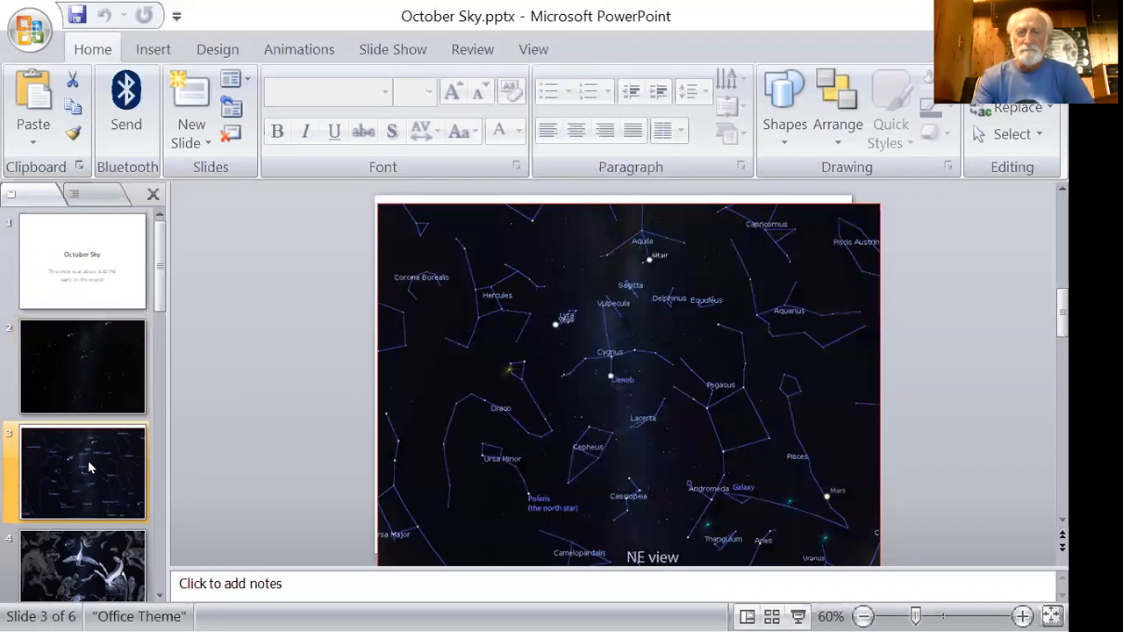
{"action": "mouse_move", "coordinate": [253, 401]}
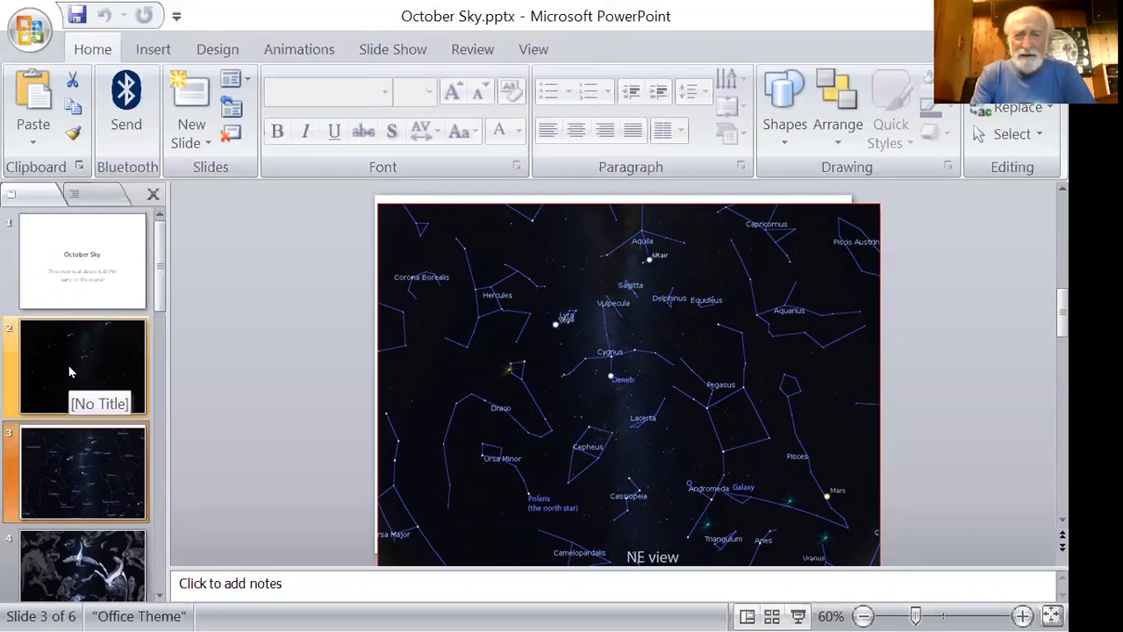
{"action": "left_click", "coordinate": [79, 367]}
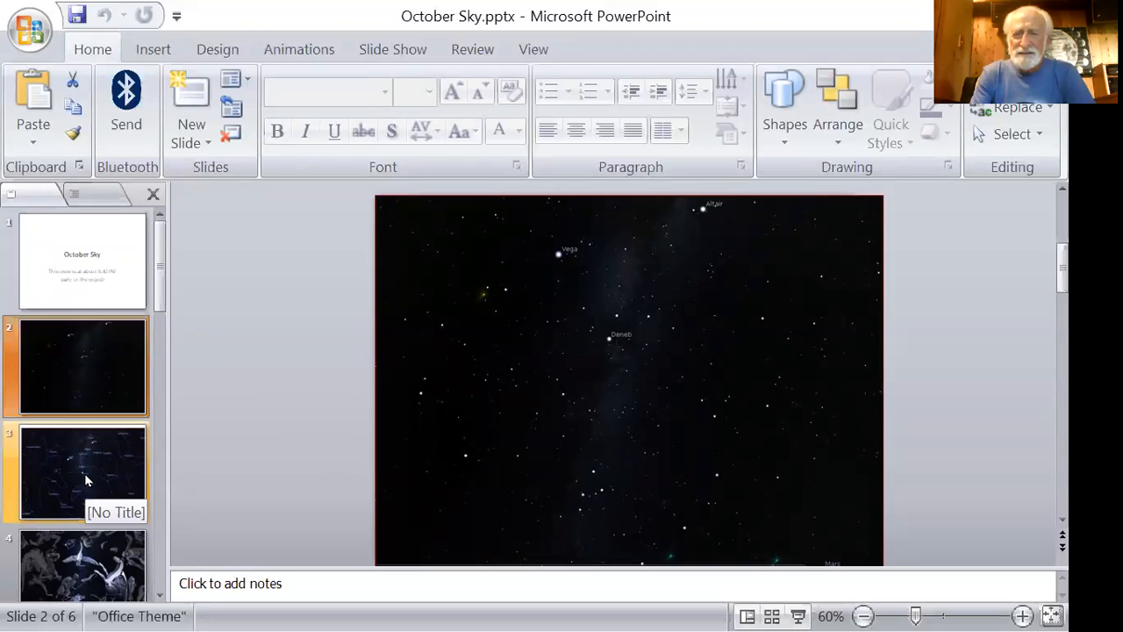
{"action": "left_click", "coordinate": [80, 472]}
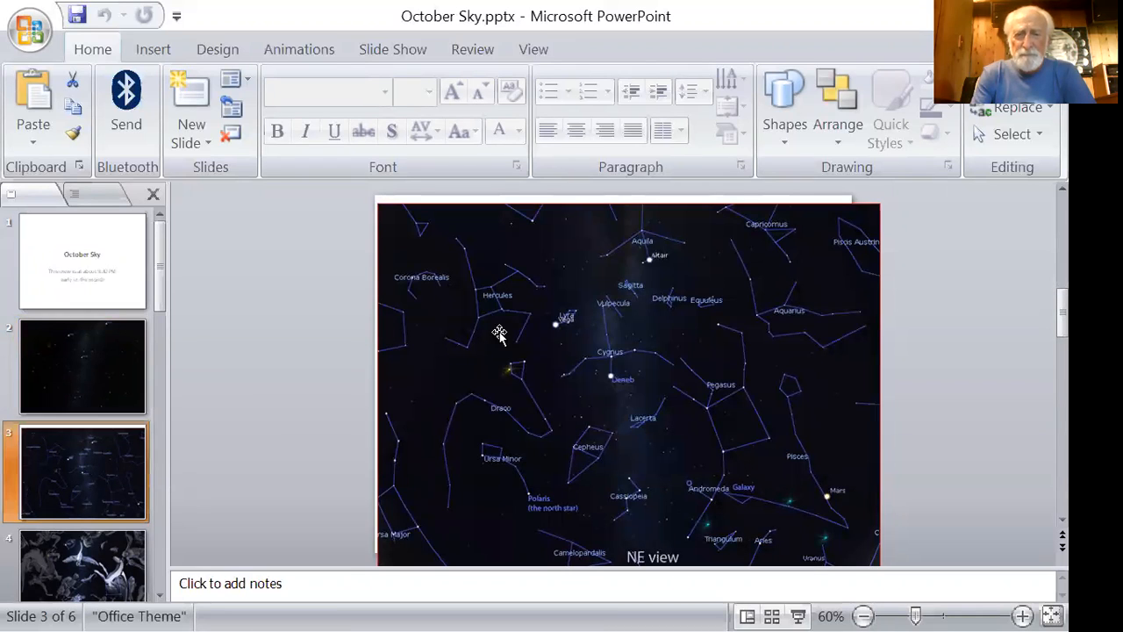
{"action": "mouse_move", "coordinate": [555, 334]}
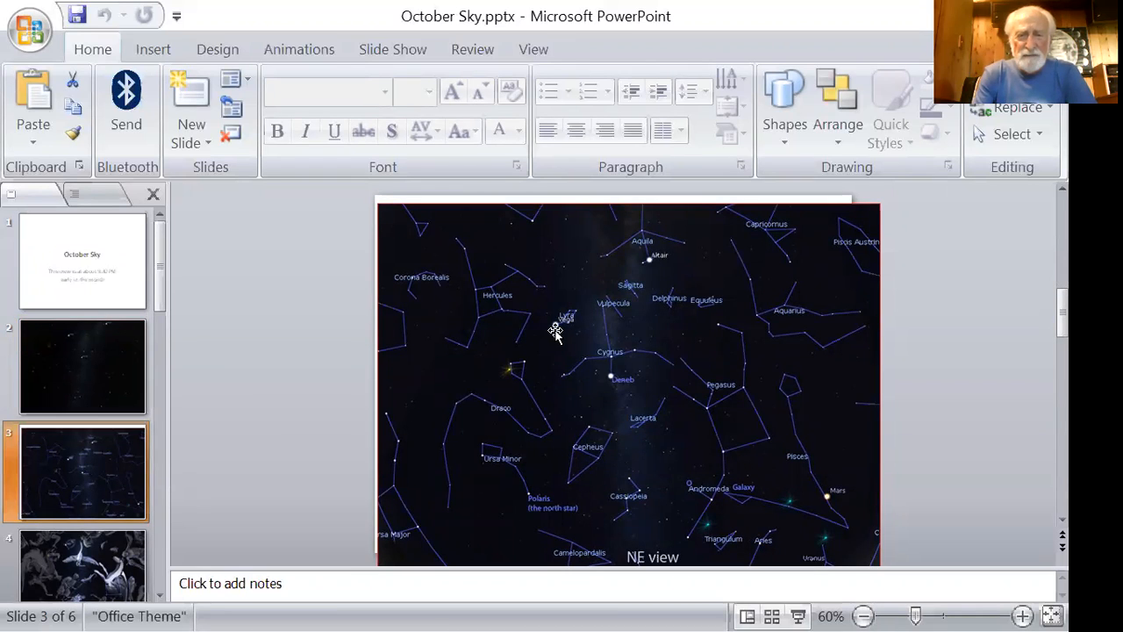
{"action": "mouse_move", "coordinate": [611, 389]}
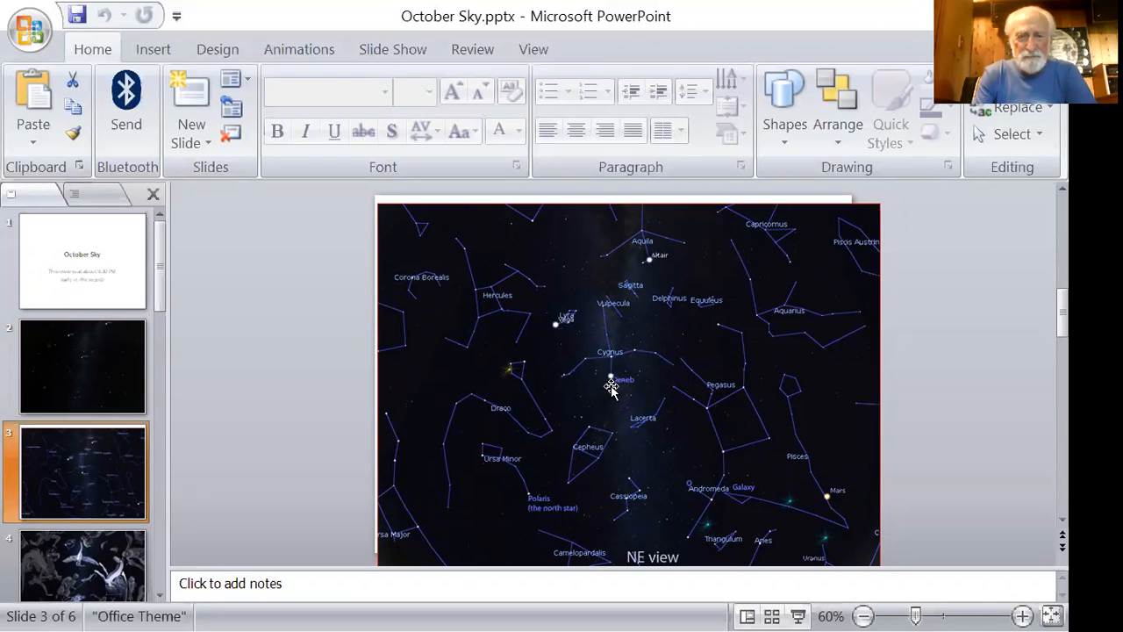
{"action": "mouse_move", "coordinate": [709, 270]}
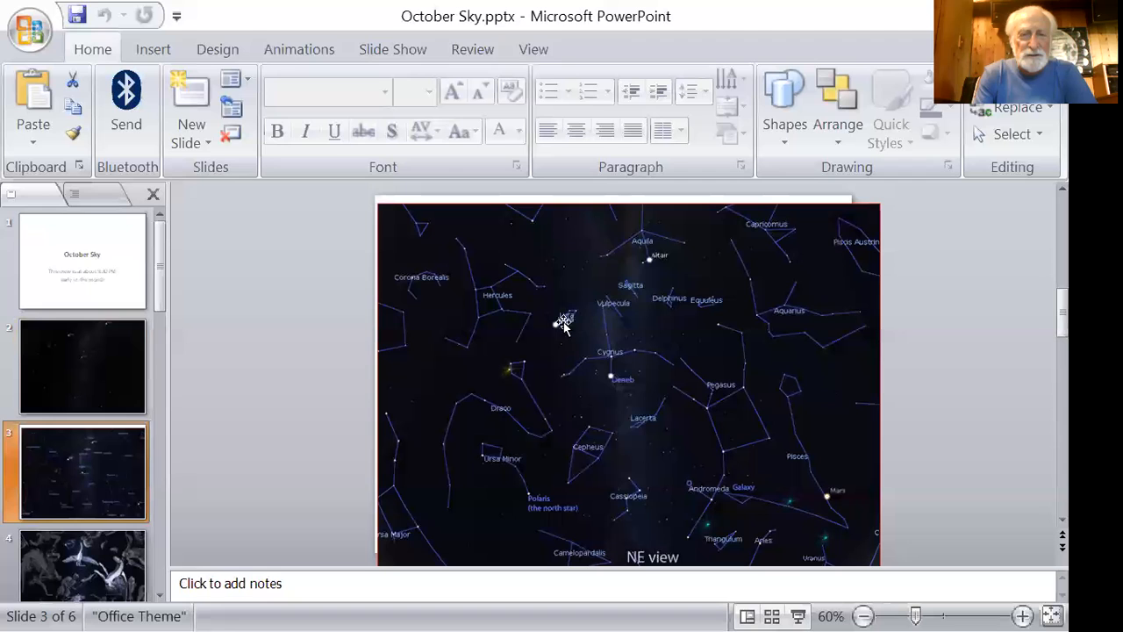
{"action": "mouse_move", "coordinate": [605, 390]}
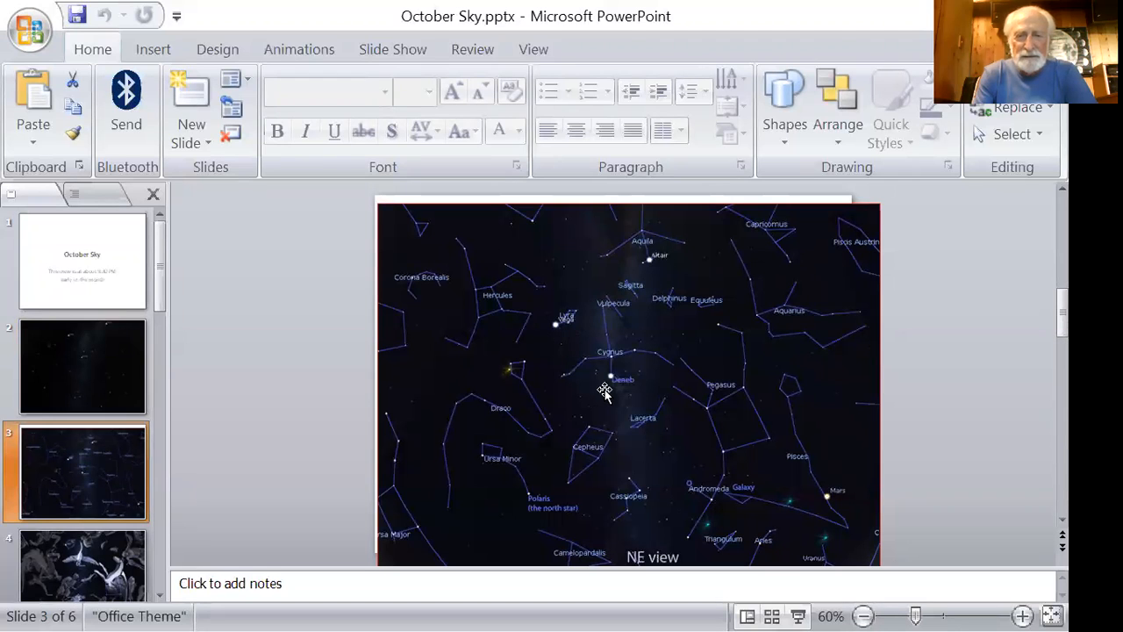
{"action": "mouse_move", "coordinate": [807, 291]}
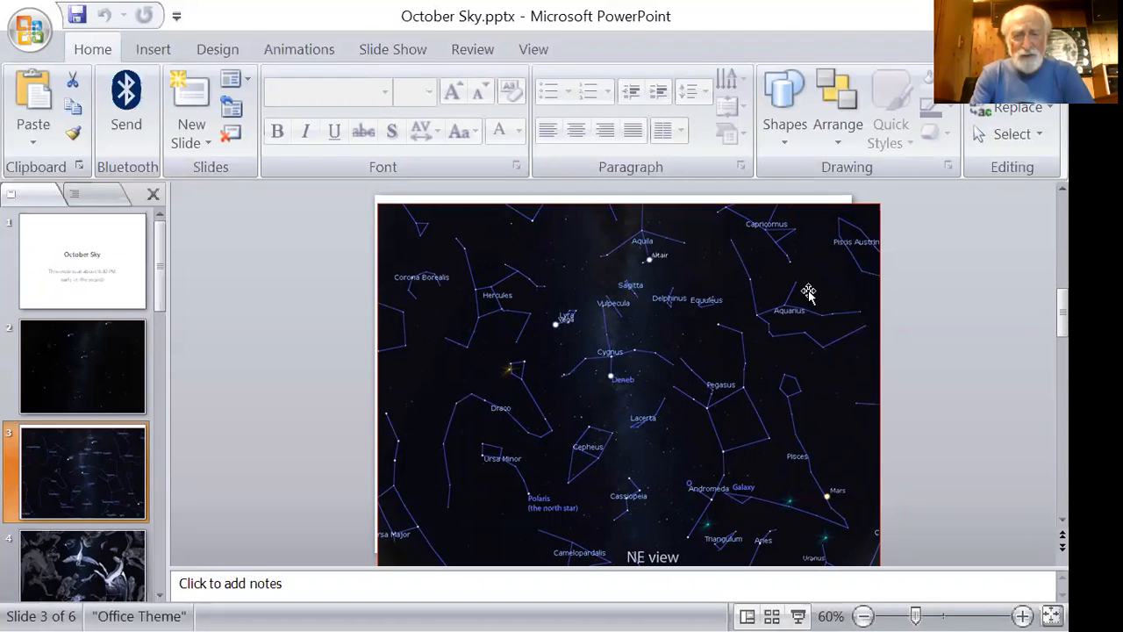
{"action": "mouse_move", "coordinate": [688, 315]}
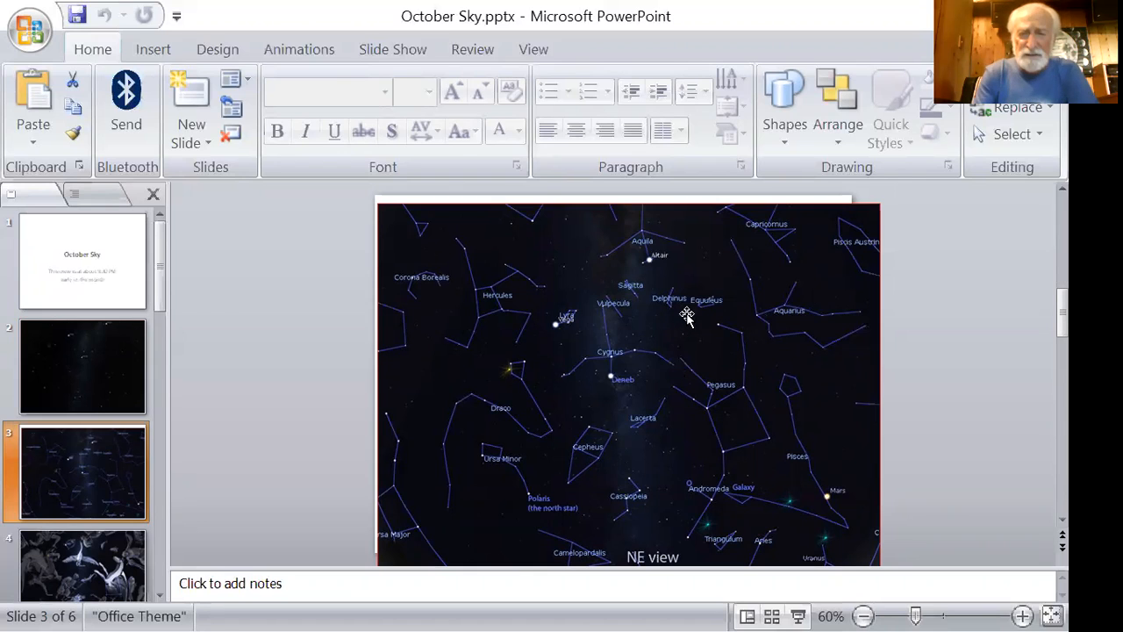
{"action": "mouse_move", "coordinate": [612, 396]}
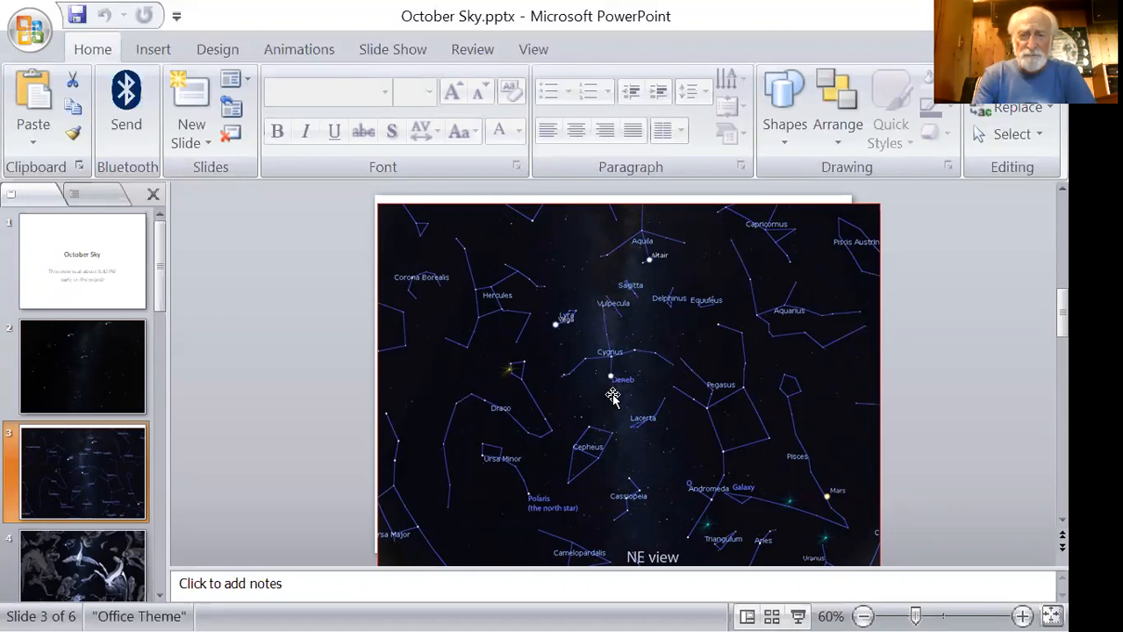
{"action": "mouse_move", "coordinate": [614, 360]}
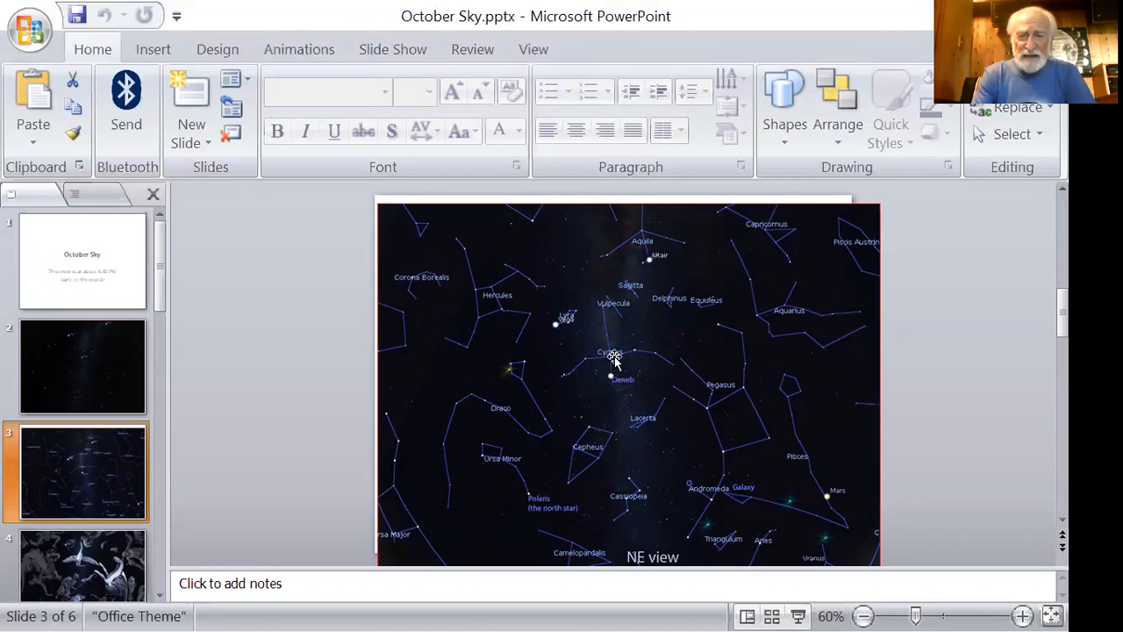
{"action": "mouse_move", "coordinate": [596, 362]}
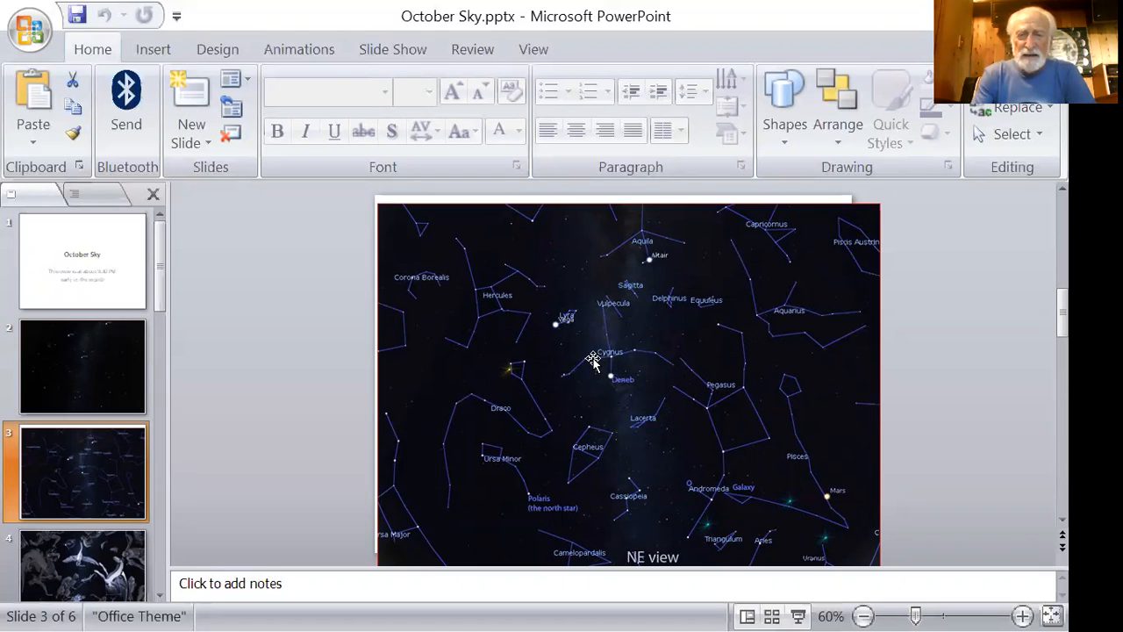
{"action": "mouse_move", "coordinate": [667, 373]}
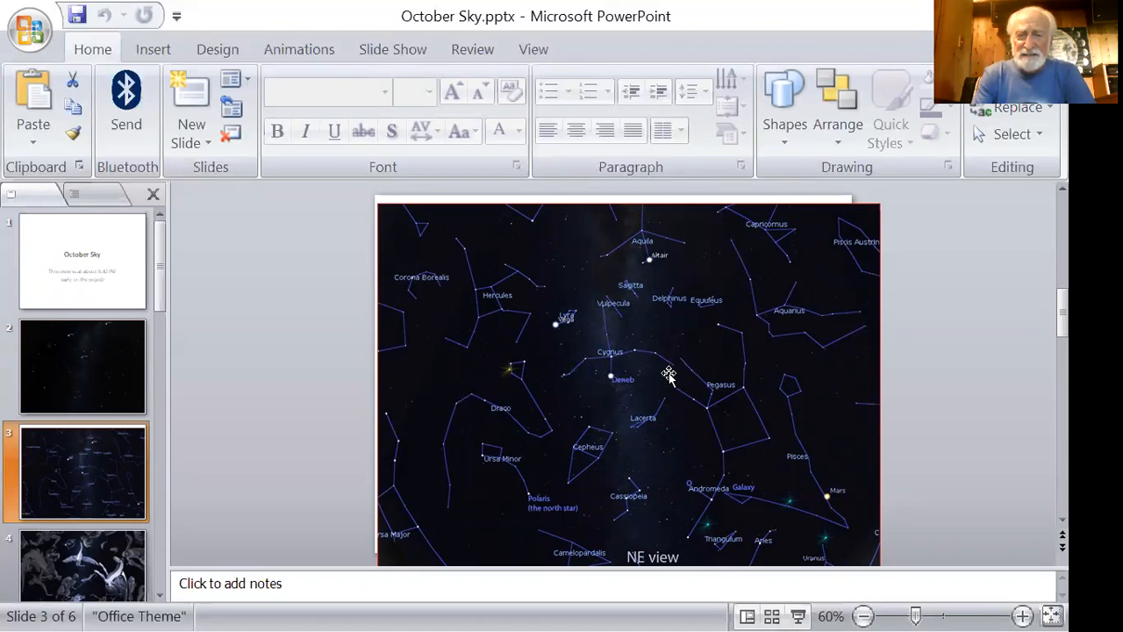
{"action": "mouse_move", "coordinate": [594, 404]}
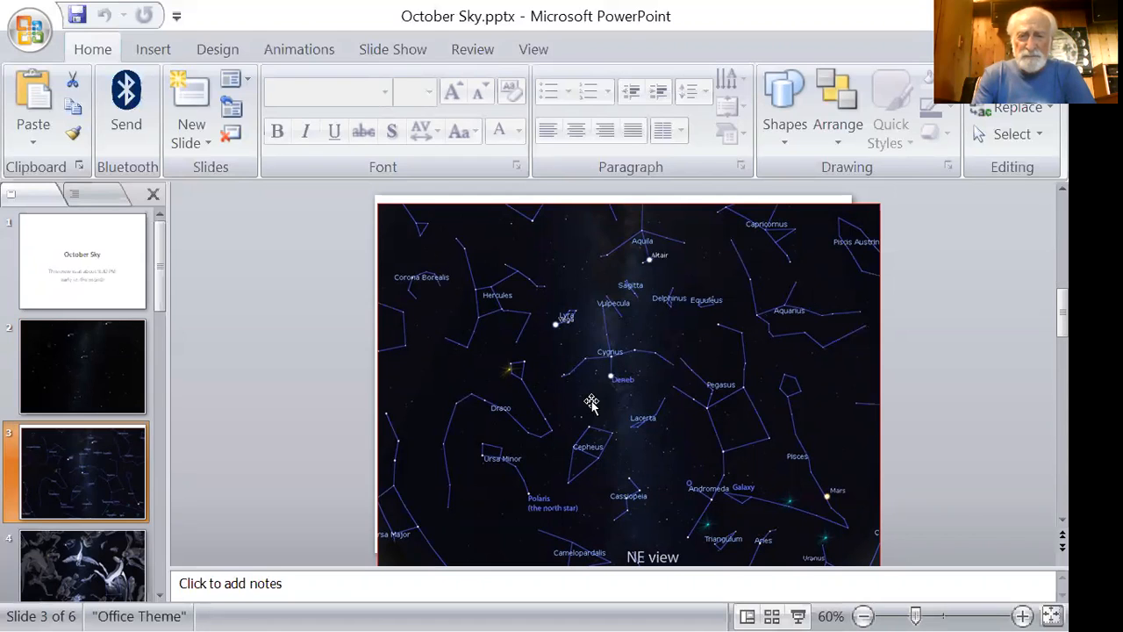
{"action": "mouse_move", "coordinate": [604, 400]}
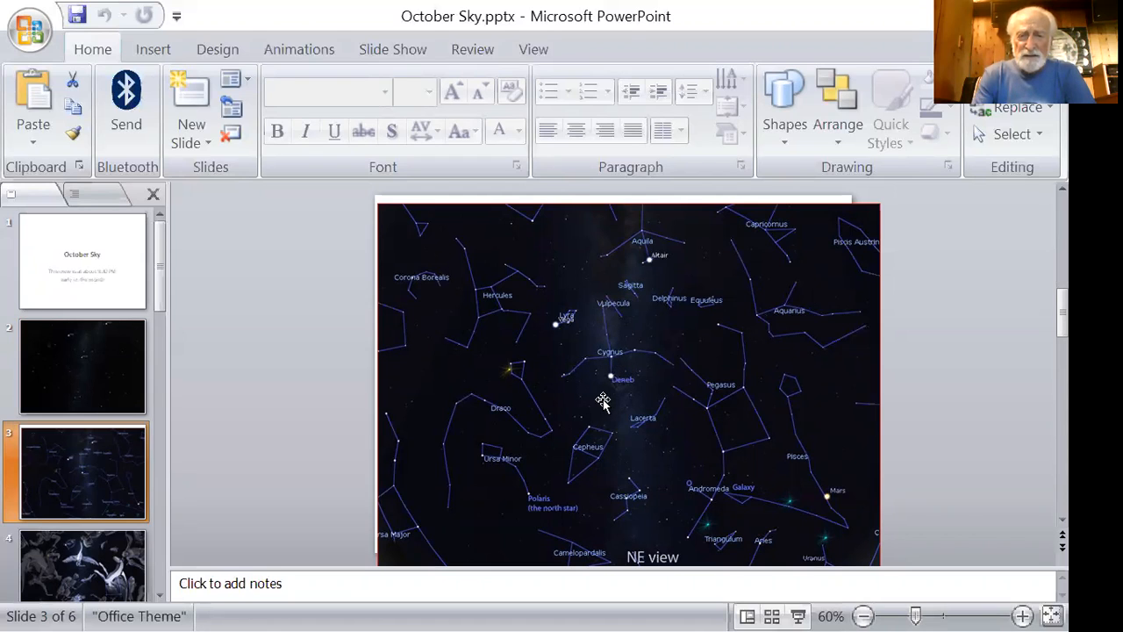
{"action": "mouse_move", "coordinate": [615, 368]}
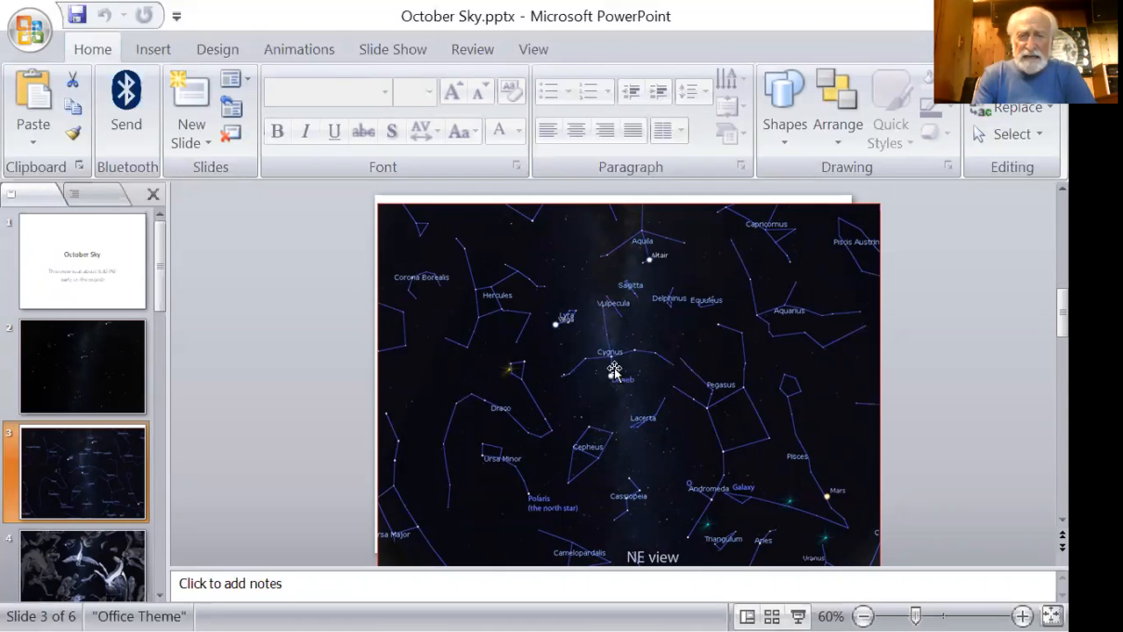
{"action": "mouse_move", "coordinate": [606, 301]}
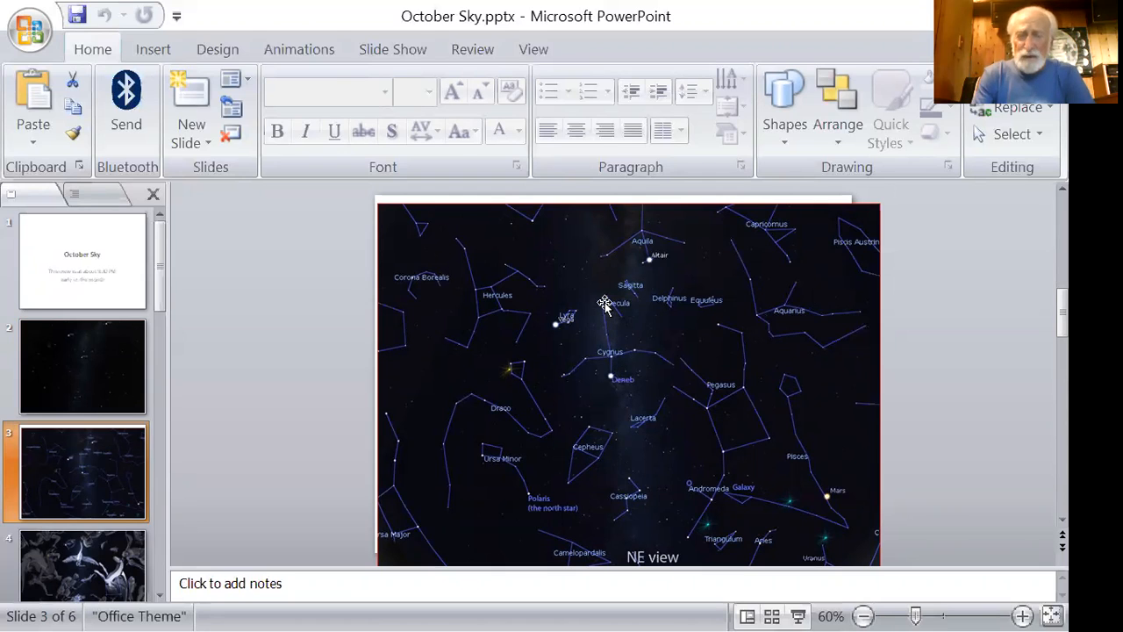
{"action": "mouse_move", "coordinate": [600, 316]}
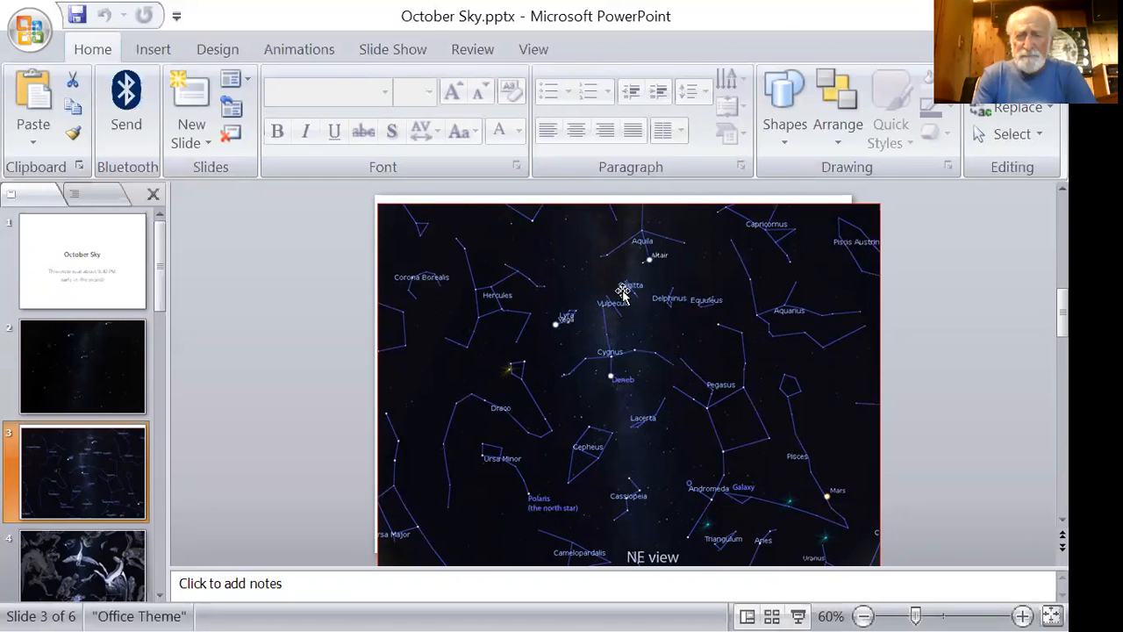
{"action": "mouse_move", "coordinate": [626, 300]}
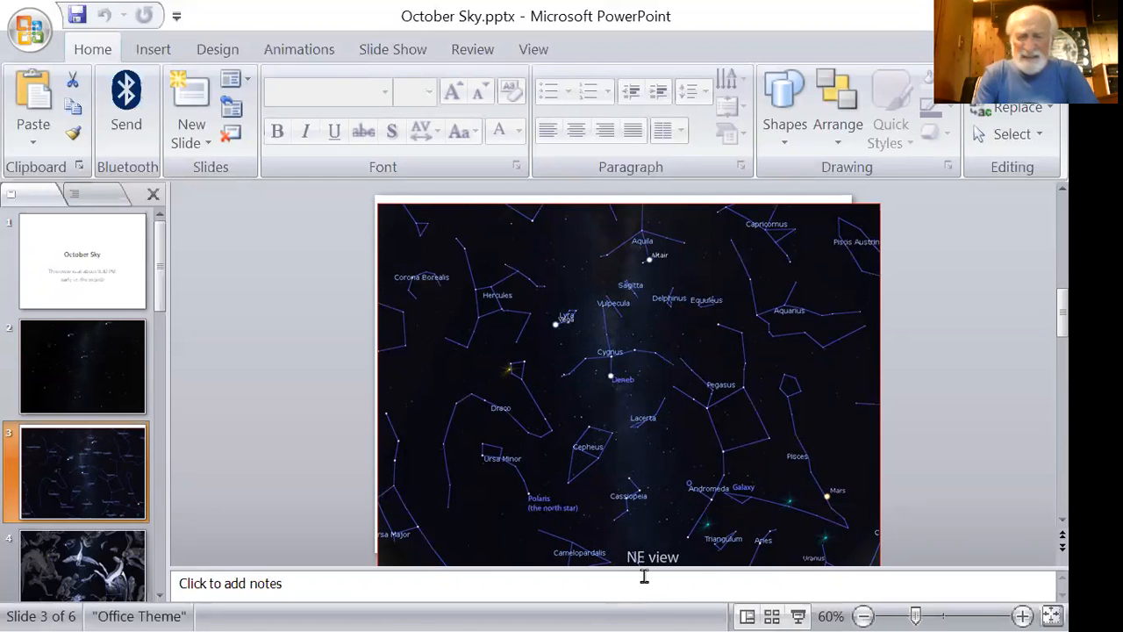
{"action": "mouse_move", "coordinate": [639, 590]}
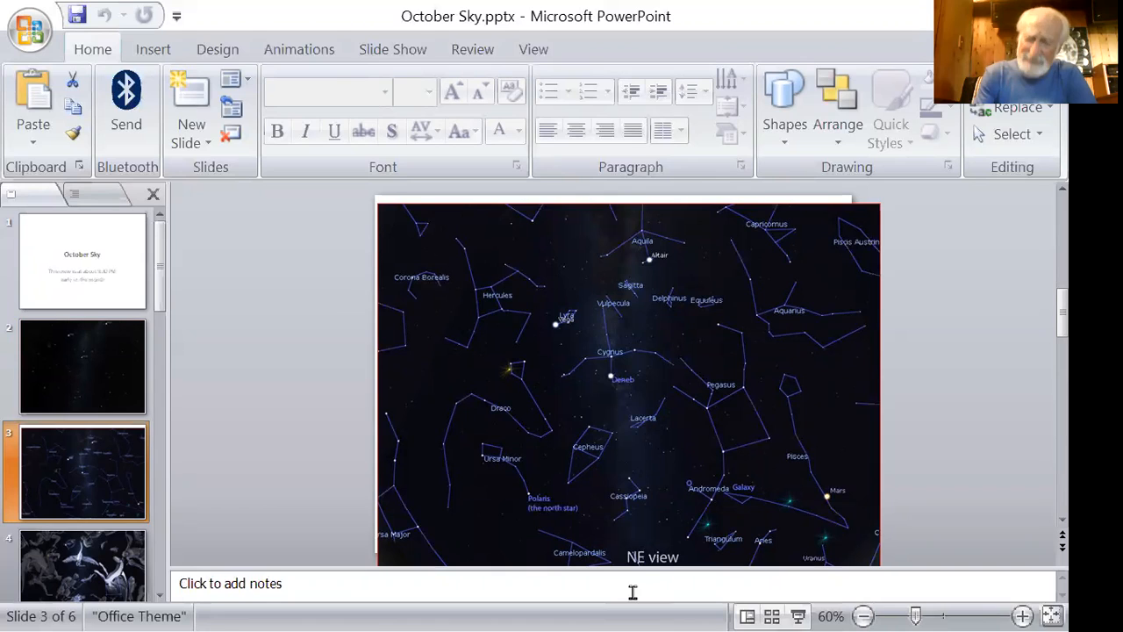
{"action": "mouse_move", "coordinate": [623, 593]}
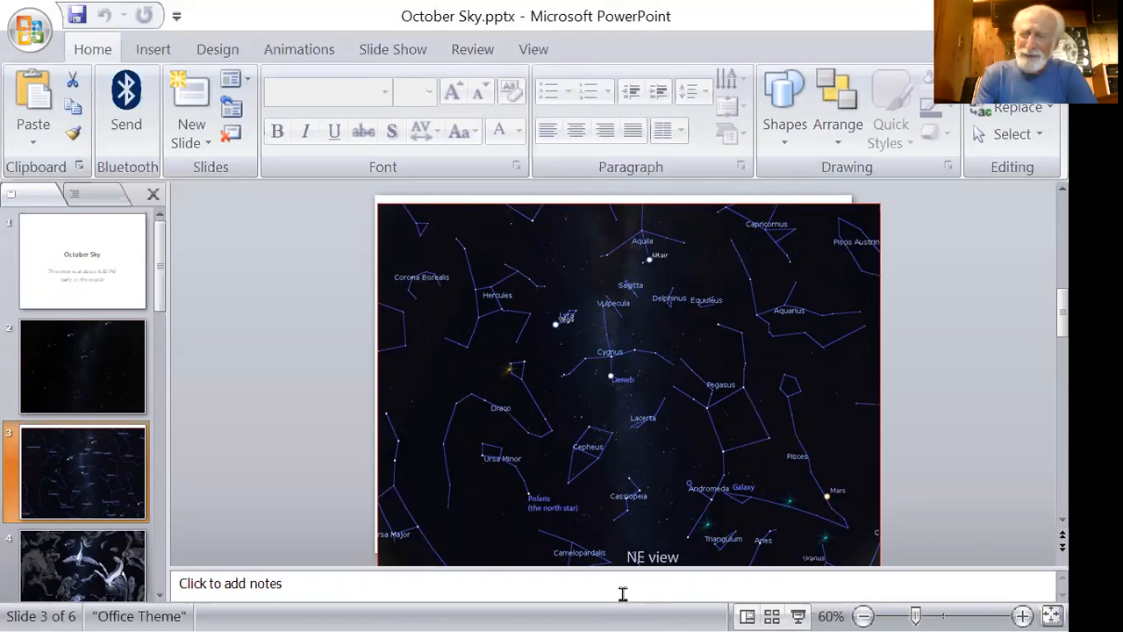
{"action": "mouse_move", "coordinate": [662, 597]}
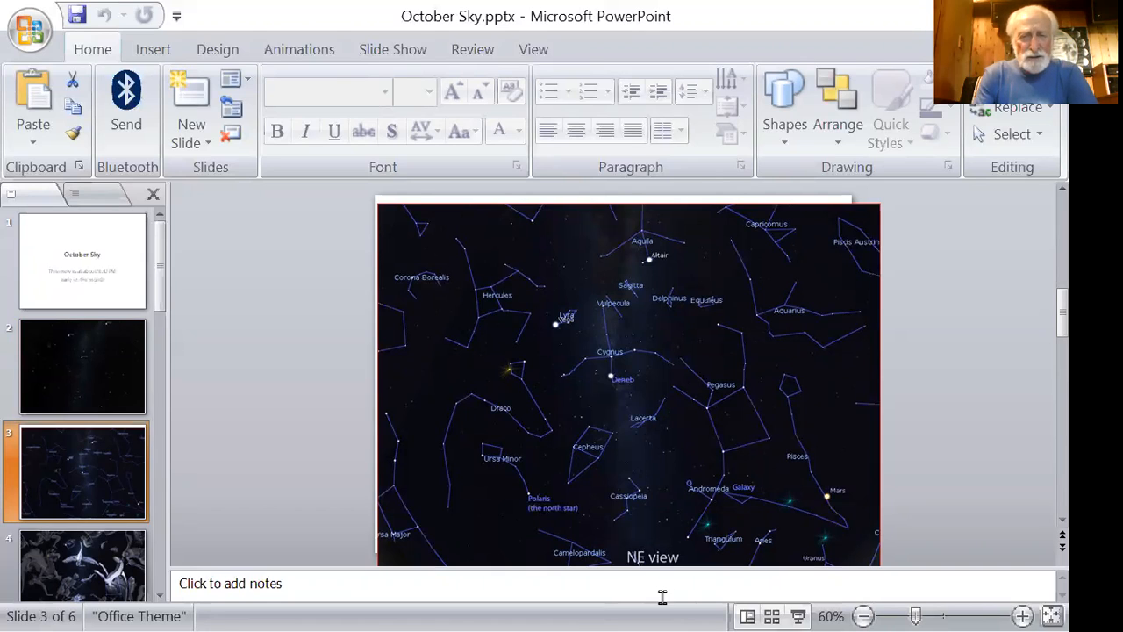
{"action": "mouse_move", "coordinate": [625, 337]}
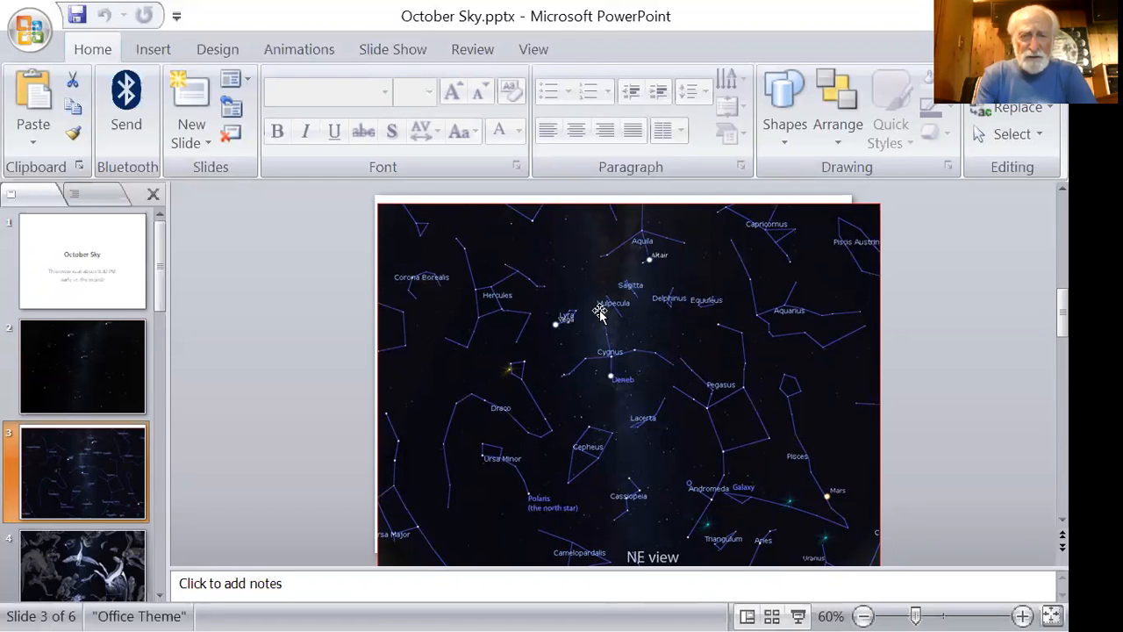
{"action": "mouse_move", "coordinate": [600, 344]}
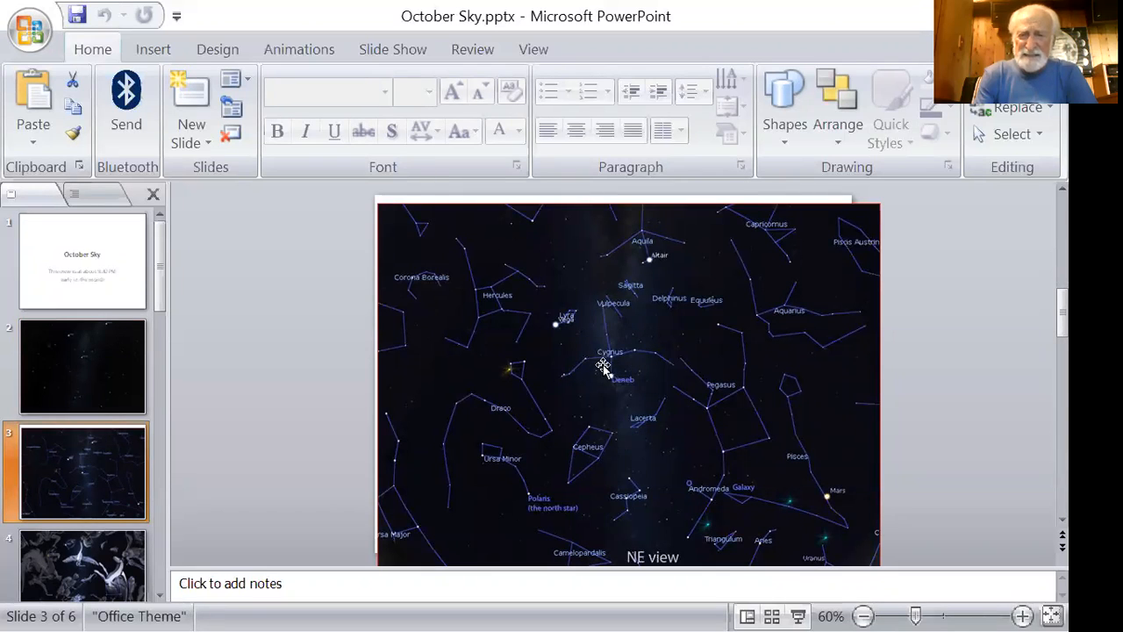
{"action": "mouse_move", "coordinate": [600, 372]}
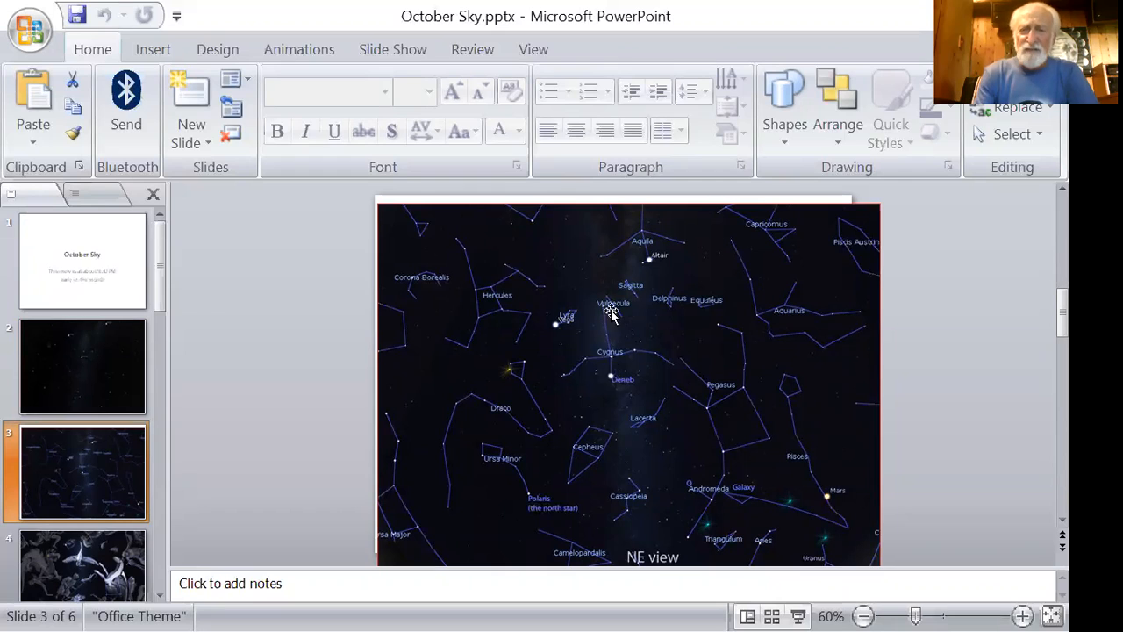
{"action": "mouse_move", "coordinate": [611, 340]}
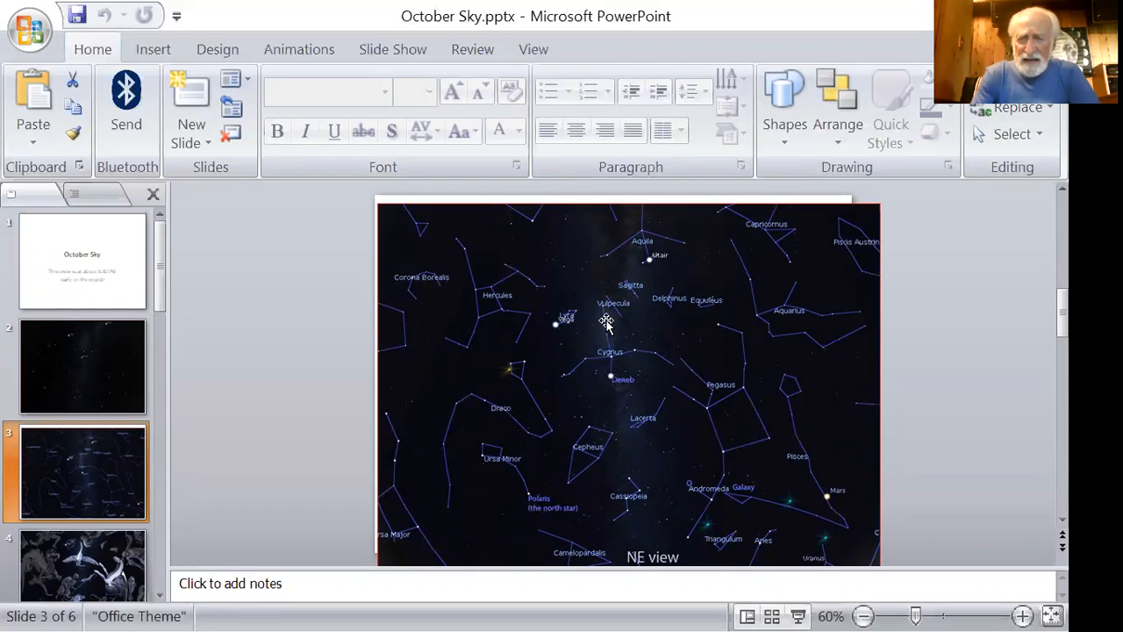
{"action": "mouse_move", "coordinate": [667, 453]}
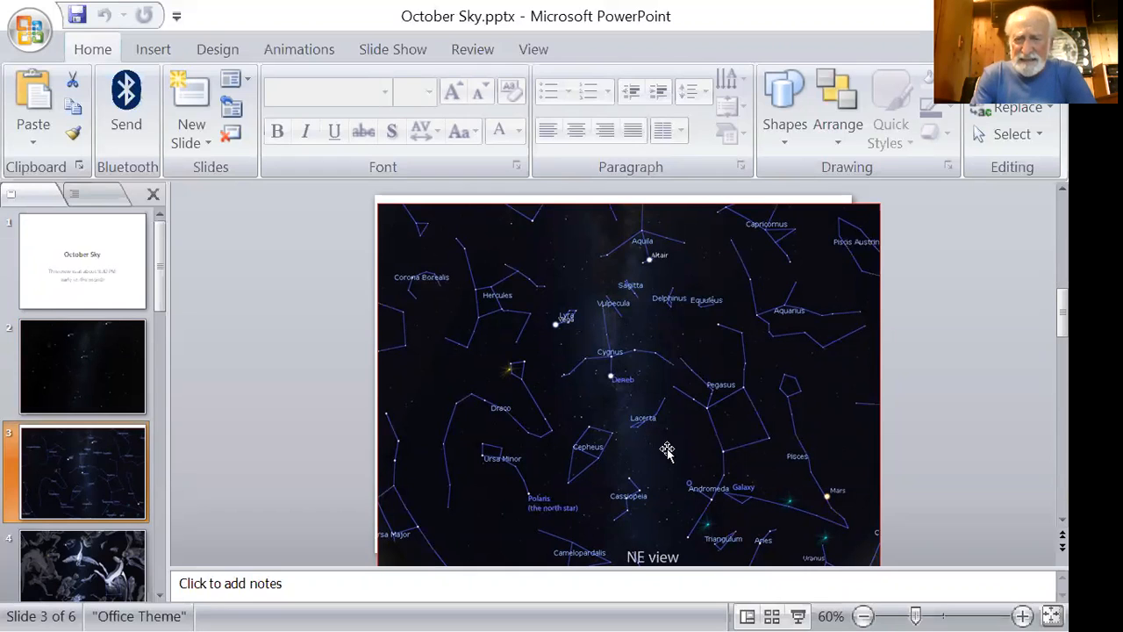
{"action": "mouse_move", "coordinate": [751, 454]}
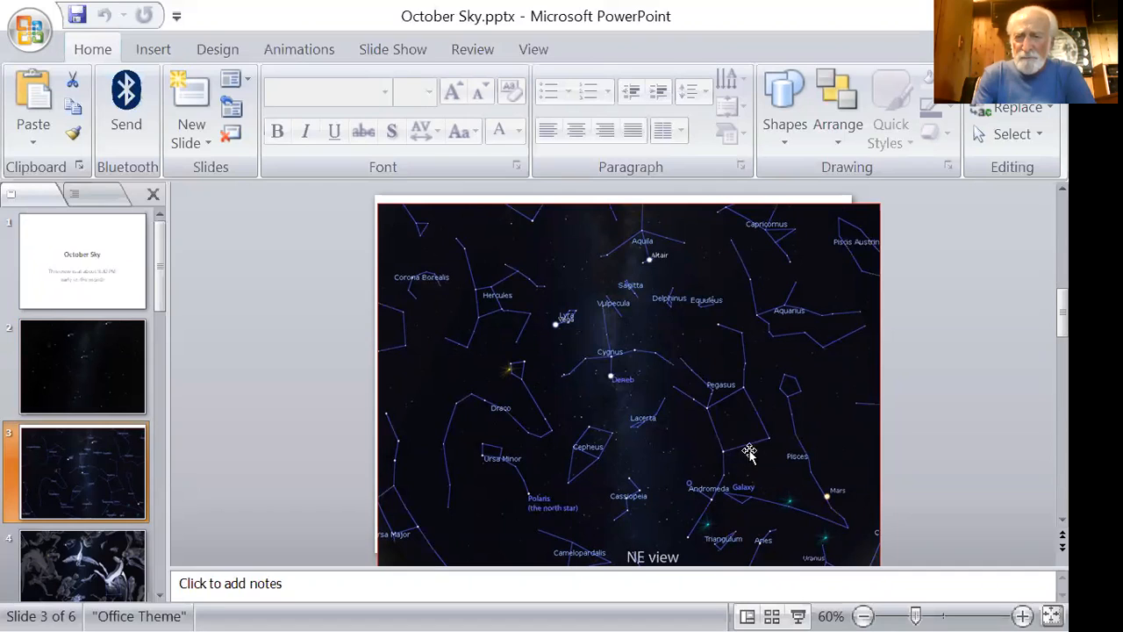
{"action": "mouse_move", "coordinate": [716, 435]}
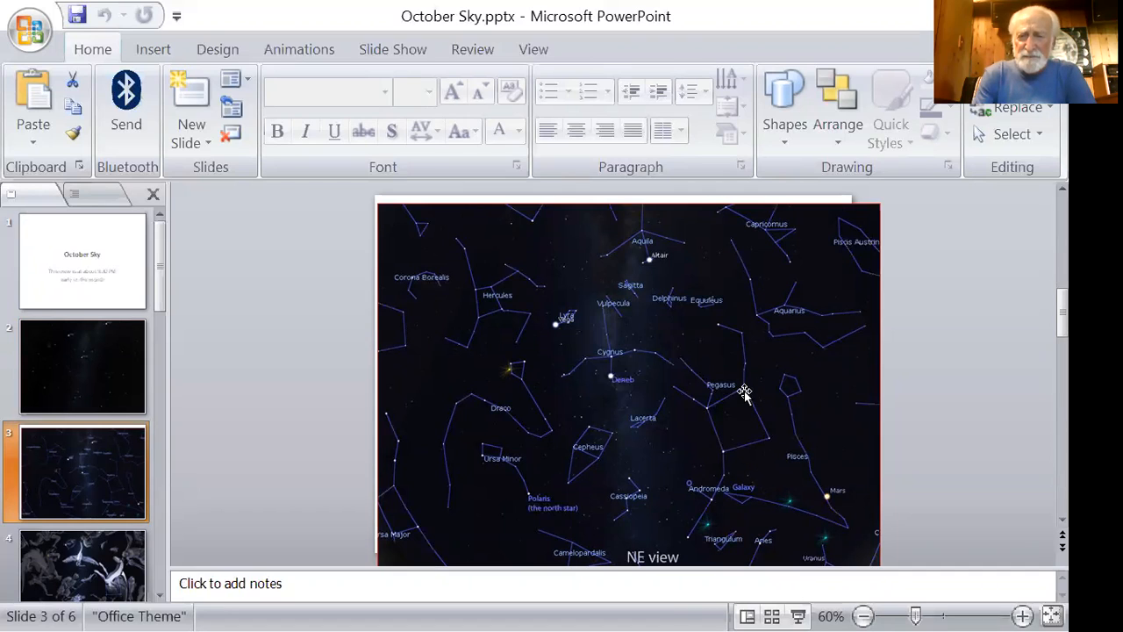
{"action": "mouse_move", "coordinate": [646, 561]}
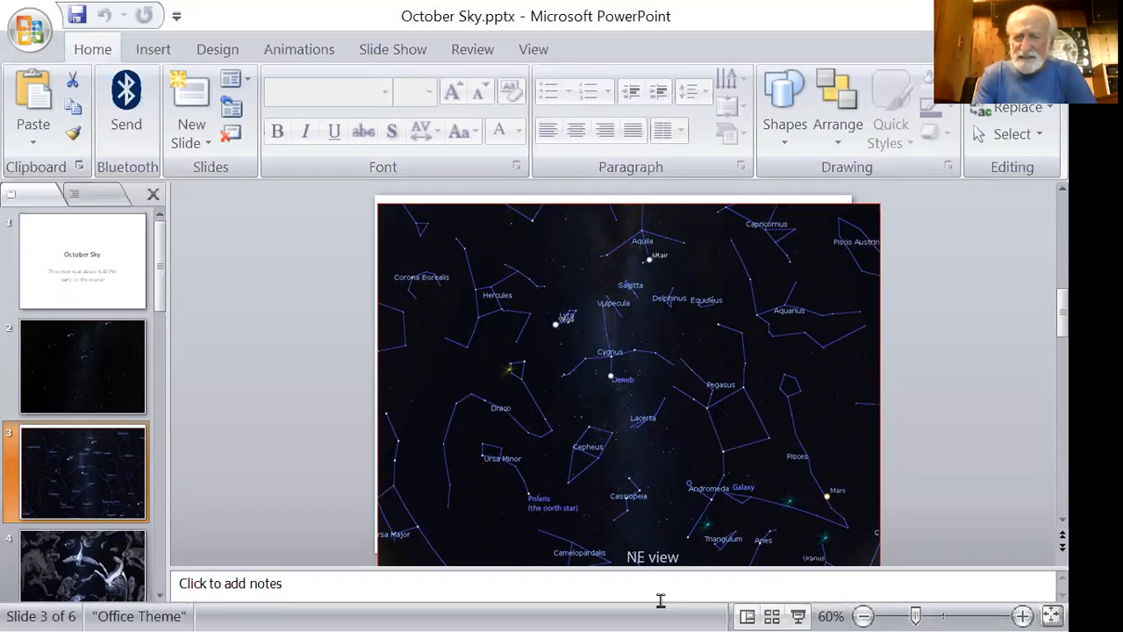
{"action": "mouse_move", "coordinate": [630, 354]}
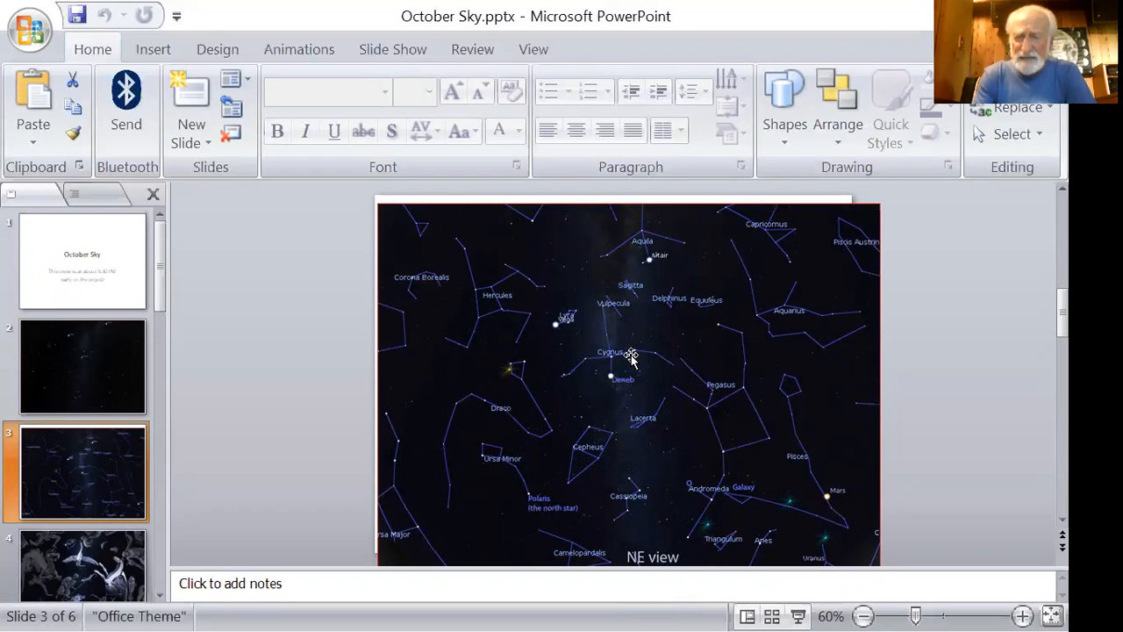
{"action": "mouse_move", "coordinate": [740, 403]}
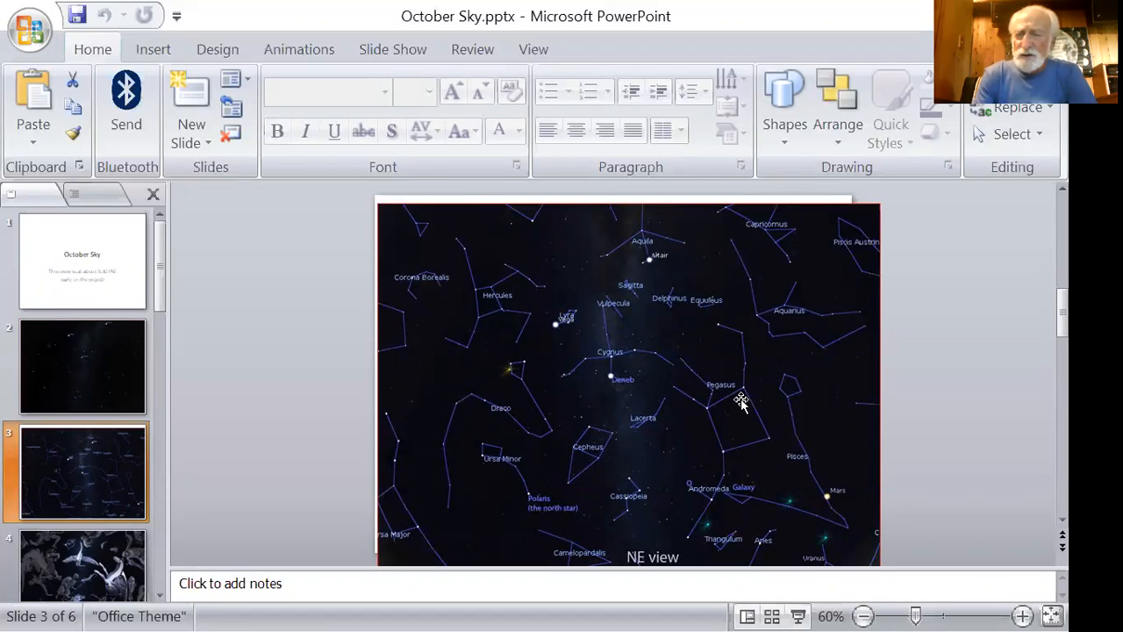
{"action": "mouse_move", "coordinate": [744, 397]}
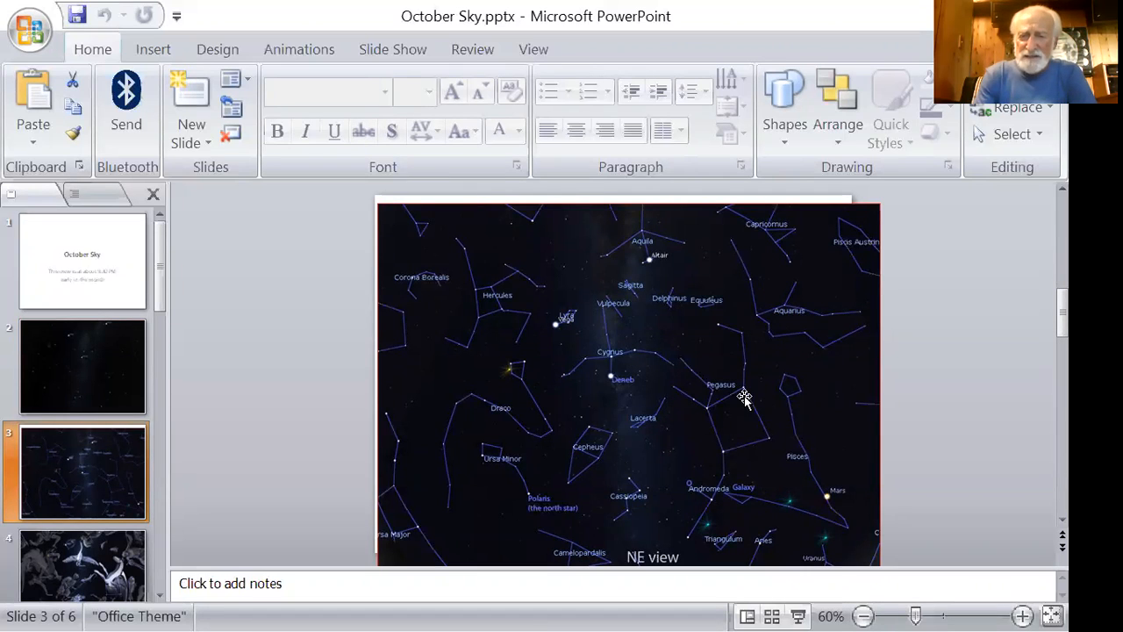
{"action": "mouse_move", "coordinate": [771, 449]}
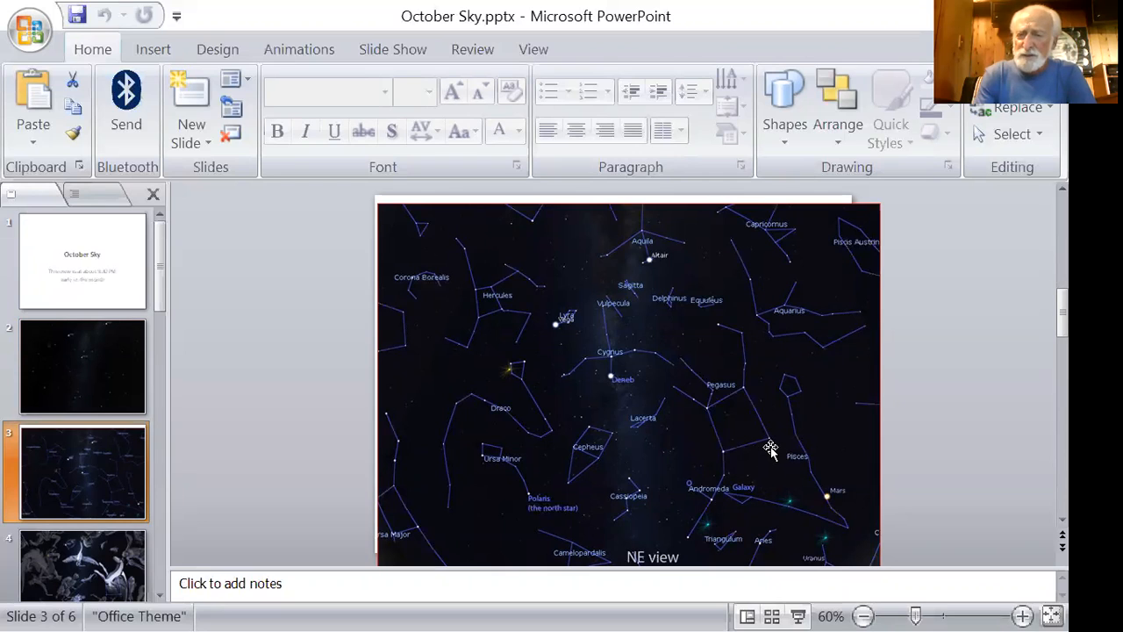
{"action": "mouse_move", "coordinate": [729, 456]}
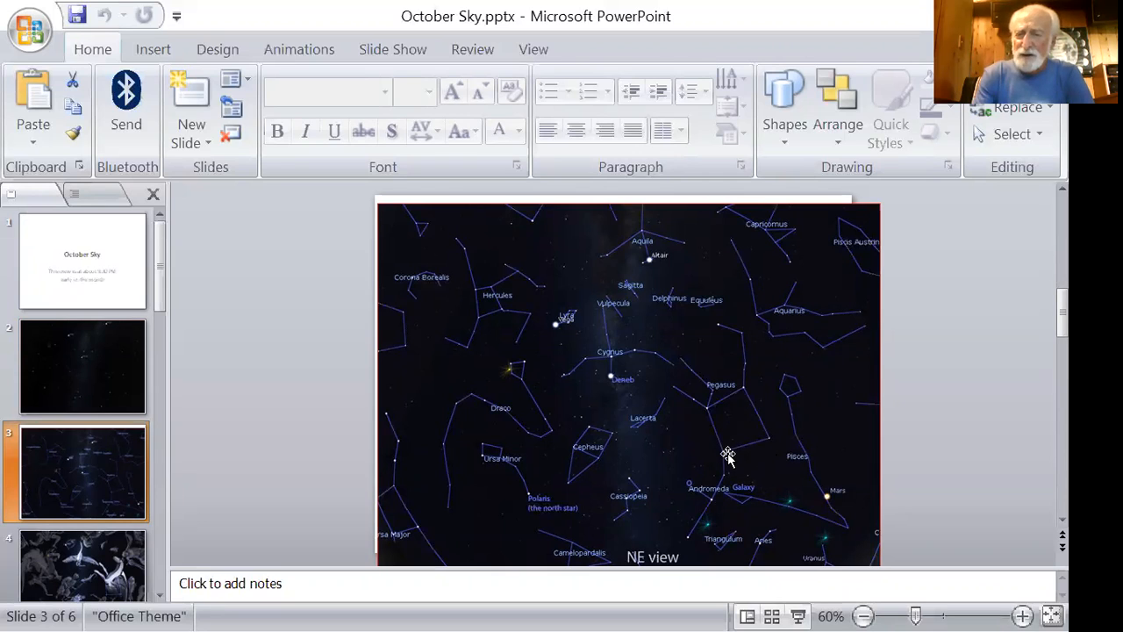
{"action": "mouse_move", "coordinate": [724, 454]}
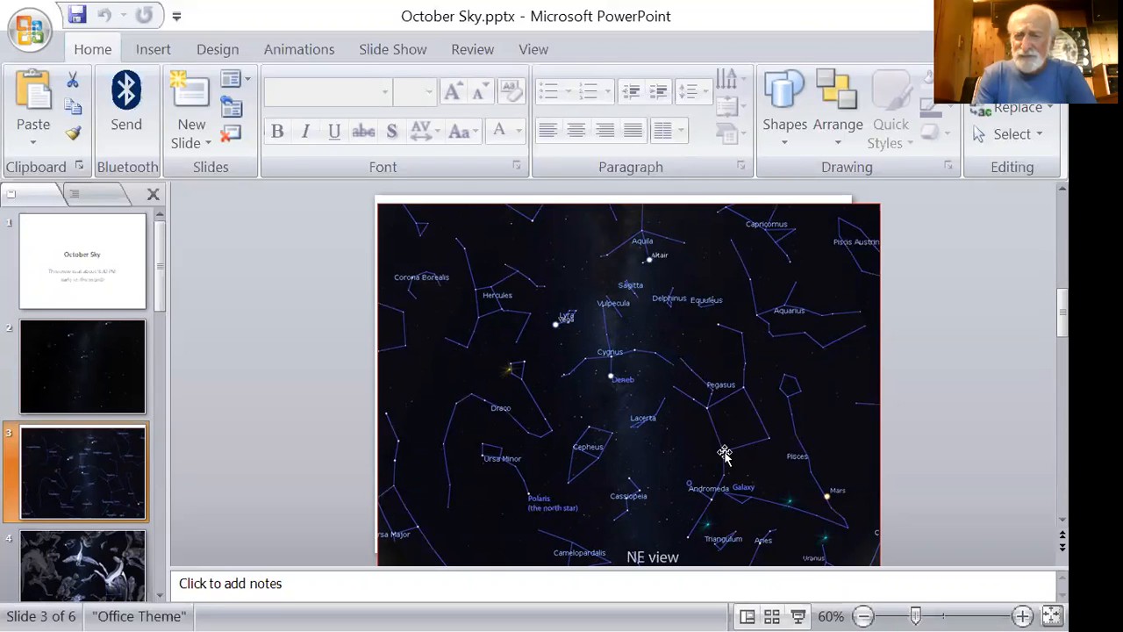
{"action": "mouse_move", "coordinate": [747, 464]}
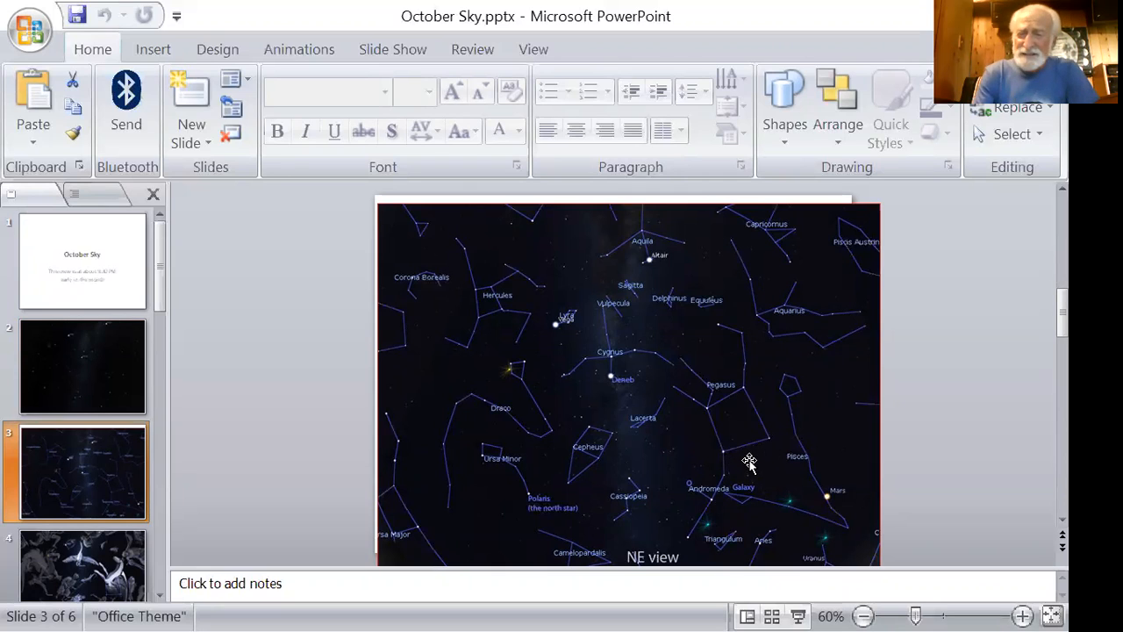
{"action": "mouse_move", "coordinate": [742, 395]}
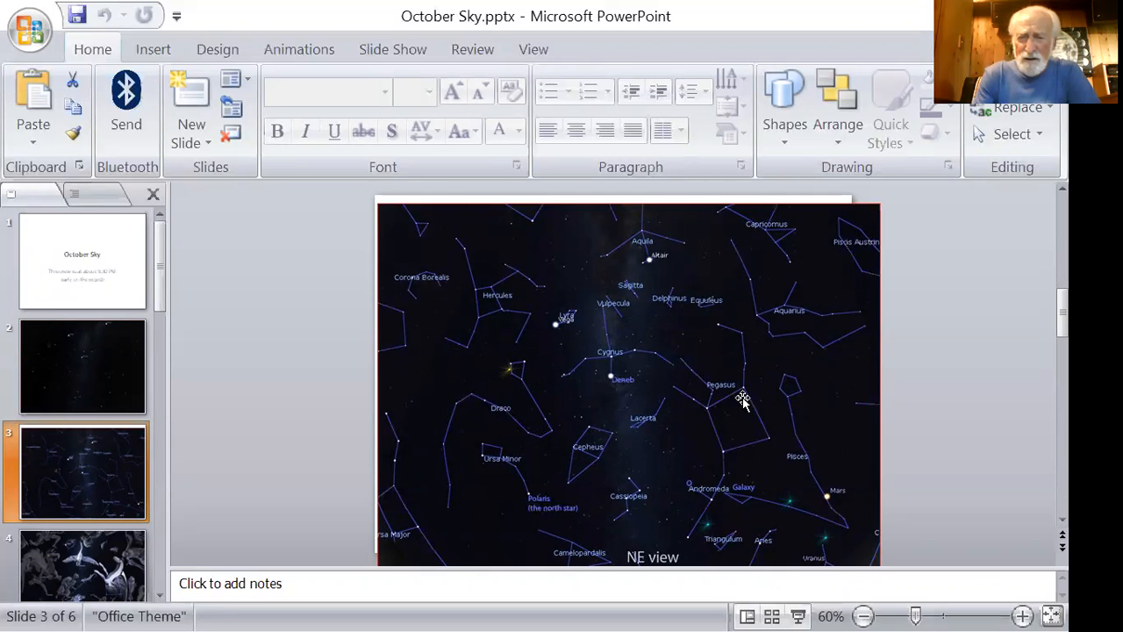
{"action": "mouse_move", "coordinate": [727, 463]}
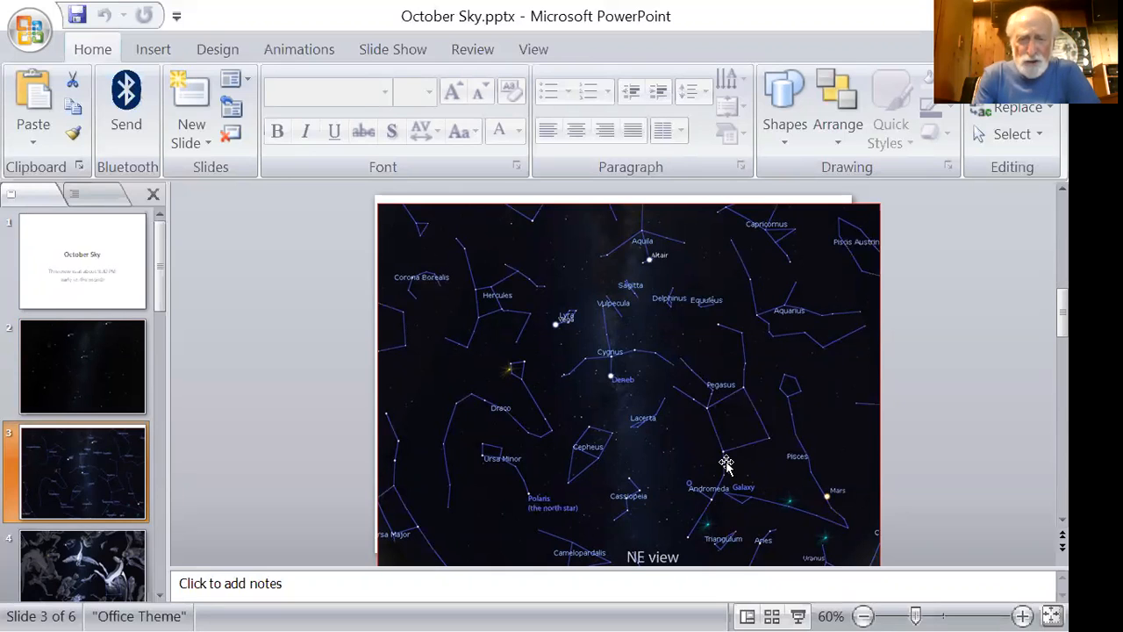
{"action": "mouse_move", "coordinate": [727, 458]}
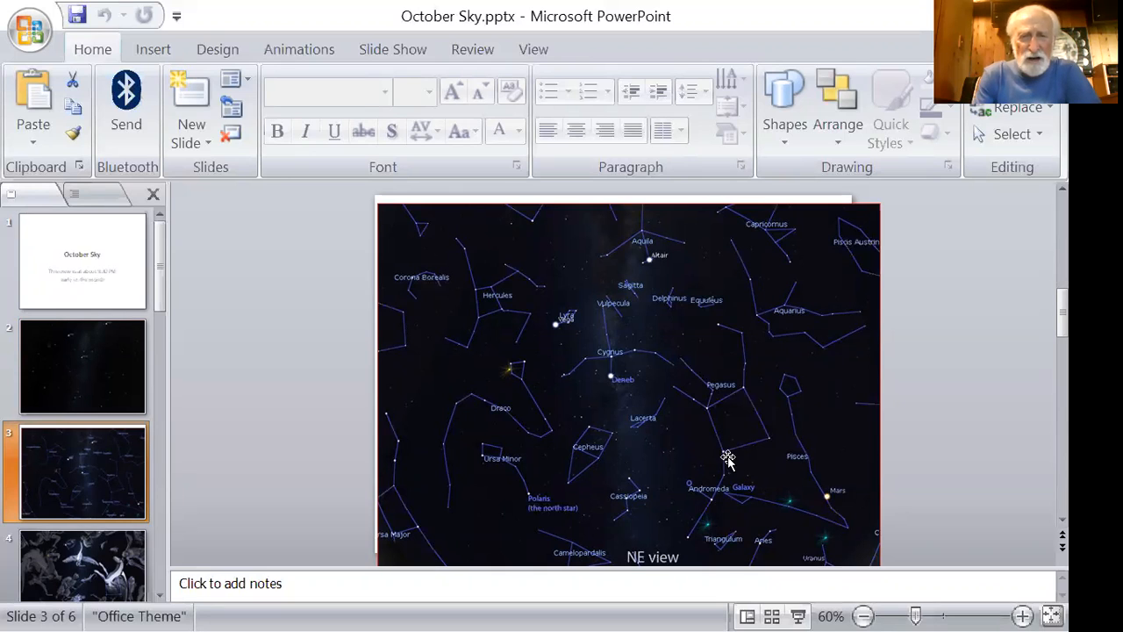
{"action": "mouse_move", "coordinate": [642, 467]}
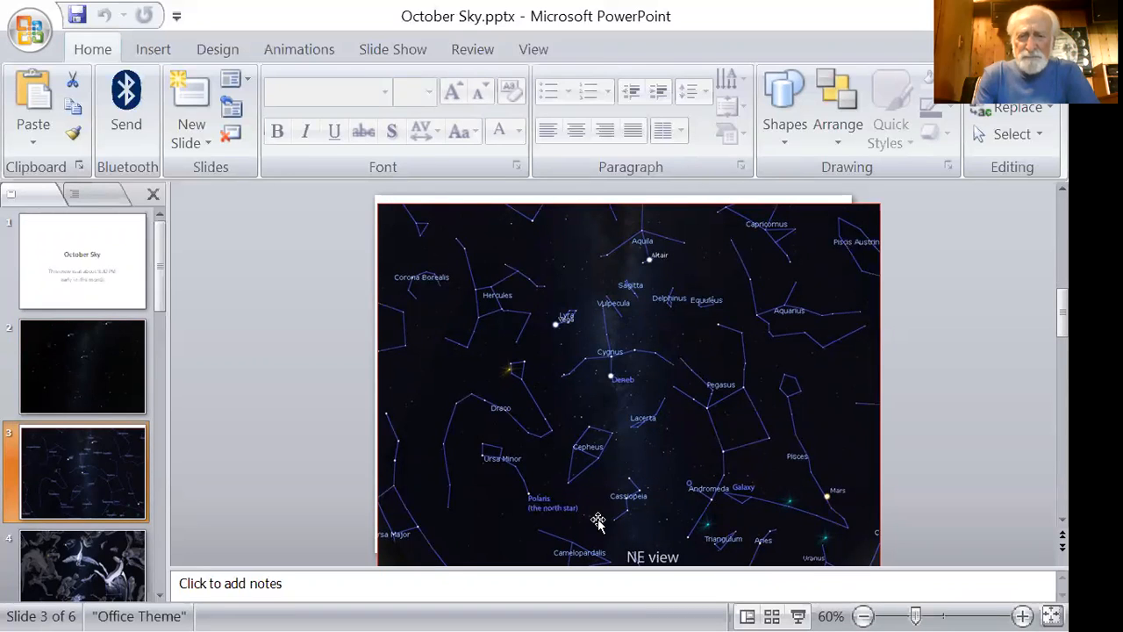
{"action": "mouse_move", "coordinate": [621, 537]}
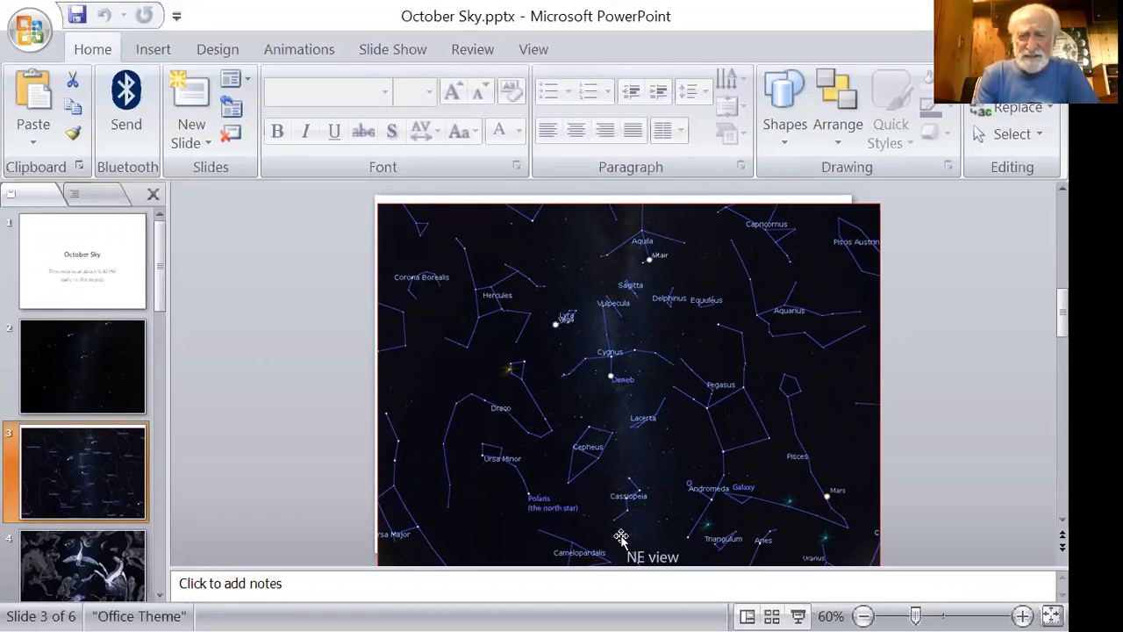
{"action": "mouse_move", "coordinate": [656, 502]}
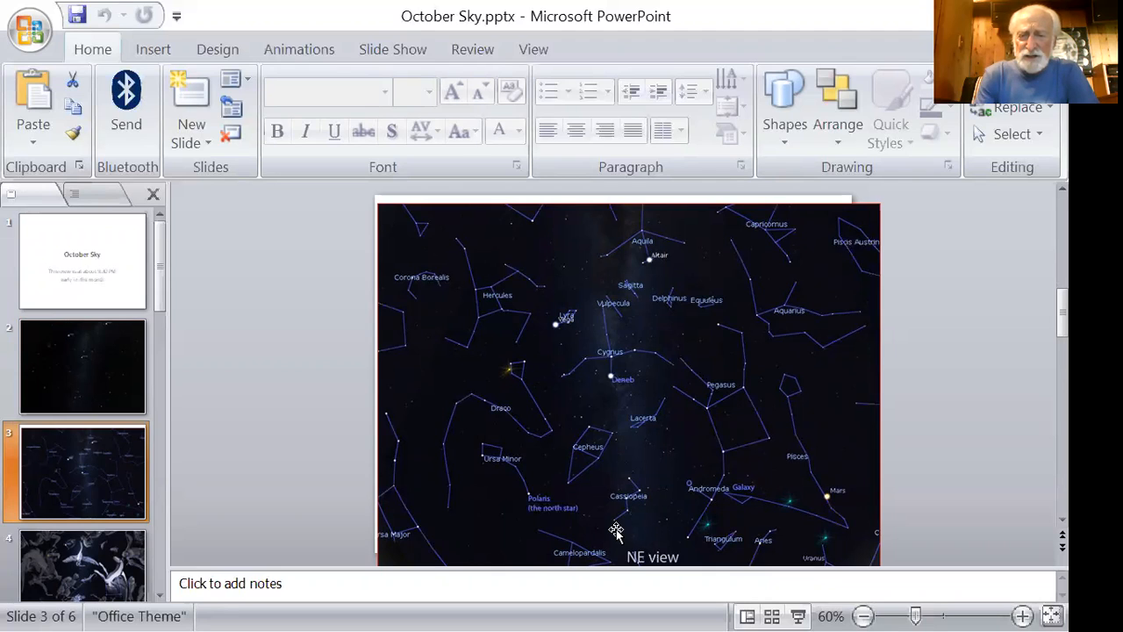
{"action": "mouse_move", "coordinate": [629, 519]}
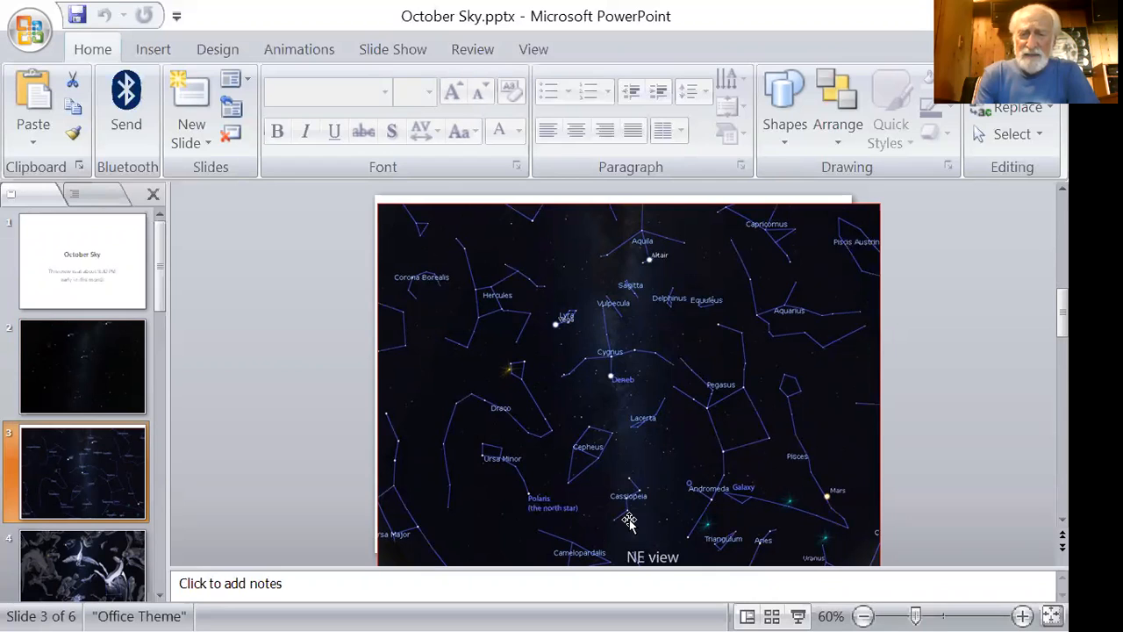
{"action": "mouse_move", "coordinate": [632, 472]}
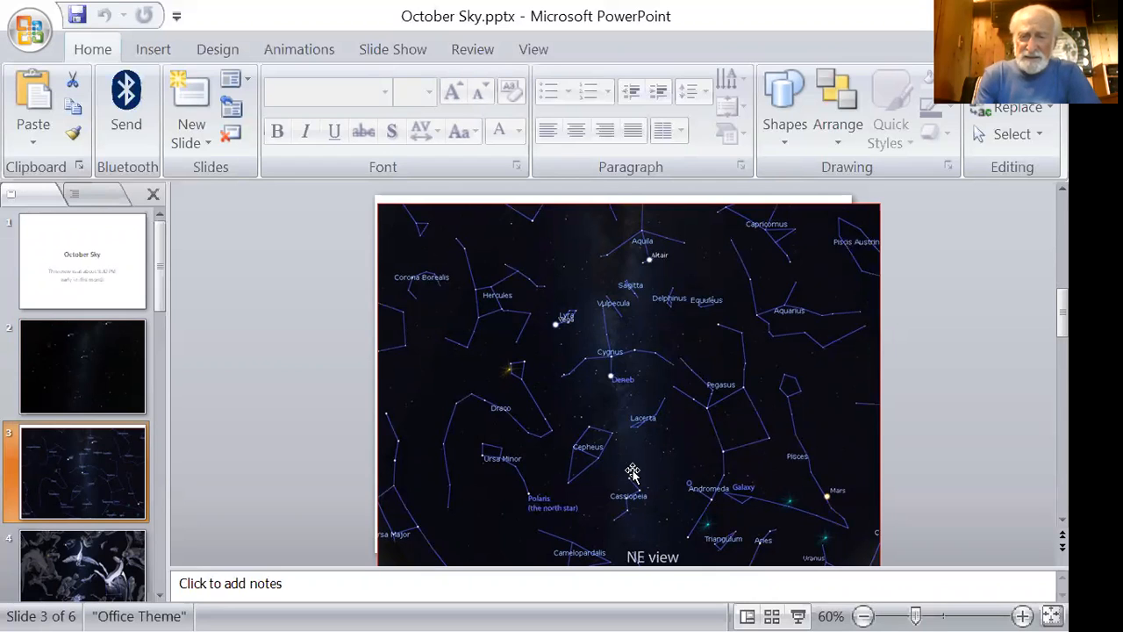
{"action": "mouse_move", "coordinate": [593, 488]}
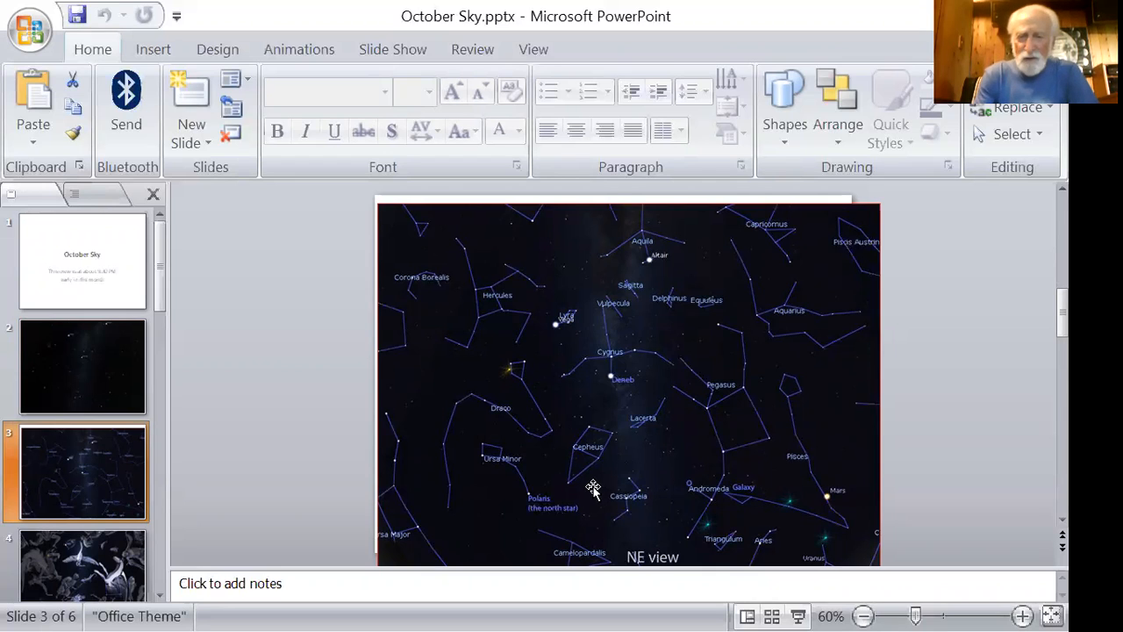
{"action": "mouse_move", "coordinate": [524, 288]}
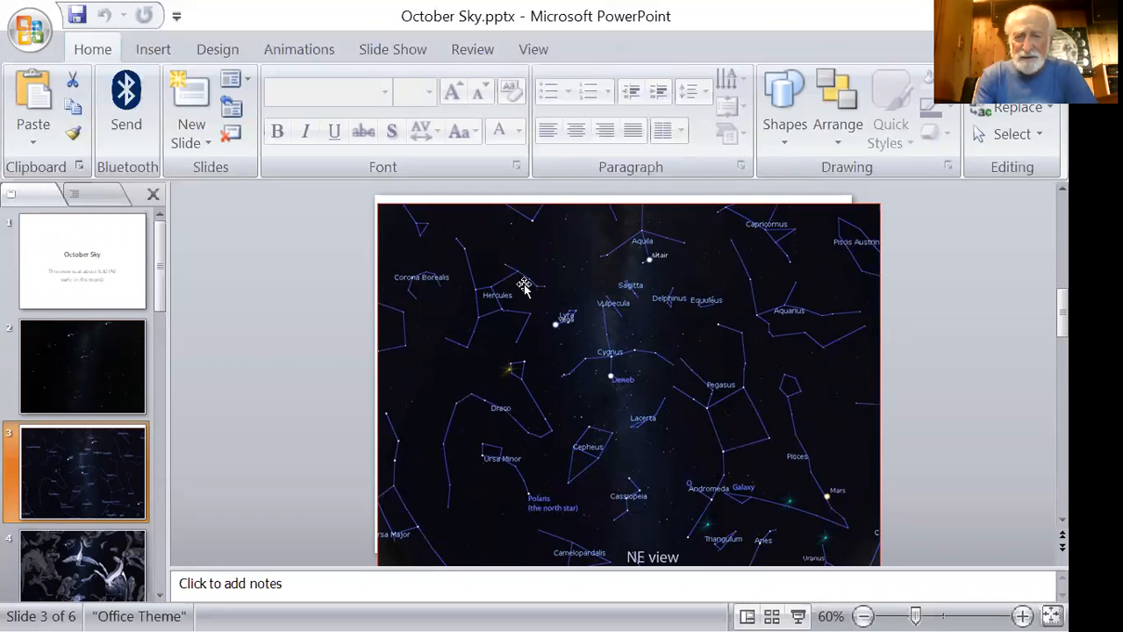
{"action": "mouse_move", "coordinate": [628, 520]}
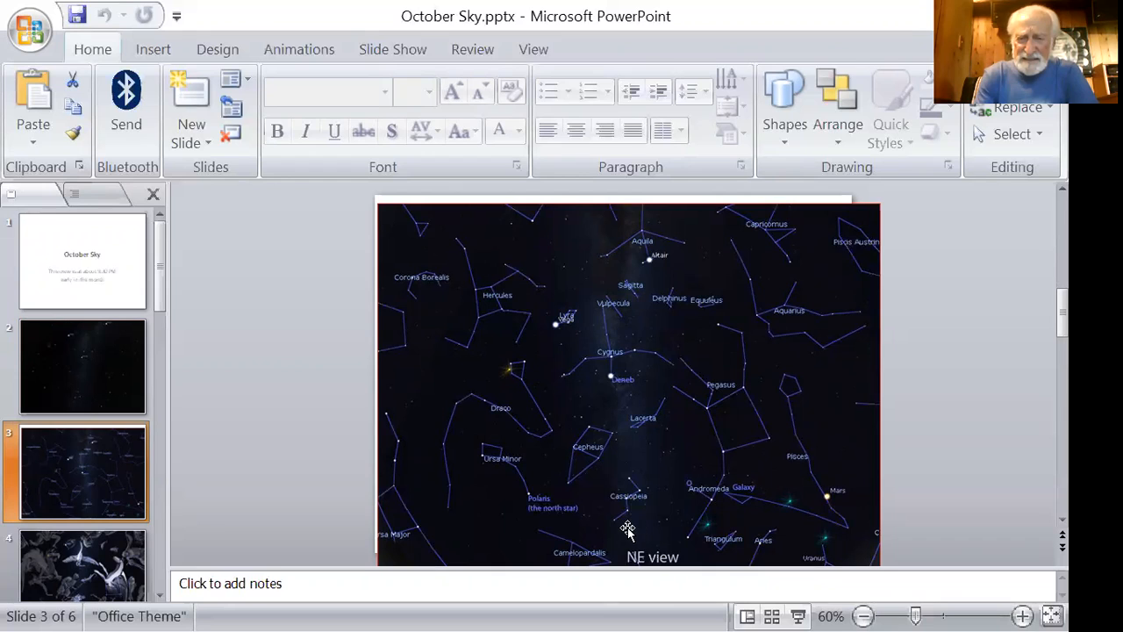
{"action": "mouse_move", "coordinate": [623, 530]}
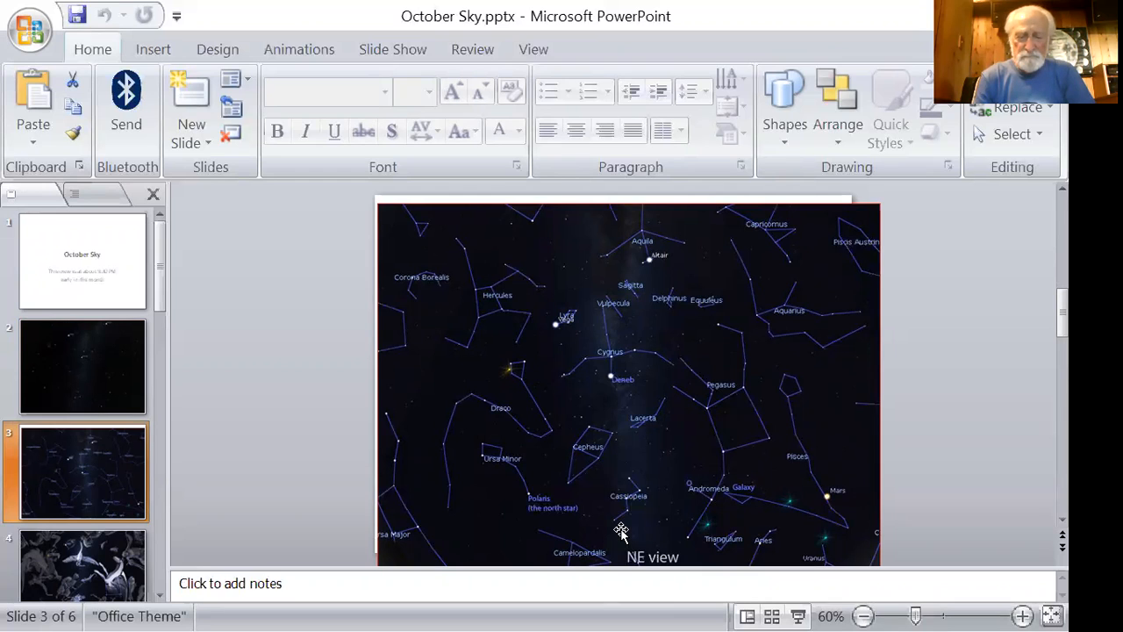
{"action": "mouse_move", "coordinate": [597, 394]}
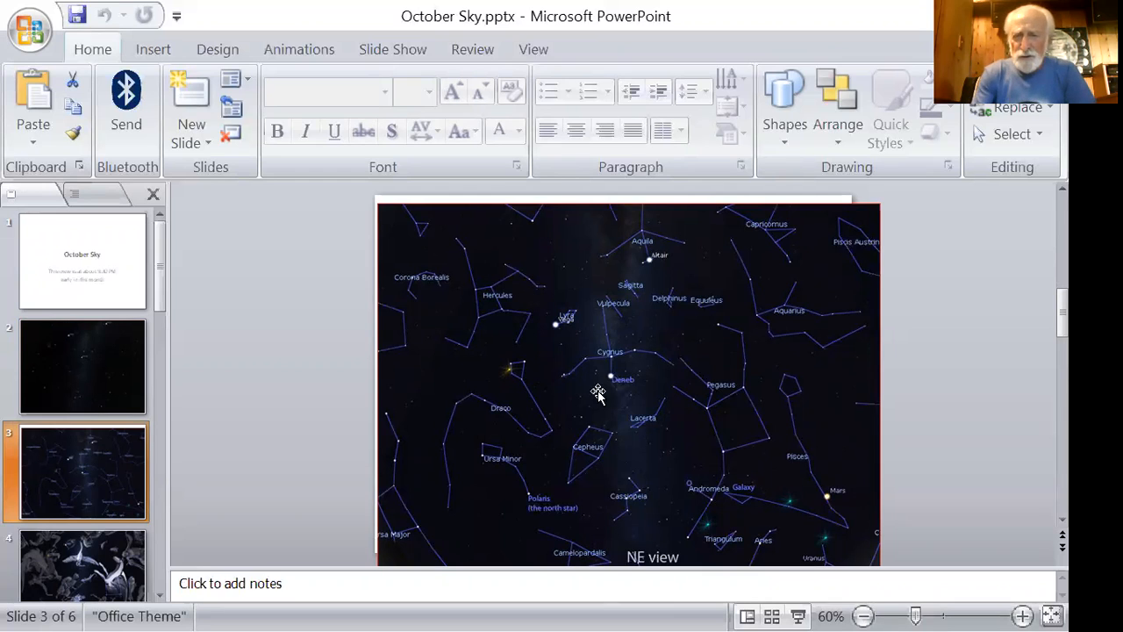
{"action": "mouse_move", "coordinate": [651, 402]}
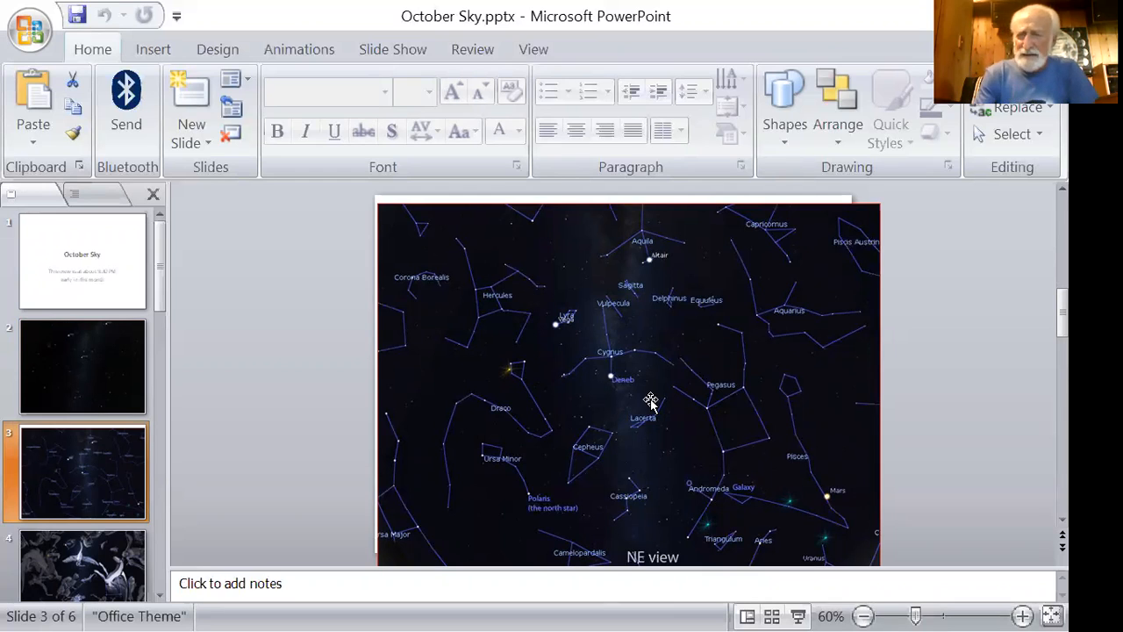
{"action": "mouse_move", "coordinate": [87, 529]}
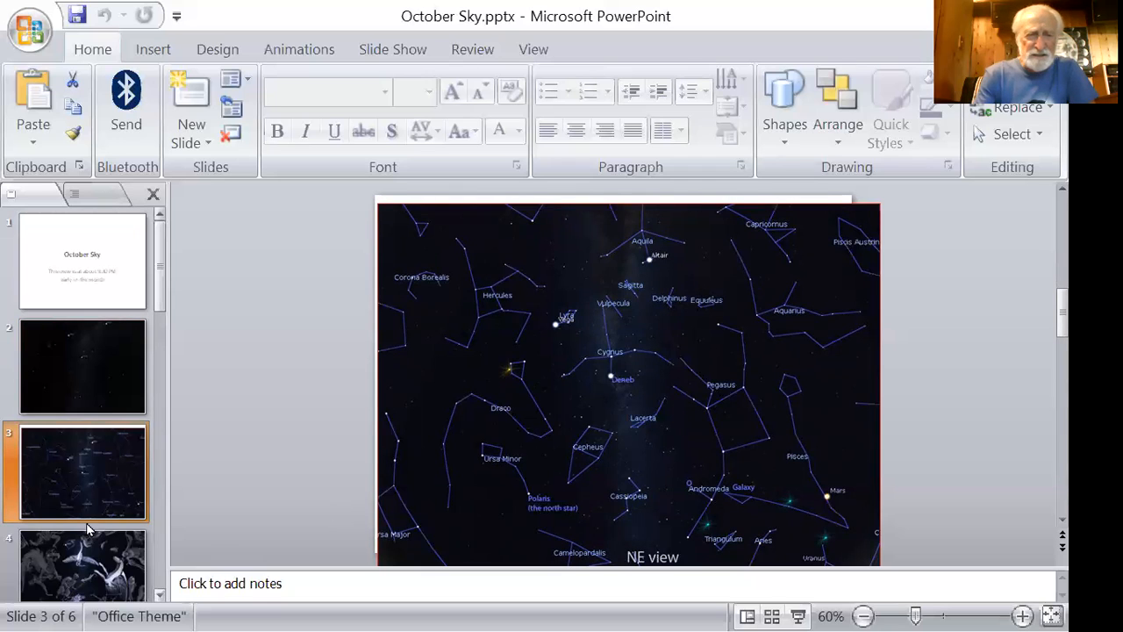
{"action": "mouse_move", "coordinate": [86, 477]}
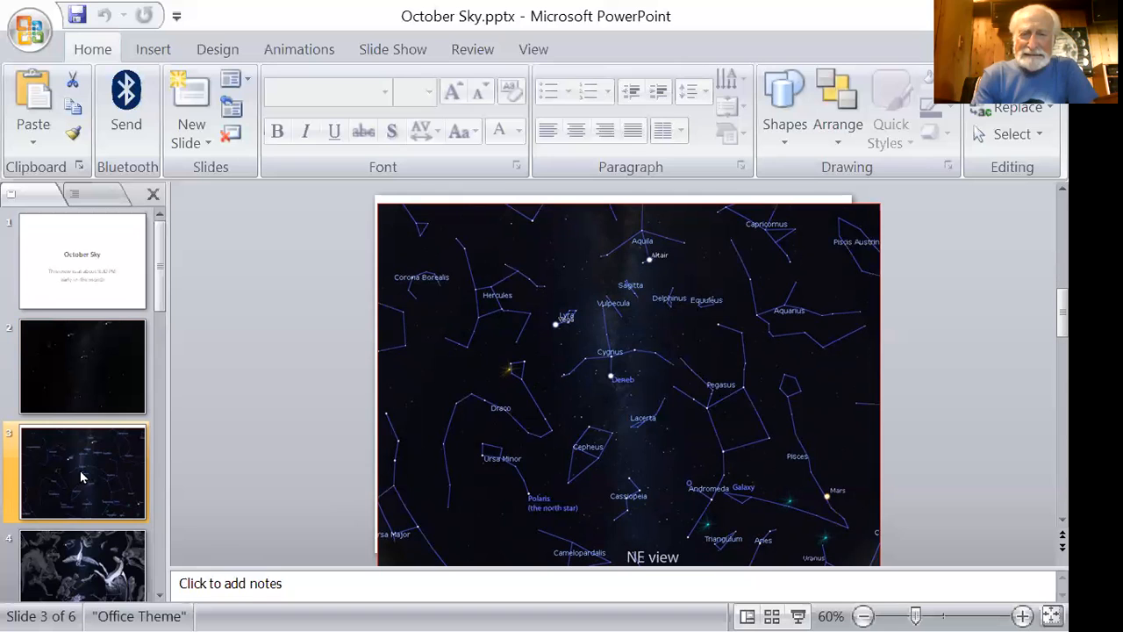
{"action": "mouse_move", "coordinate": [119, 437]}
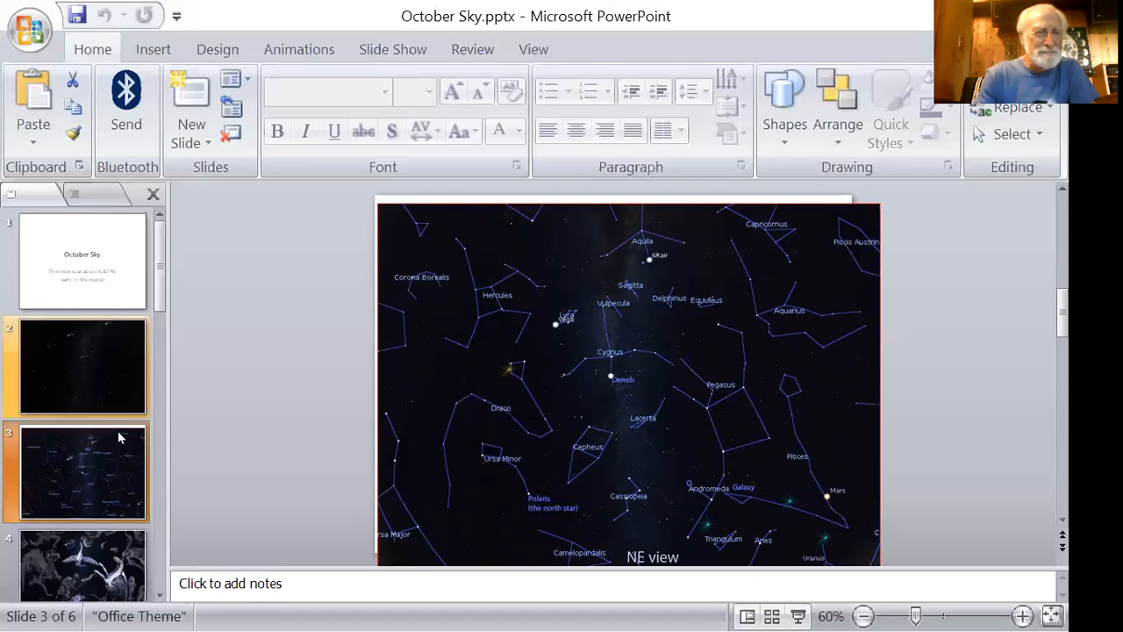
- Display slide 4, the NE view chart with illustrated constellation figure artwork
{"action": "left_click", "coordinate": [81, 562]}
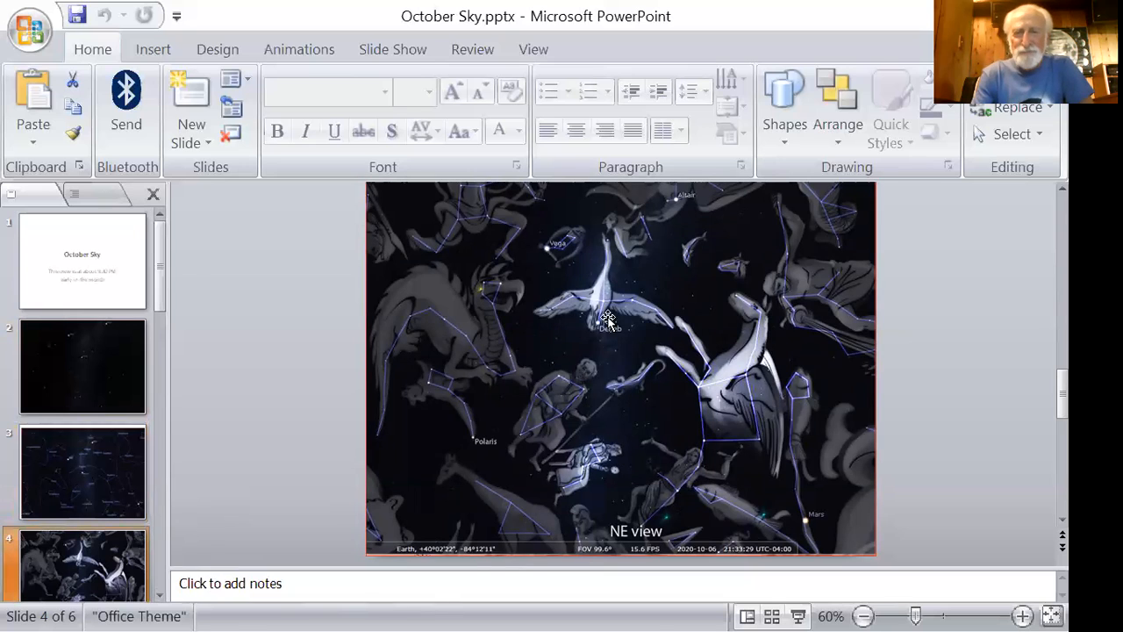
{"action": "mouse_move", "coordinate": [605, 230]}
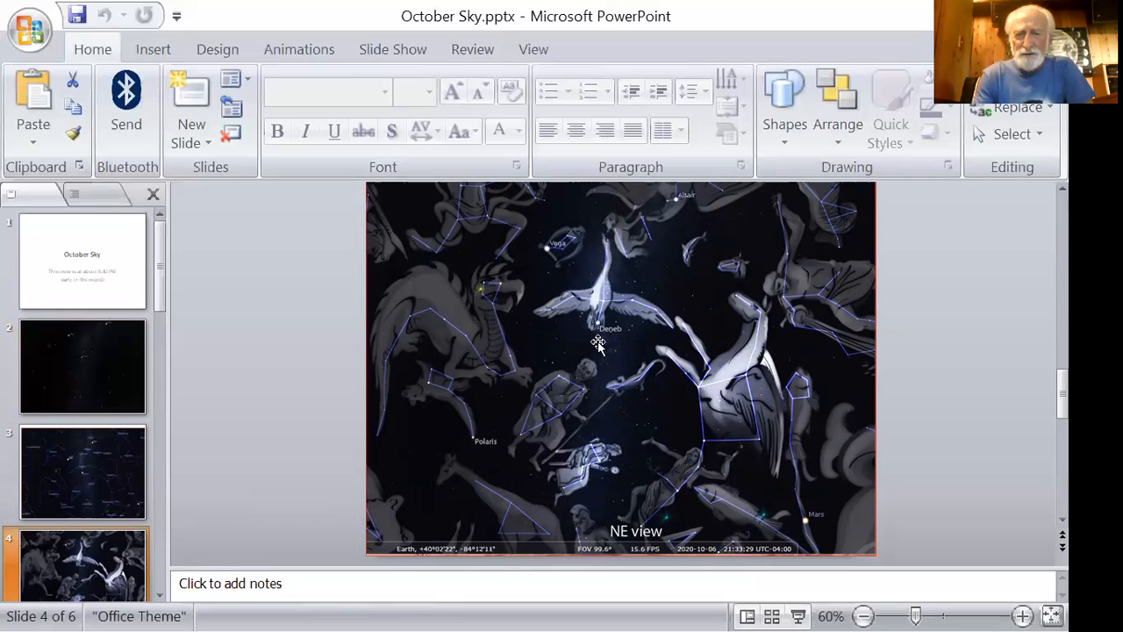
{"action": "mouse_move", "coordinate": [606, 281]}
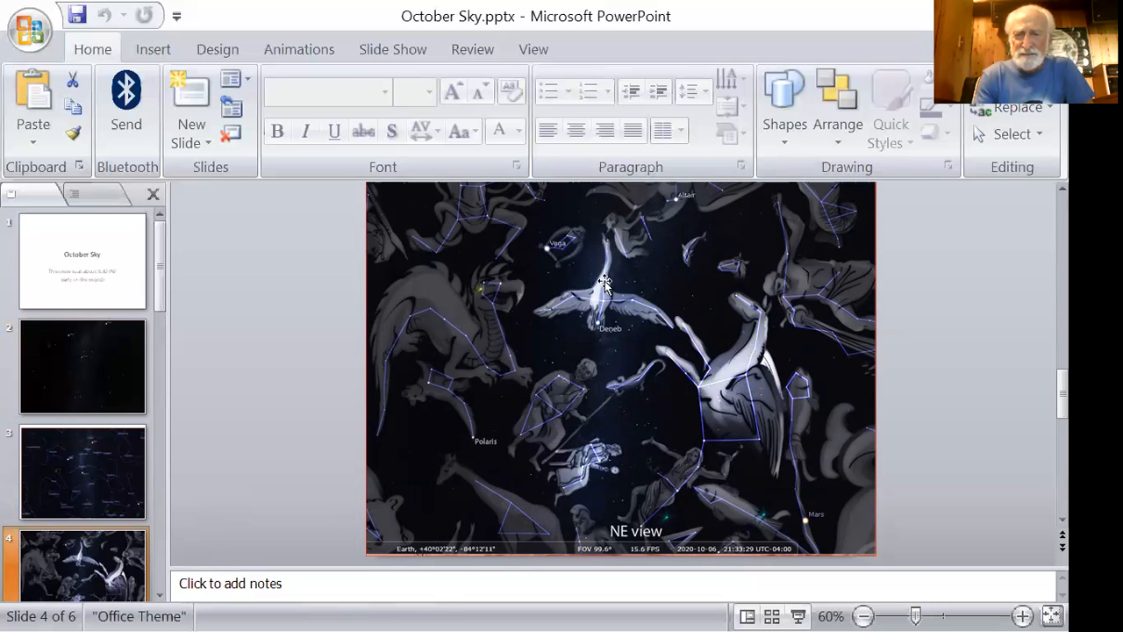
{"action": "mouse_move", "coordinate": [769, 368]}
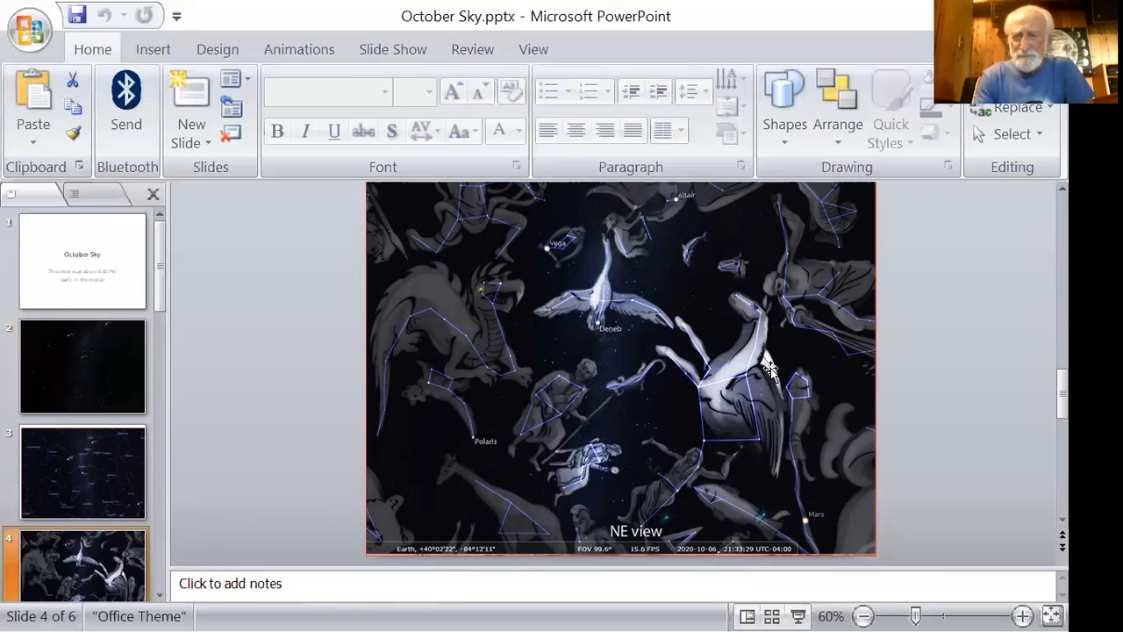
{"action": "mouse_move", "coordinate": [677, 395]}
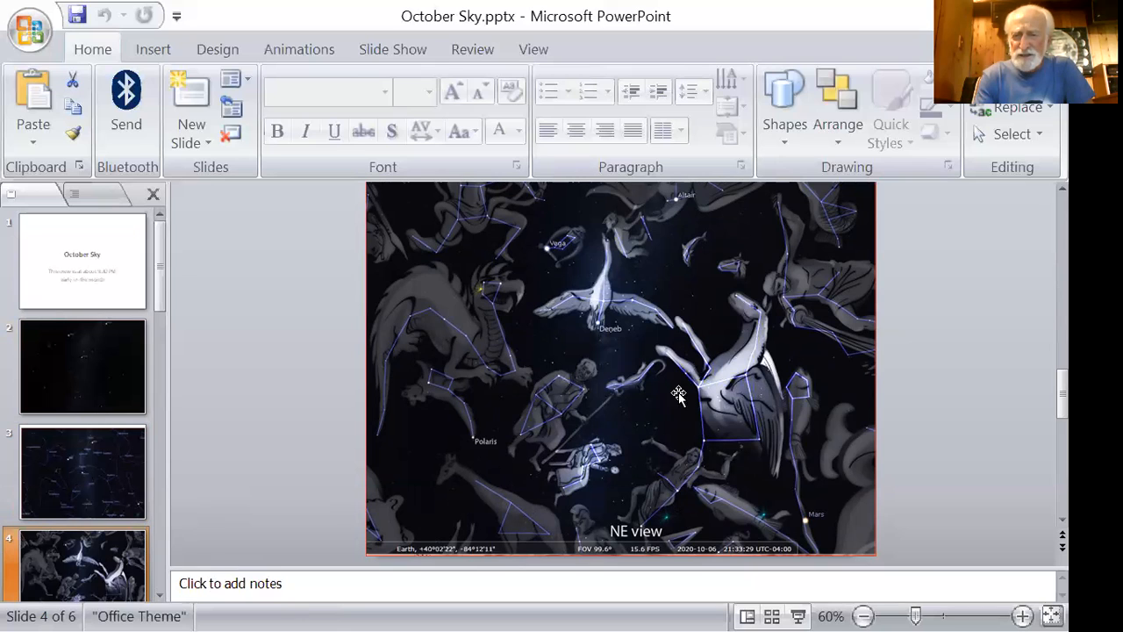
{"action": "mouse_move", "coordinate": [586, 477]}
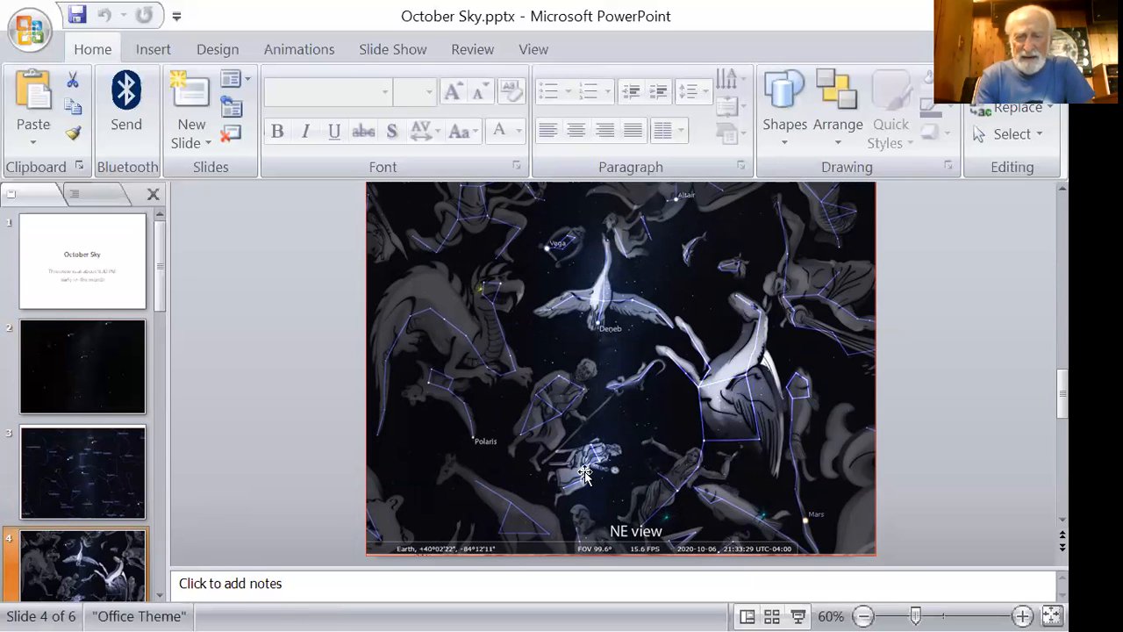
{"action": "mouse_move", "coordinate": [597, 470]}
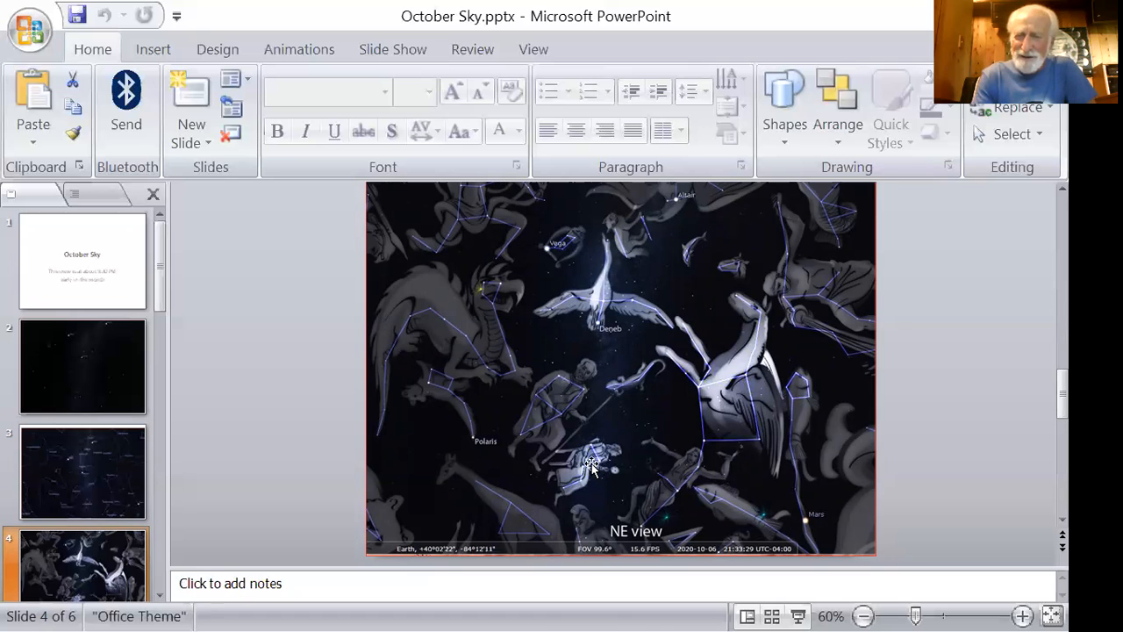
{"action": "mouse_move", "coordinate": [608, 463]}
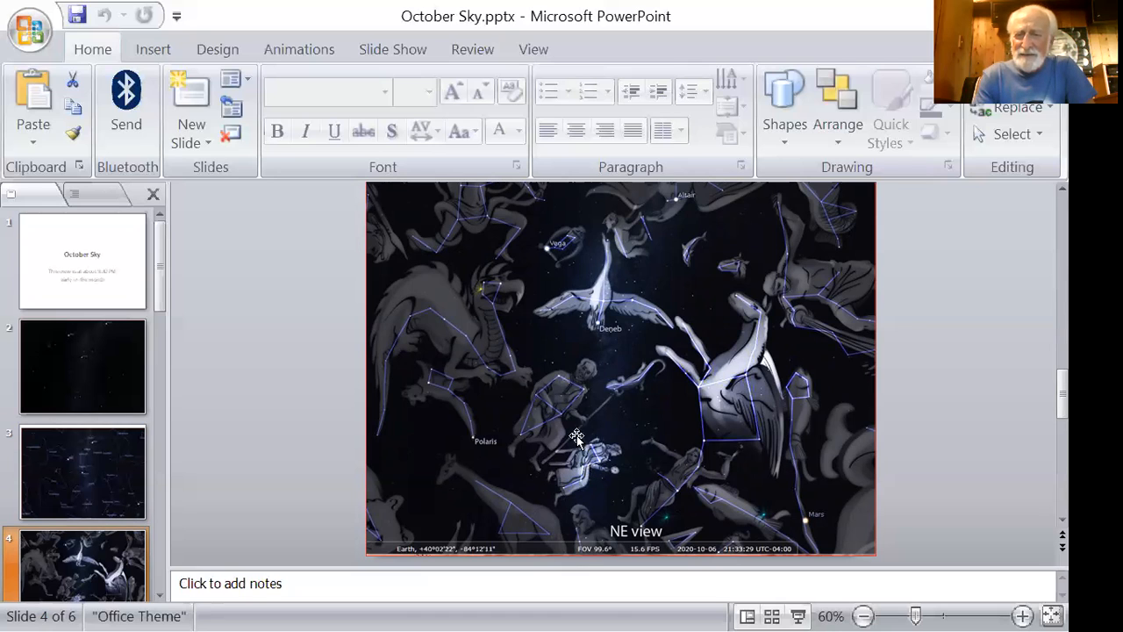
{"action": "mouse_move", "coordinate": [599, 495]}
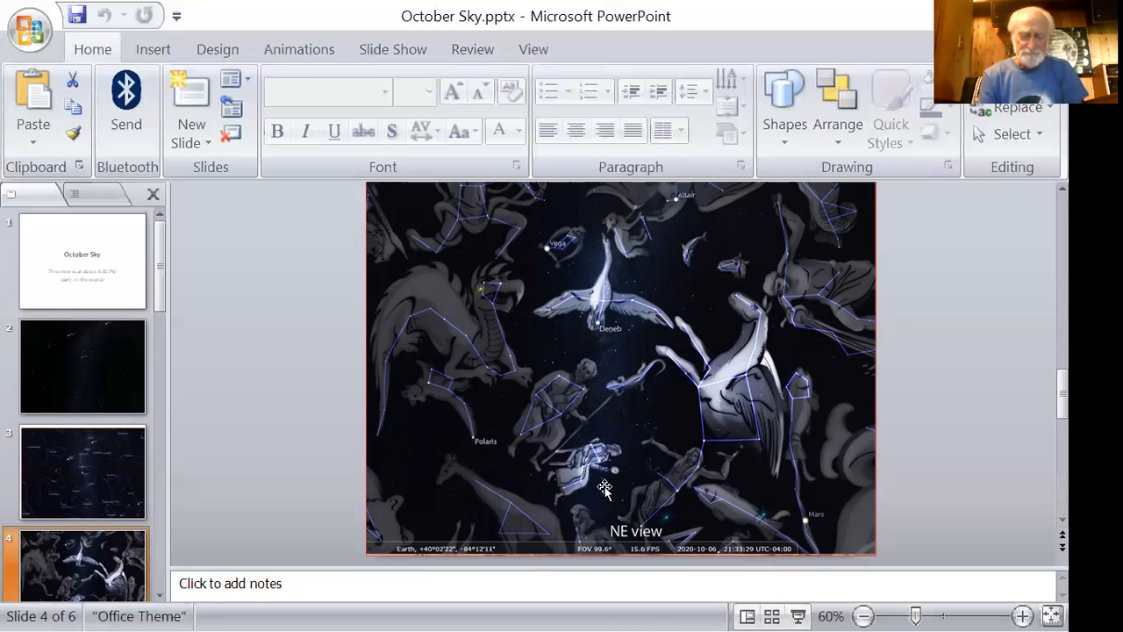
{"action": "mouse_move", "coordinate": [616, 465]}
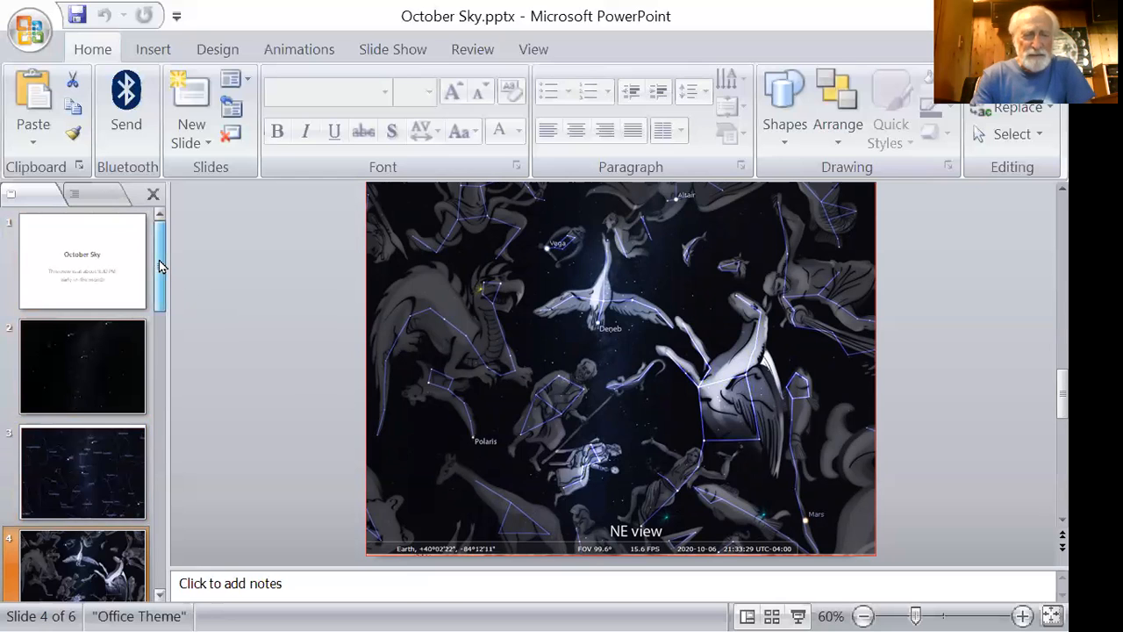
{"action": "scroll", "scroll_direction": "down", "scroll_amount": 3}
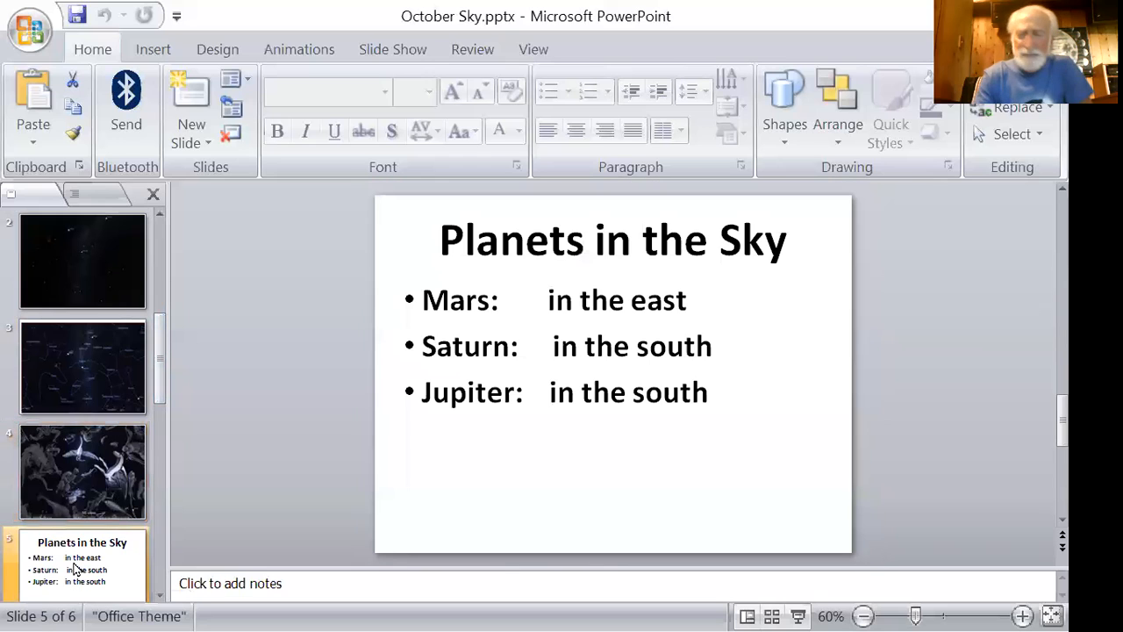
{"action": "mouse_move", "coordinate": [501, 259]}
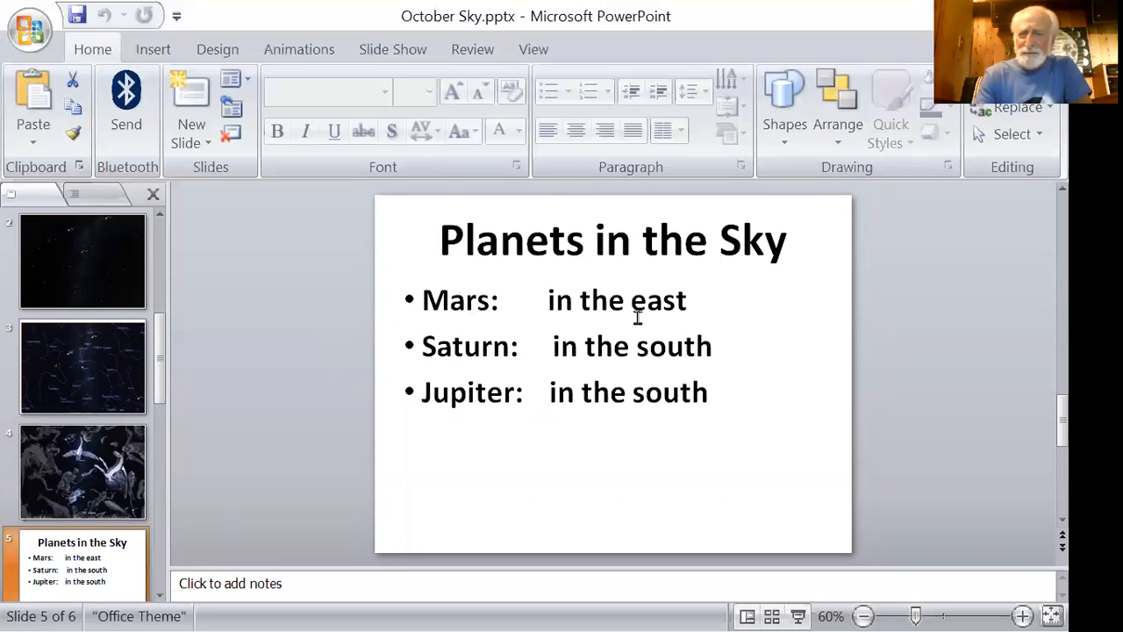
{"action": "mouse_move", "coordinate": [598, 330]}
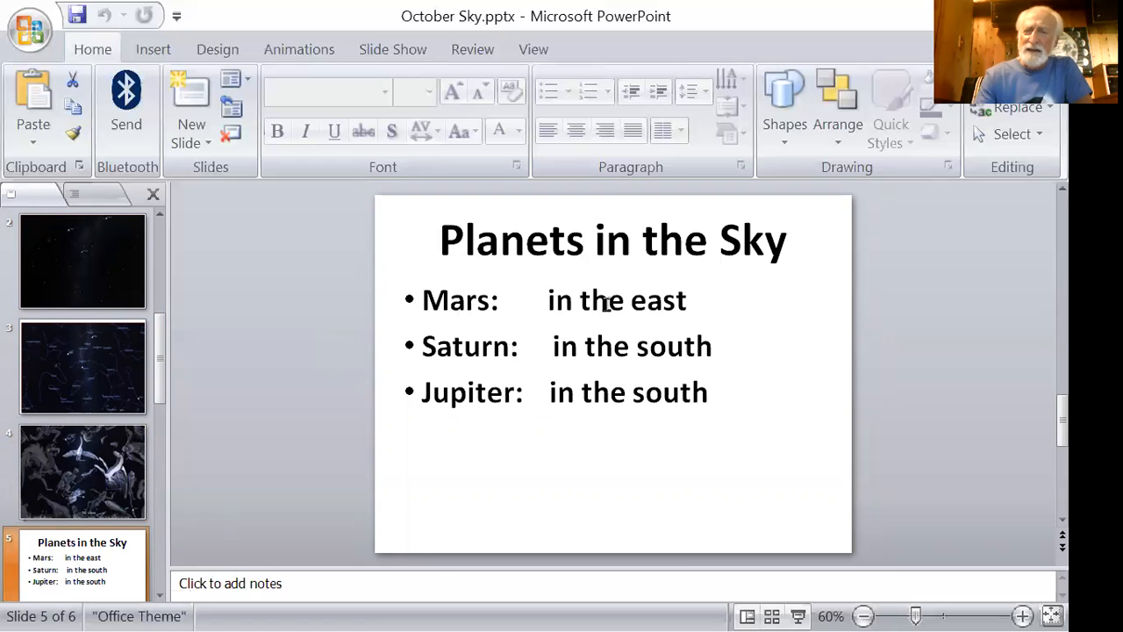
{"action": "mouse_move", "coordinate": [607, 304]}
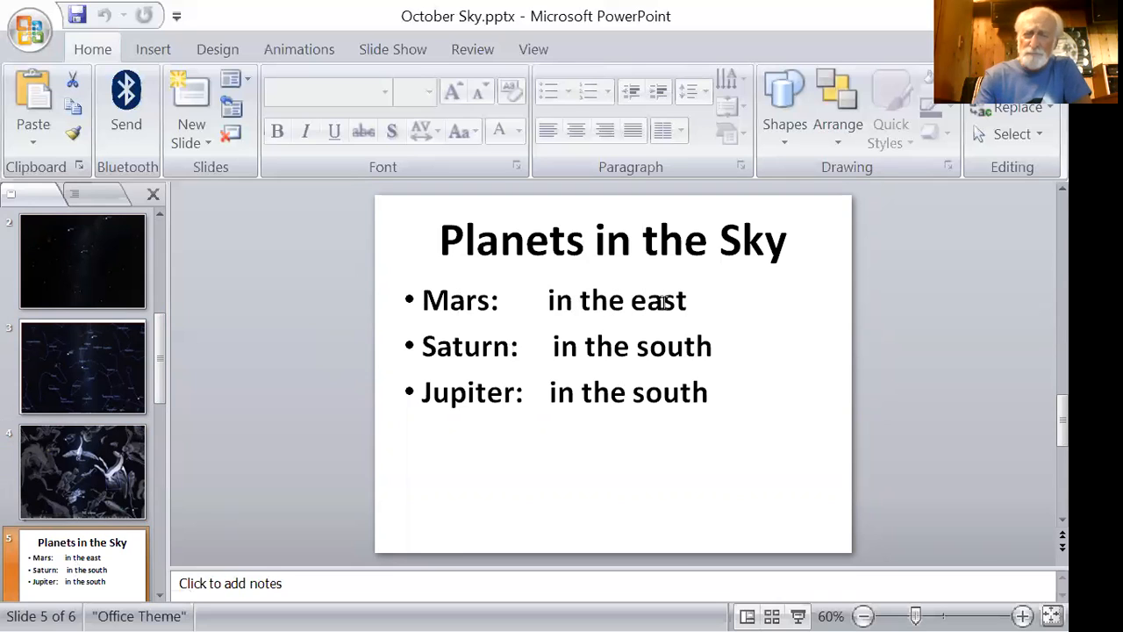
{"action": "mouse_move", "coordinate": [605, 307]}
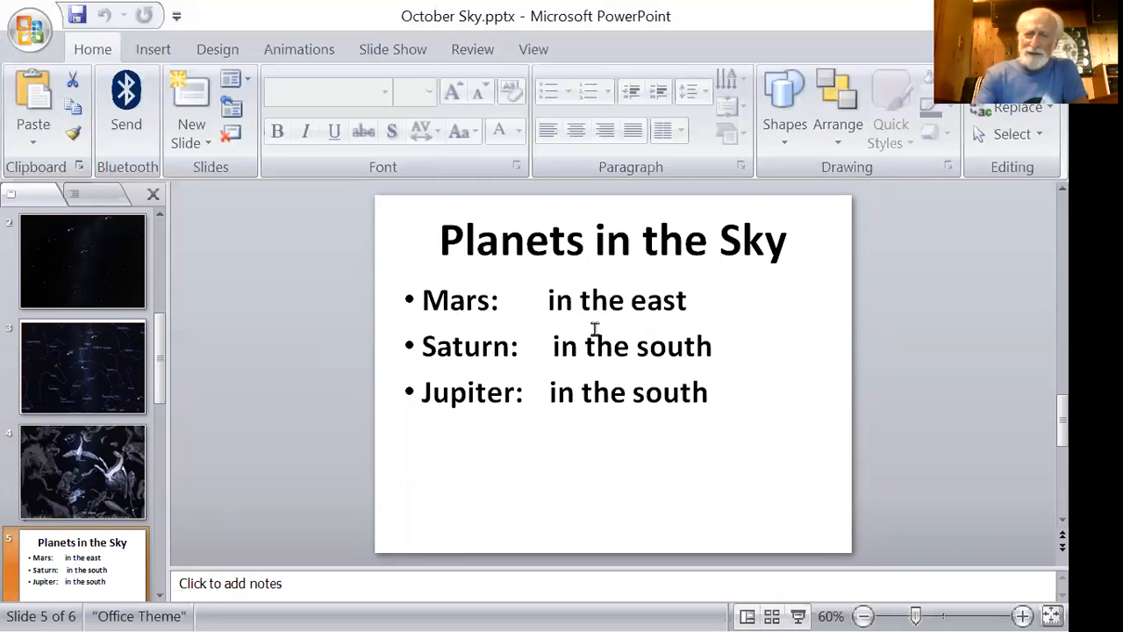
{"action": "mouse_move", "coordinate": [471, 358]}
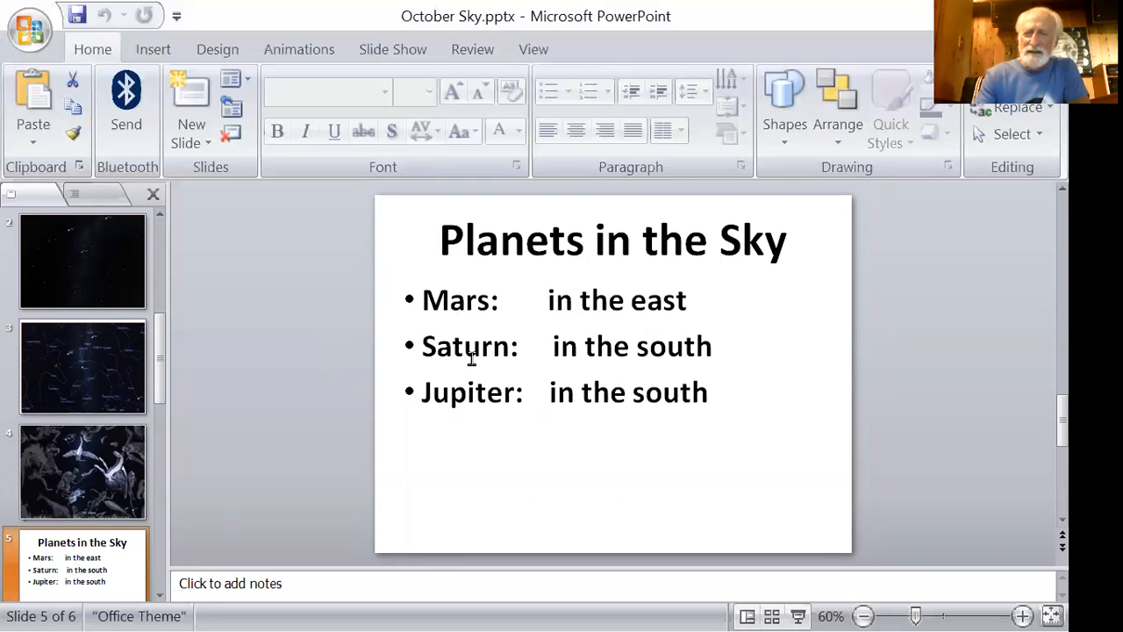
{"action": "mouse_move", "coordinate": [488, 397]}
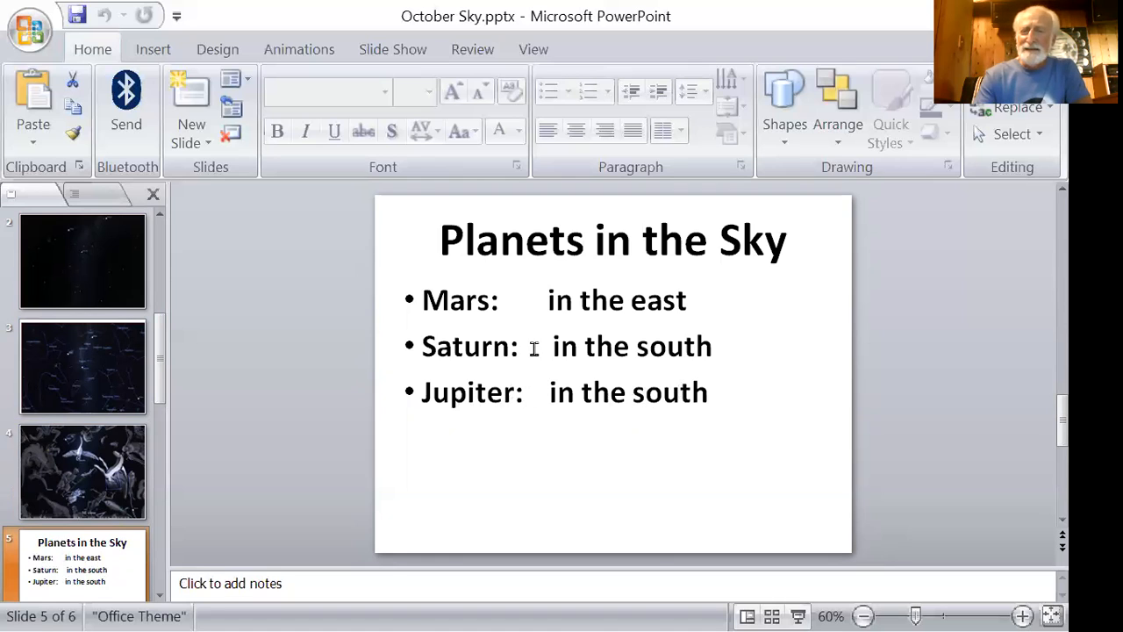
{"action": "mouse_move", "coordinate": [562, 346]}
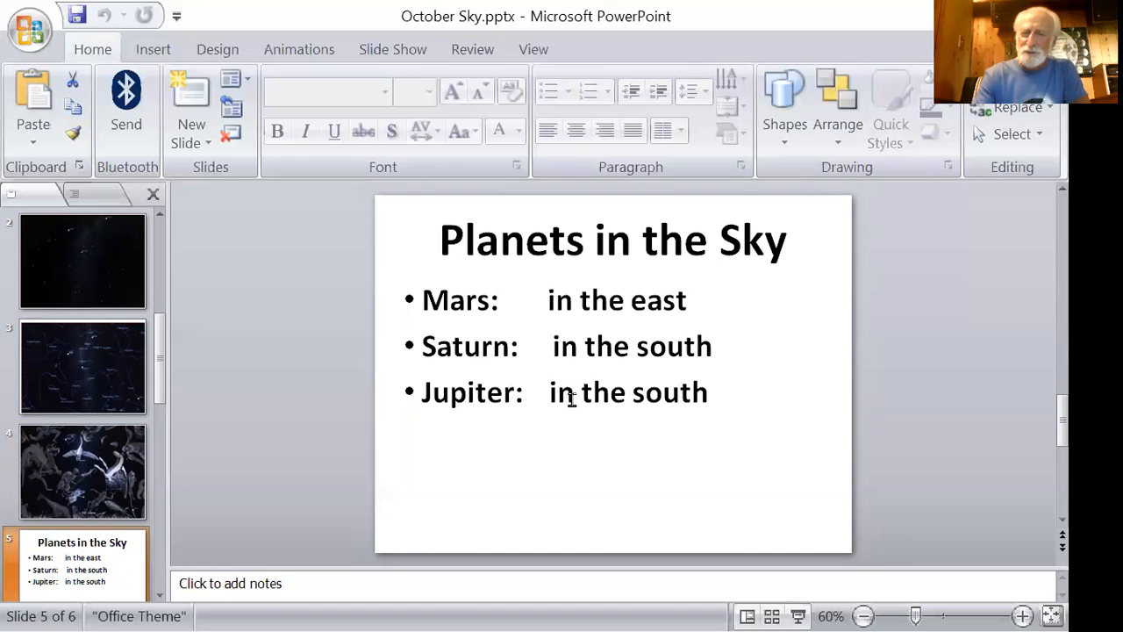
{"action": "mouse_move", "coordinate": [728, 364]}
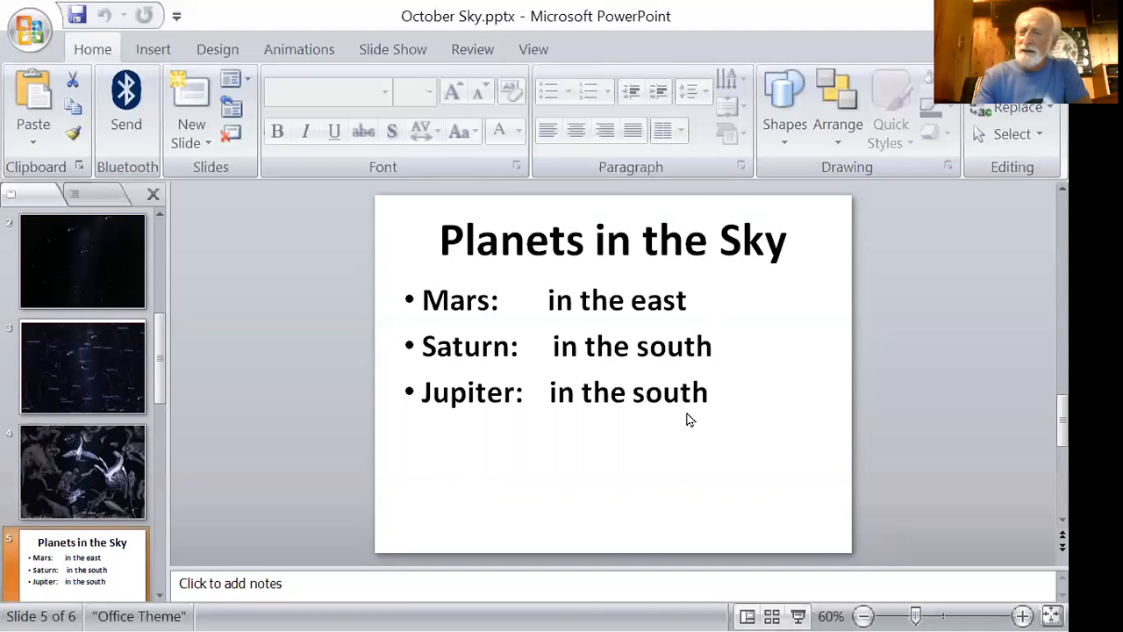
{"action": "mouse_move", "coordinate": [720, 407]}
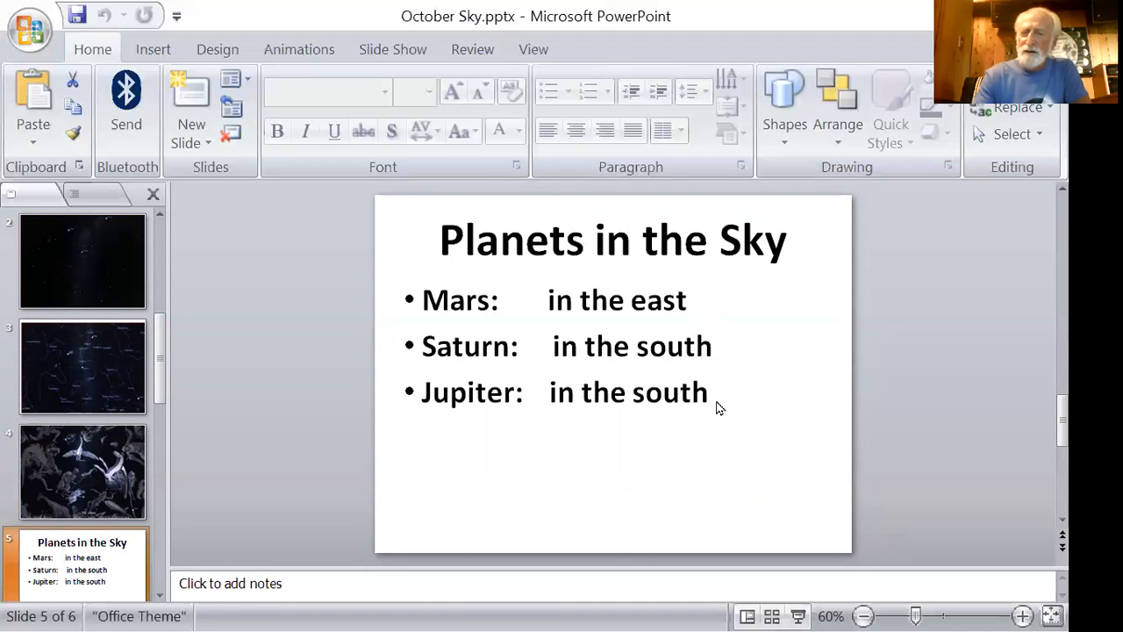
{"action": "mouse_move", "coordinate": [716, 400]}
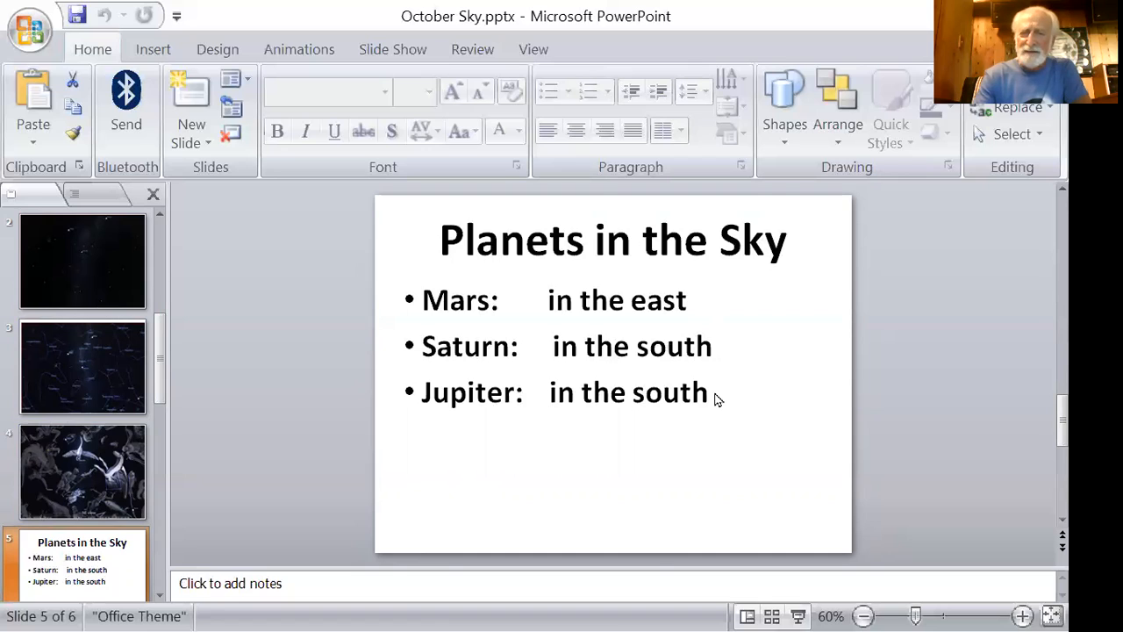
{"action": "mouse_move", "coordinate": [270, 375]}
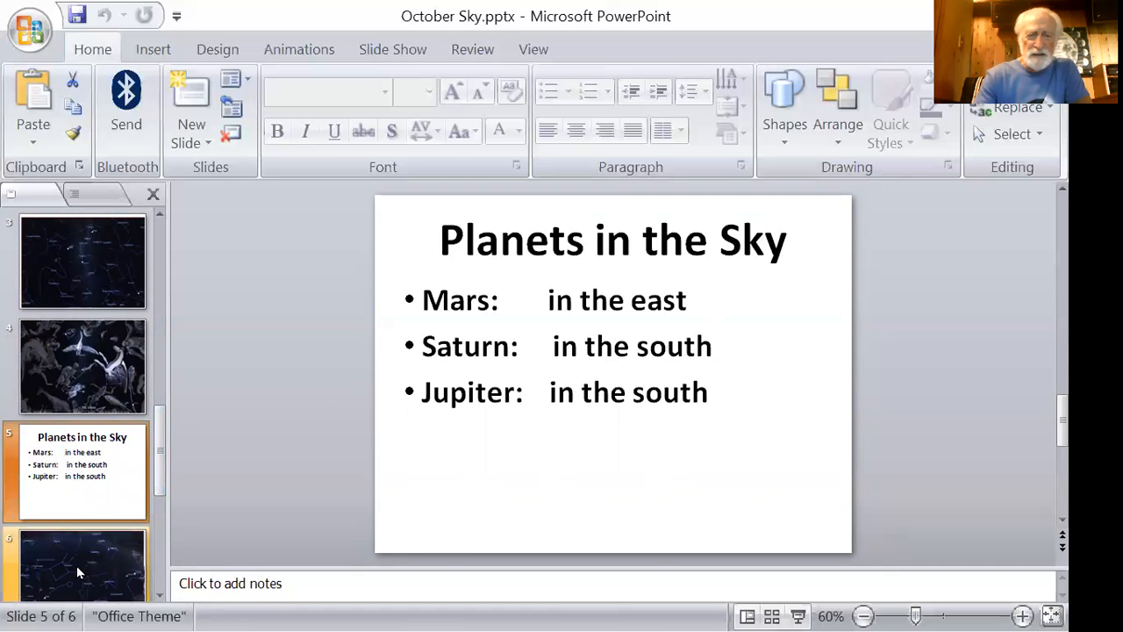
- Display slide 6, the SE view map showing Mars, Saturn and the constellations
{"action": "left_click", "coordinate": [79, 565]}
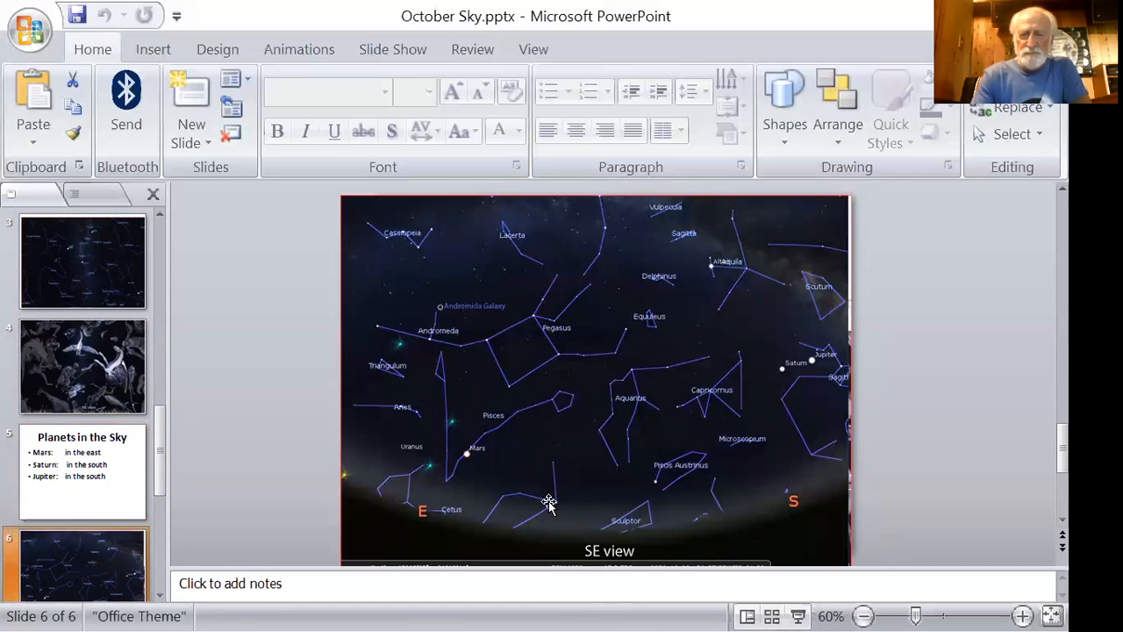
{"action": "mouse_move", "coordinate": [549, 537]}
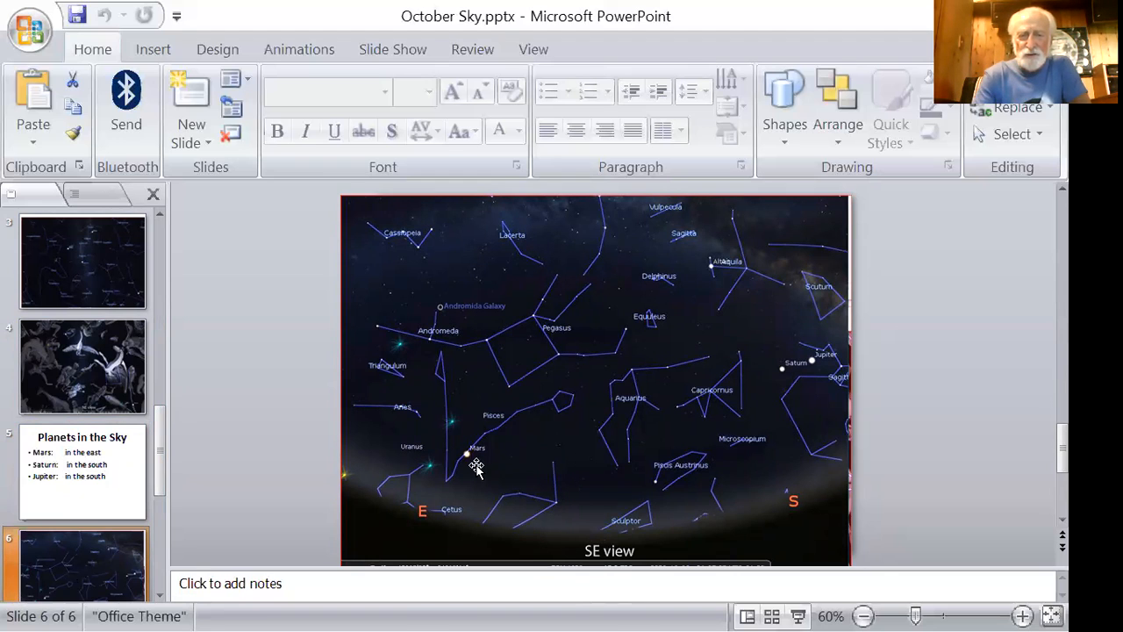
{"action": "mouse_move", "coordinate": [467, 467]}
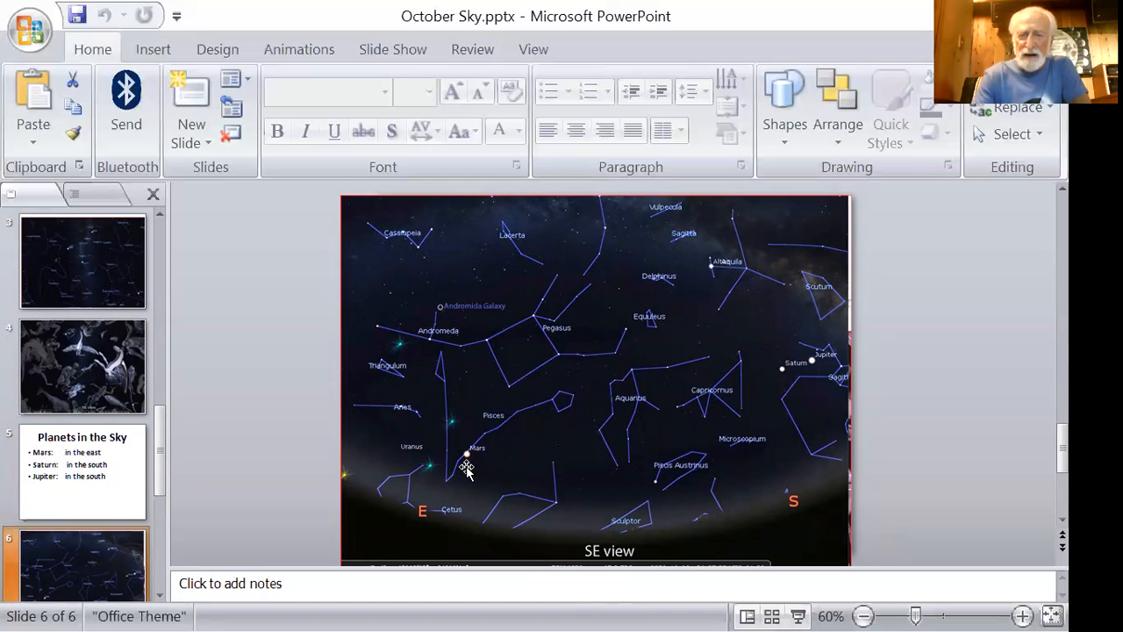
{"action": "mouse_move", "coordinate": [781, 378]}
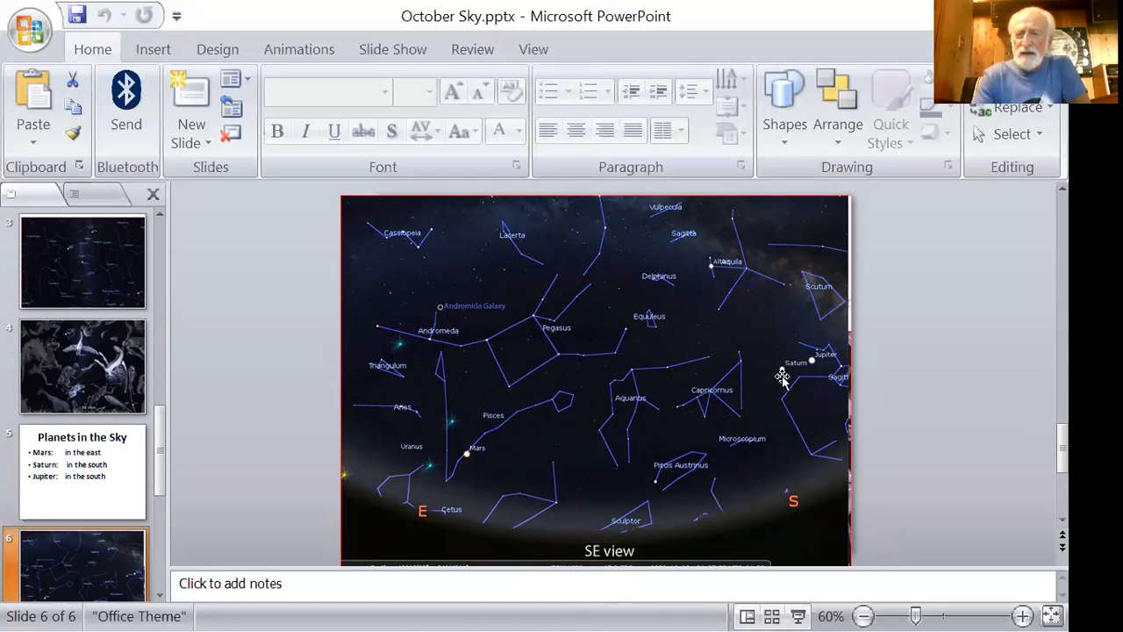
{"action": "mouse_move", "coordinate": [816, 376]}
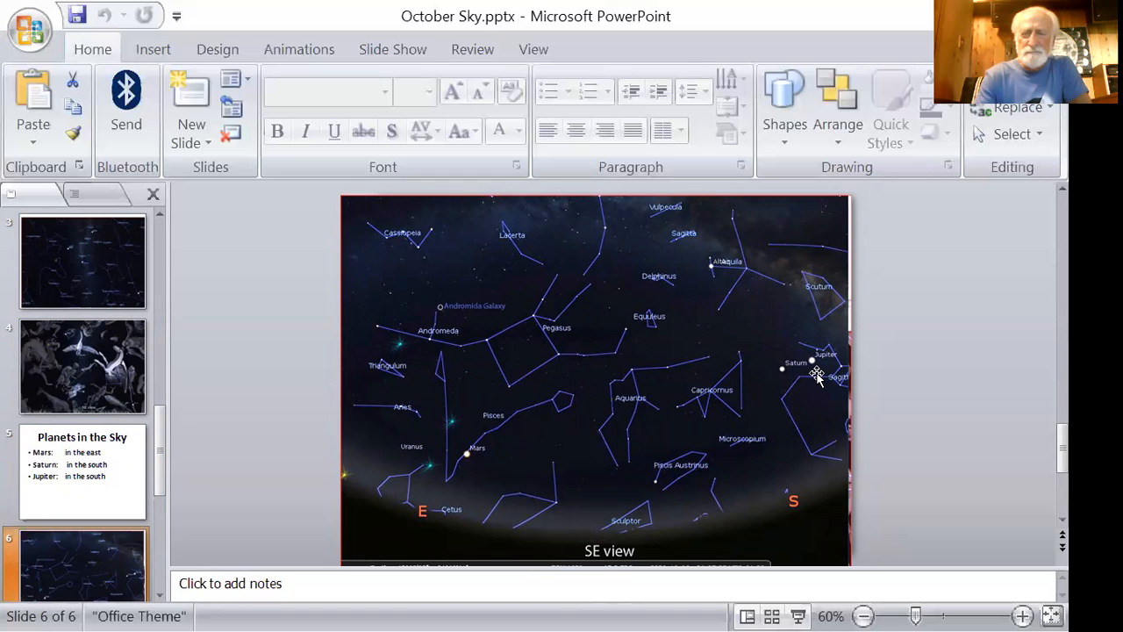
{"action": "mouse_move", "coordinate": [471, 471]}
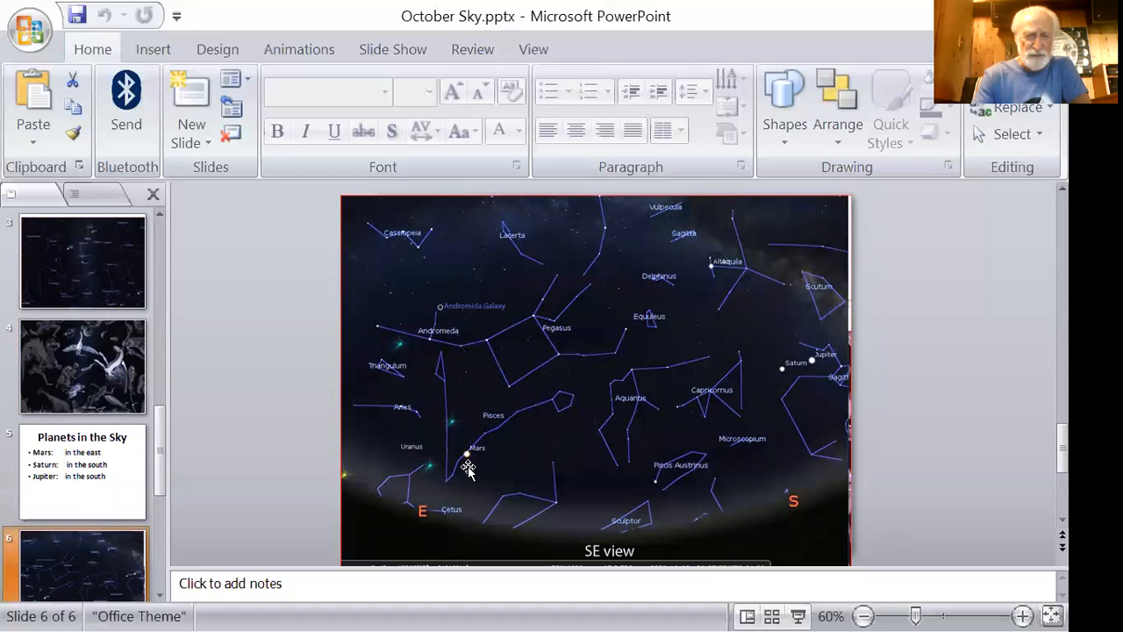
{"action": "mouse_move", "coordinate": [811, 376]}
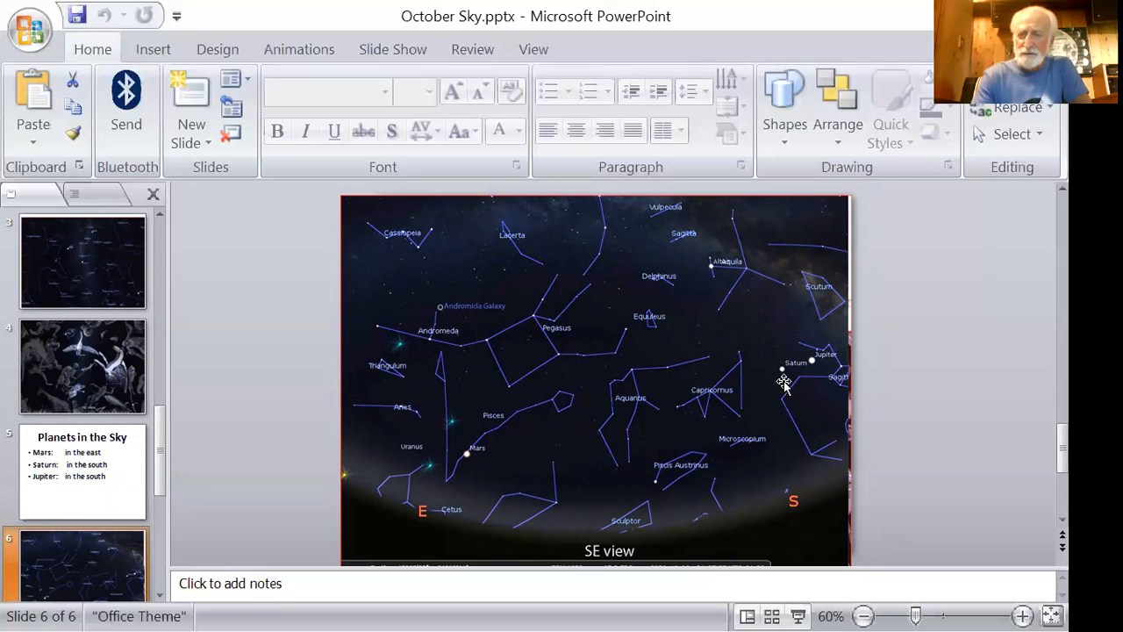
{"action": "mouse_move", "coordinate": [341, 377]}
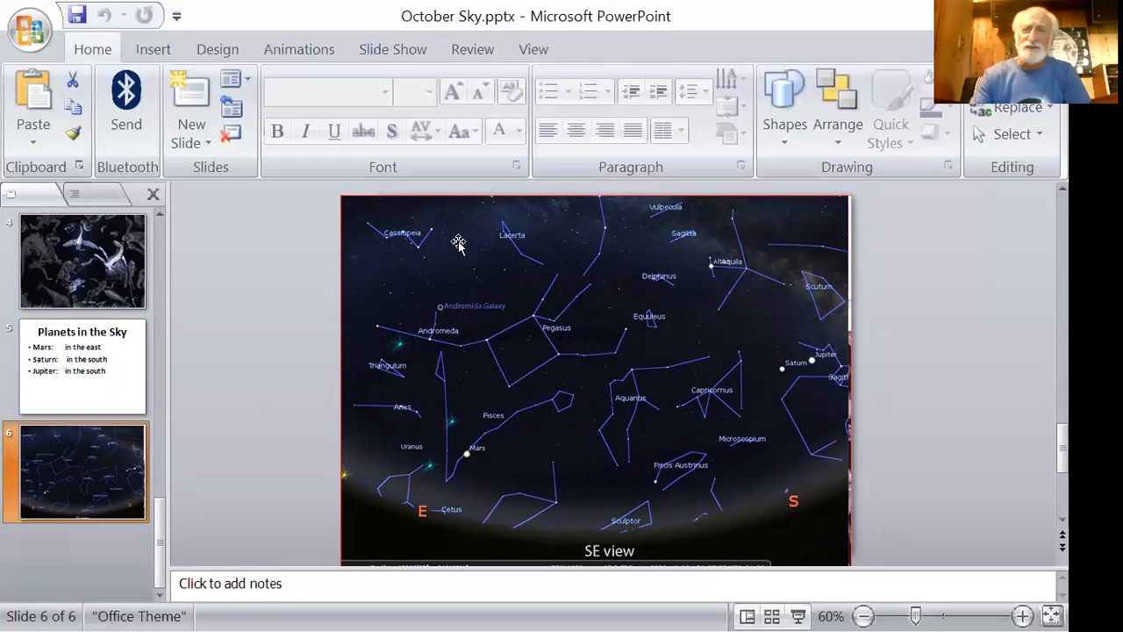
{"action": "mouse_move", "coordinate": [526, 98]}
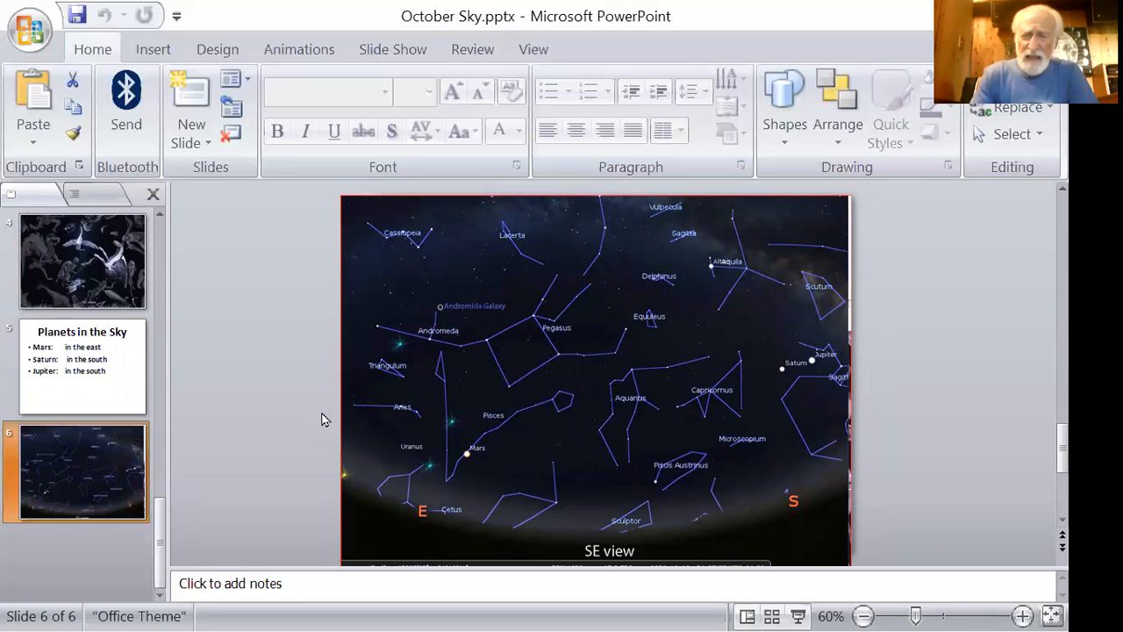
{"action": "mouse_move", "coordinate": [452, 518]}
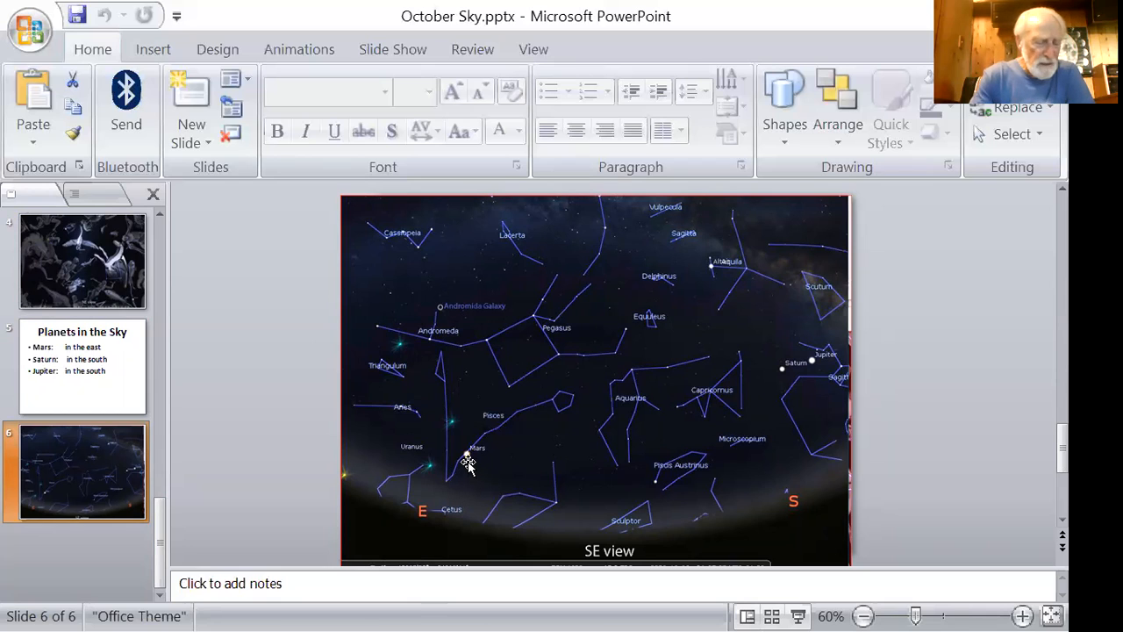
{"action": "mouse_move", "coordinate": [517, 432]}
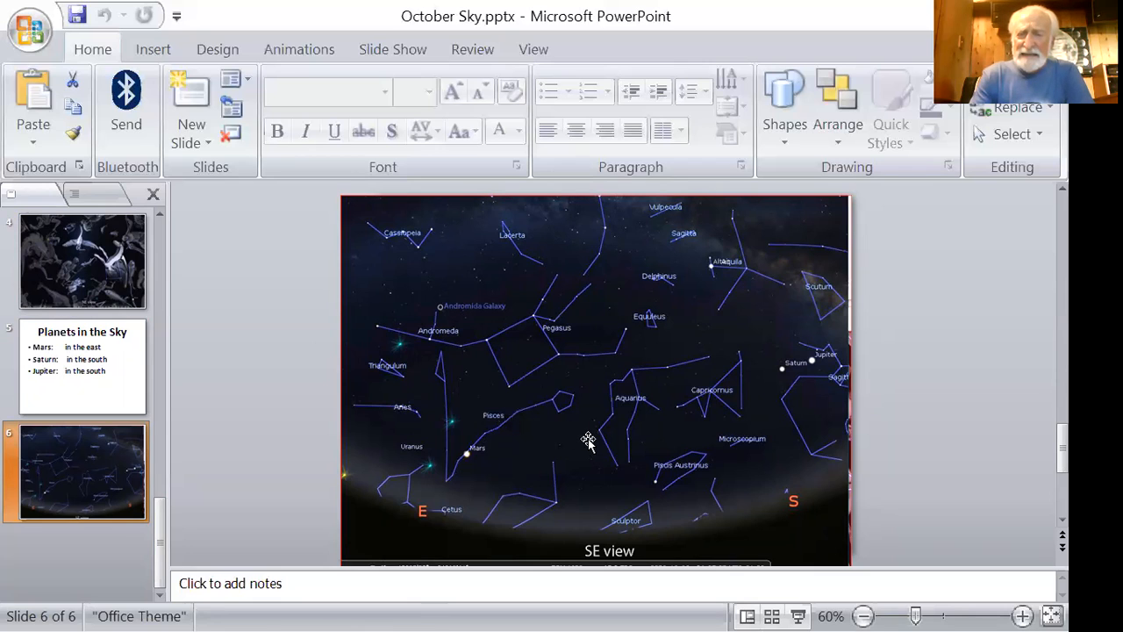
{"action": "mouse_move", "coordinate": [495, 485]}
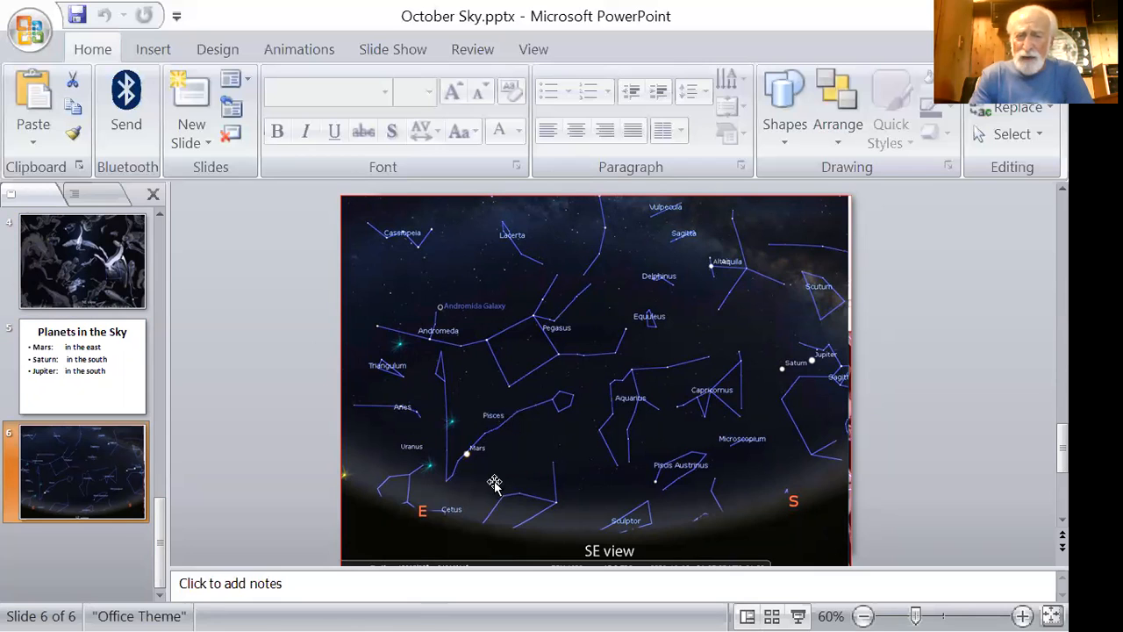
{"action": "mouse_move", "coordinate": [421, 542]}
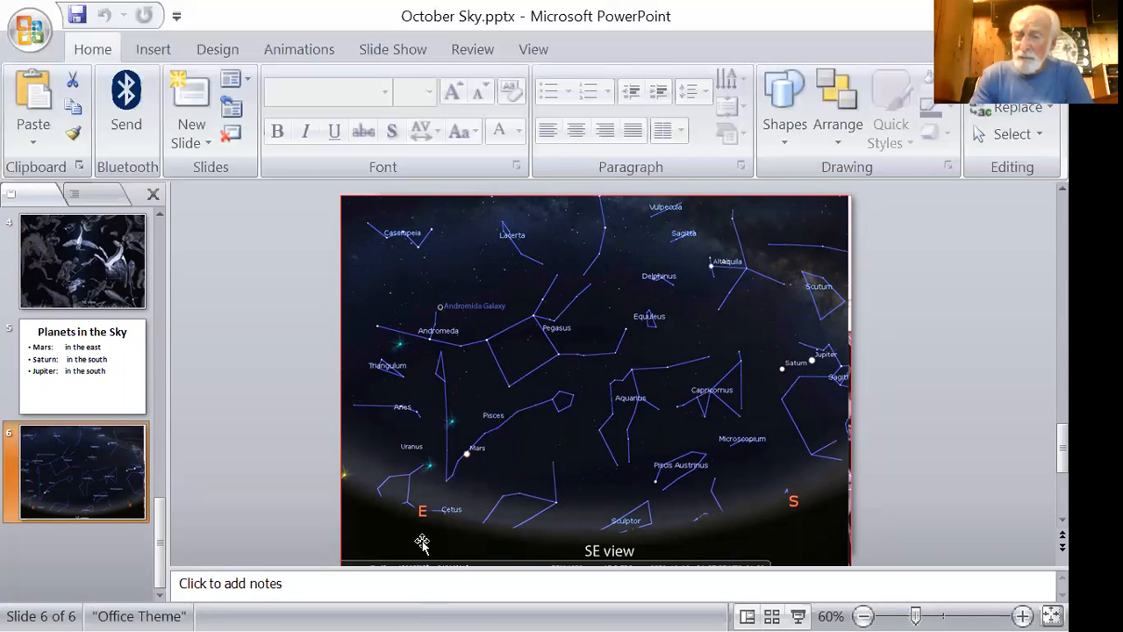
{"action": "mouse_move", "coordinate": [474, 481]}
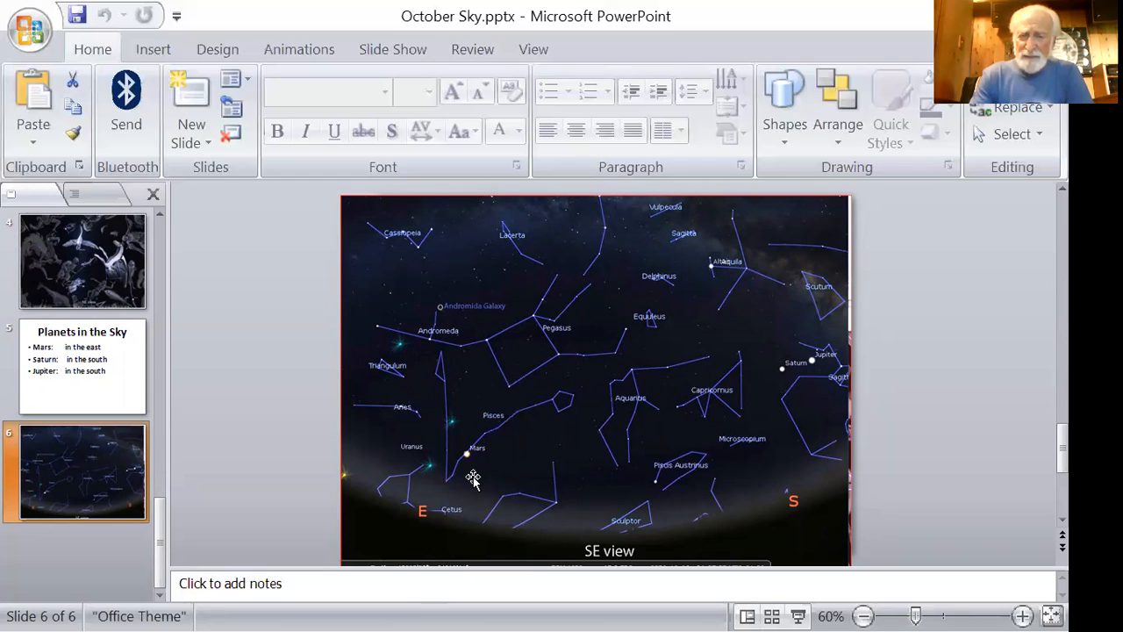
{"action": "mouse_move", "coordinate": [768, 418]}
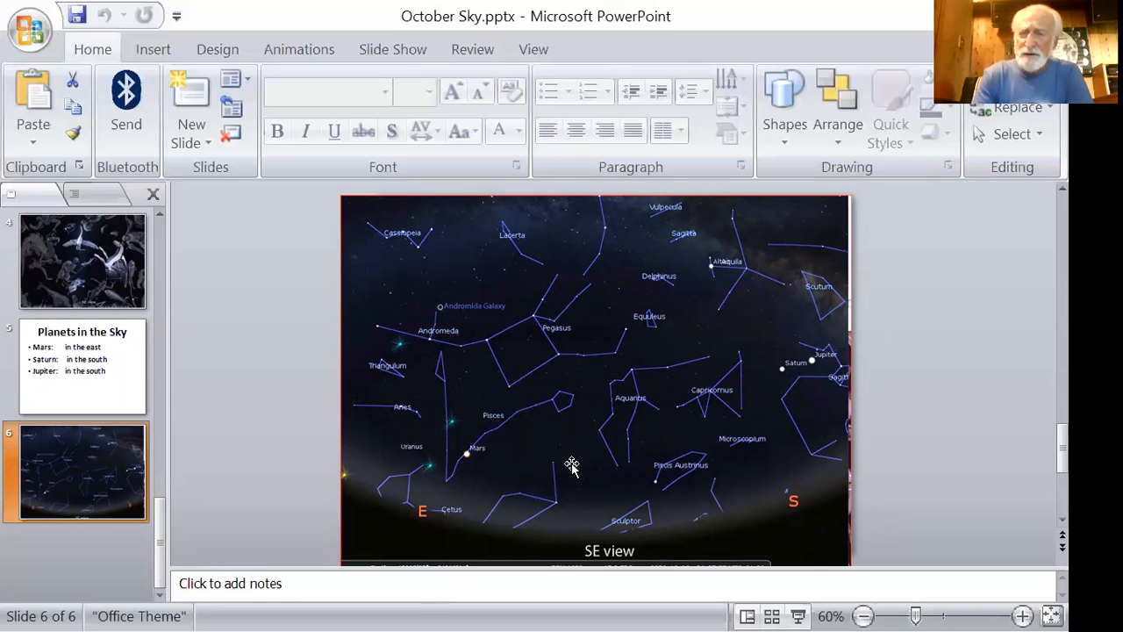
{"action": "mouse_move", "coordinate": [294, 332]}
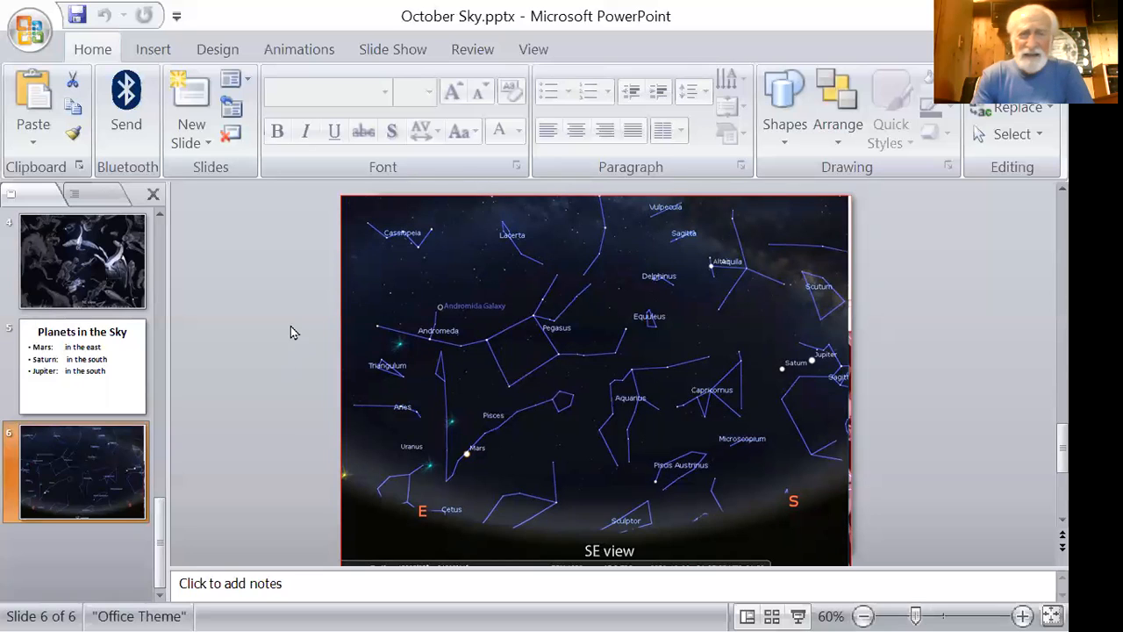
{"action": "mouse_move", "coordinate": [390, 156]}
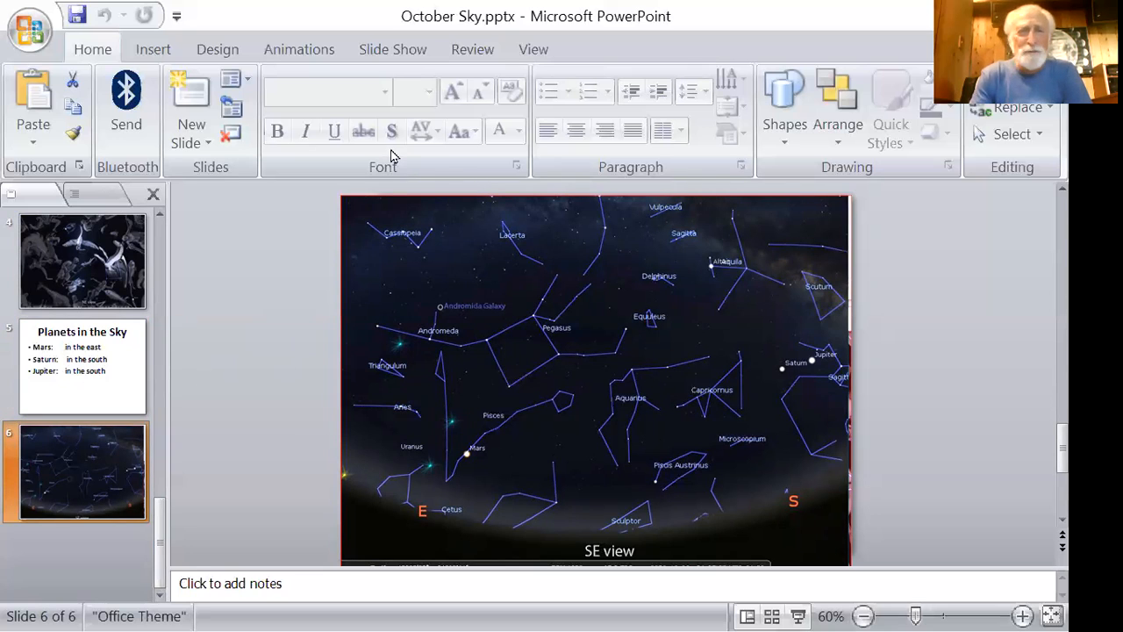